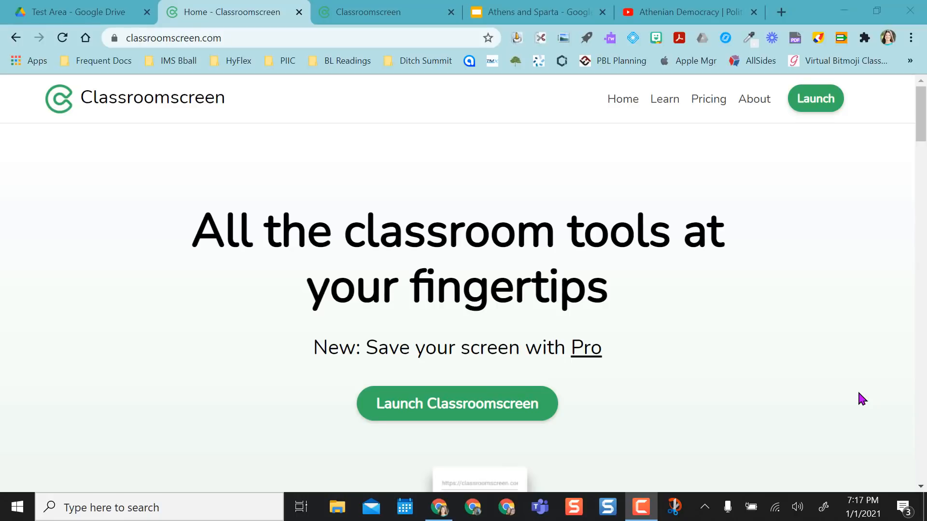
pyautogui.moveTo(498, 172)
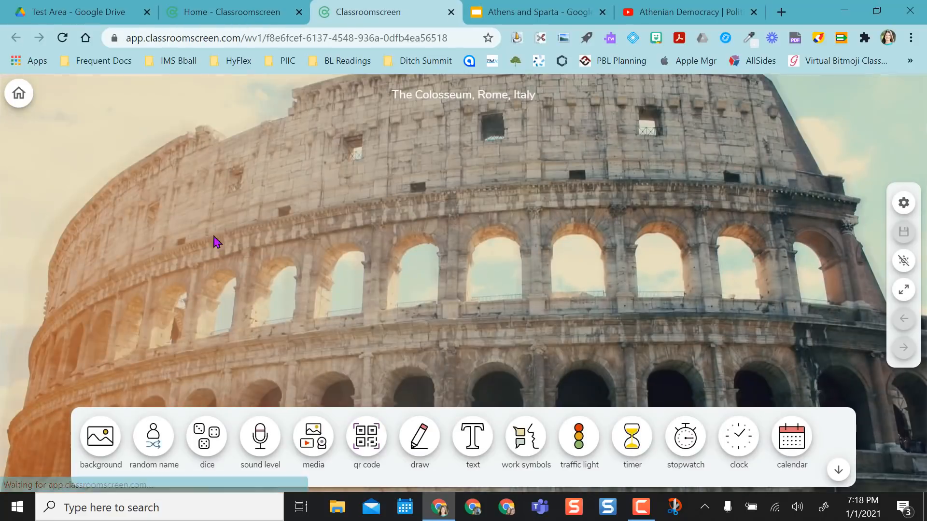
# Sign in to the teacher account with Google and return to the Great Wall screen
pyautogui.click(18, 93)
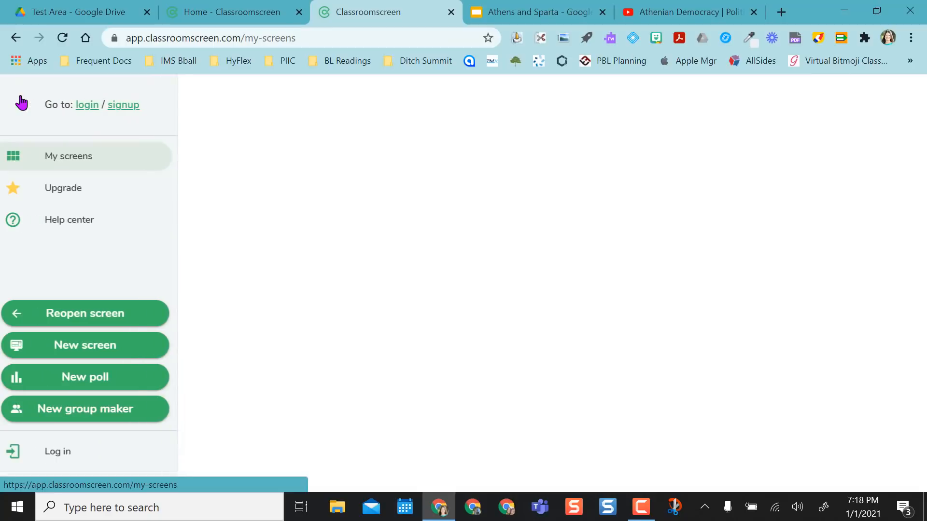
pyautogui.click(87, 104)
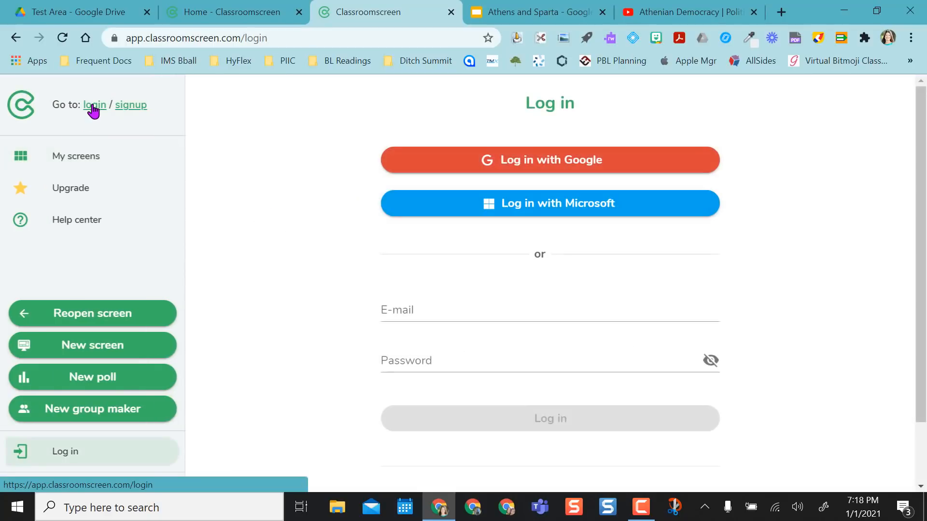
pyautogui.click(550, 161)
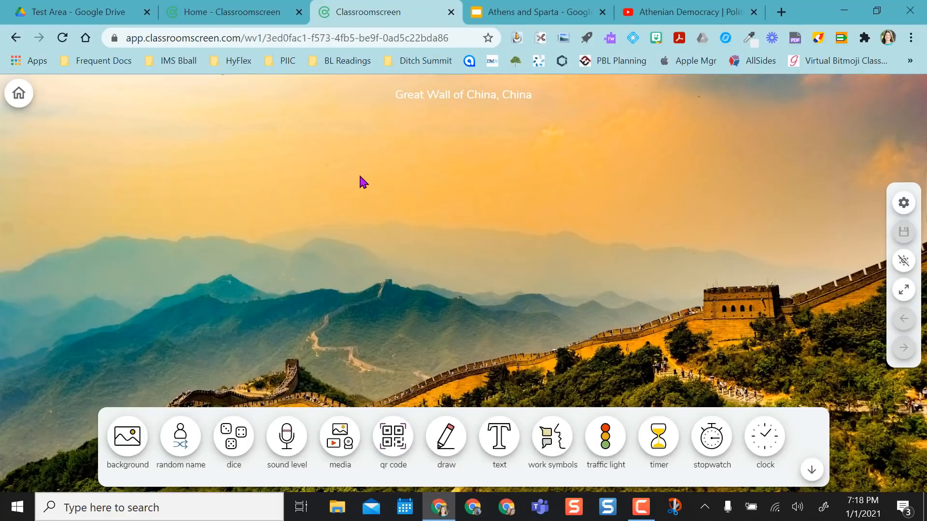
pyautogui.moveTo(552, 173)
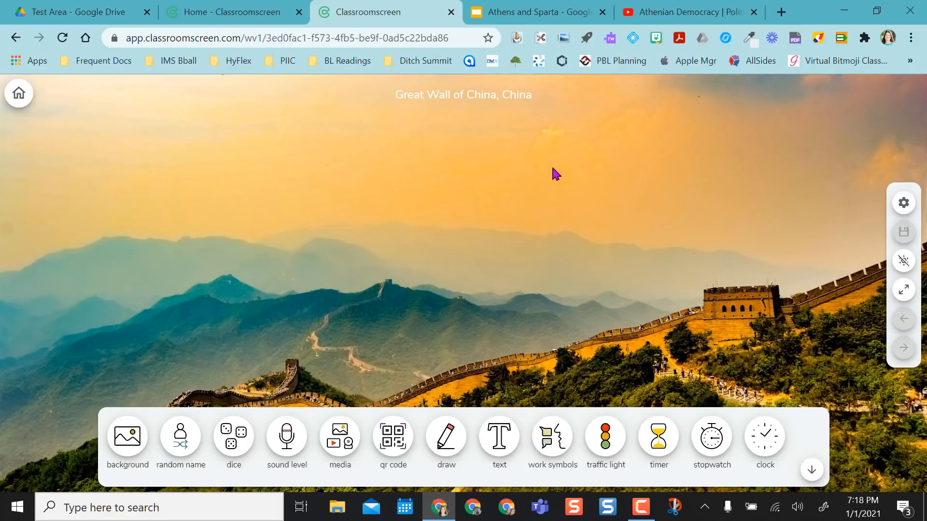
pyautogui.moveTo(294, 383)
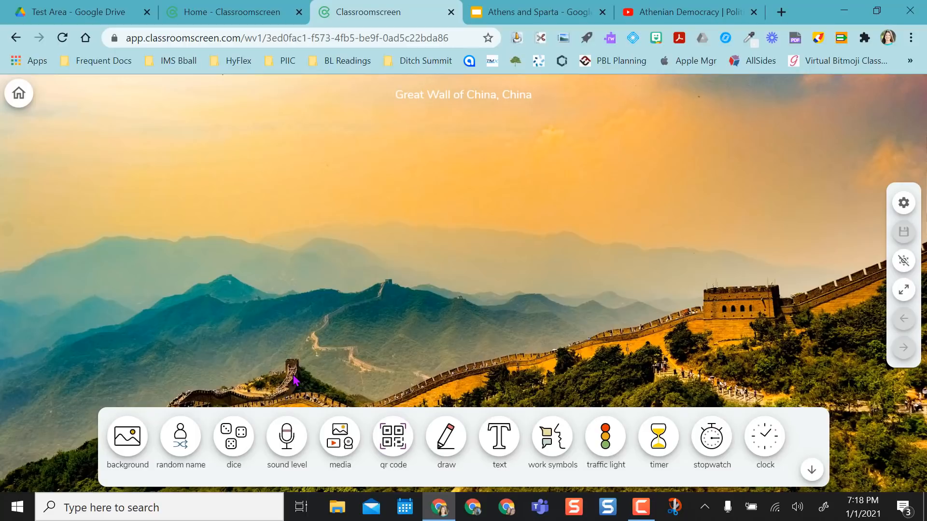
pyautogui.moveTo(20, 94)
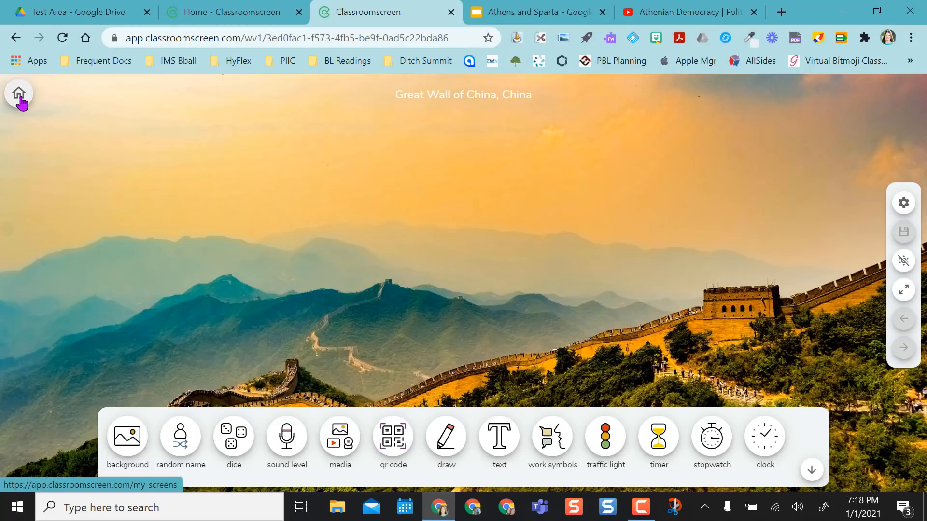
# From My screens, go to the Personalize settings with language, warnings and name lists
pyautogui.click(18, 93)
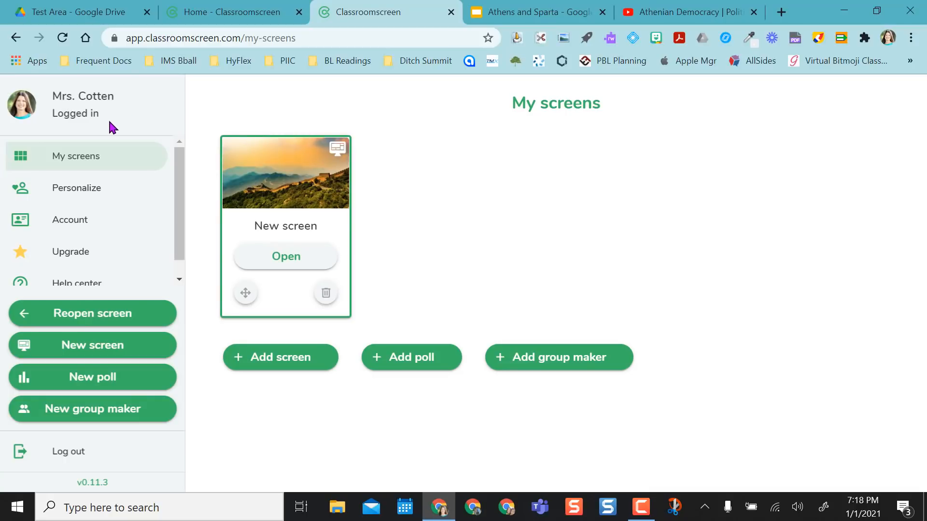
pyautogui.moveTo(587, 234)
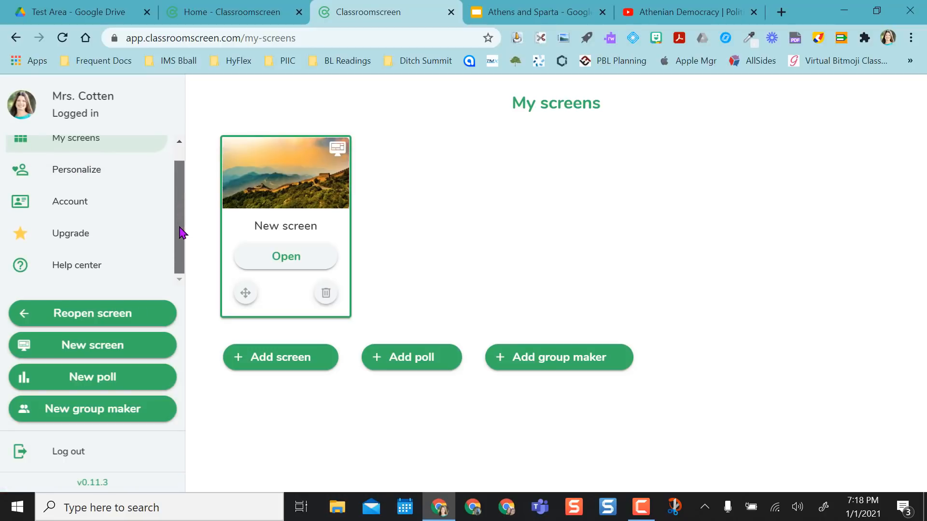
pyautogui.moveTo(65, 174)
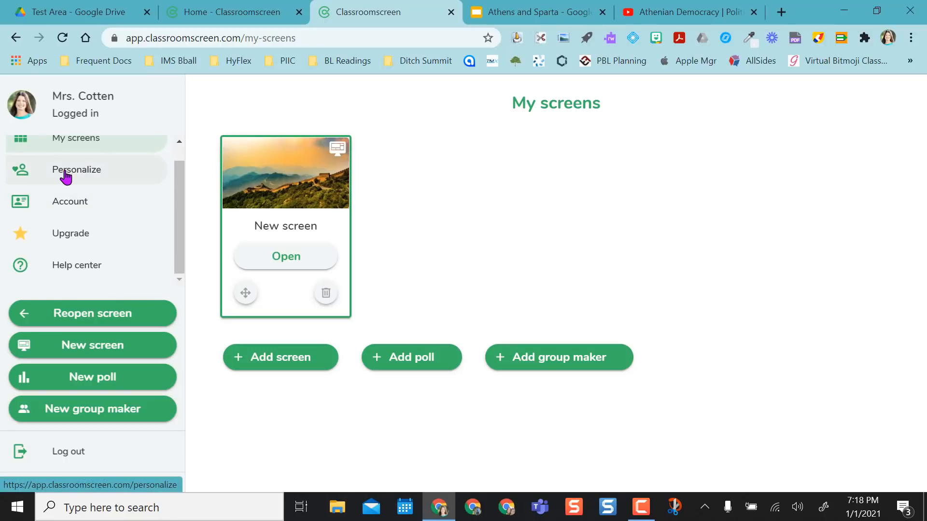
pyautogui.click(77, 169)
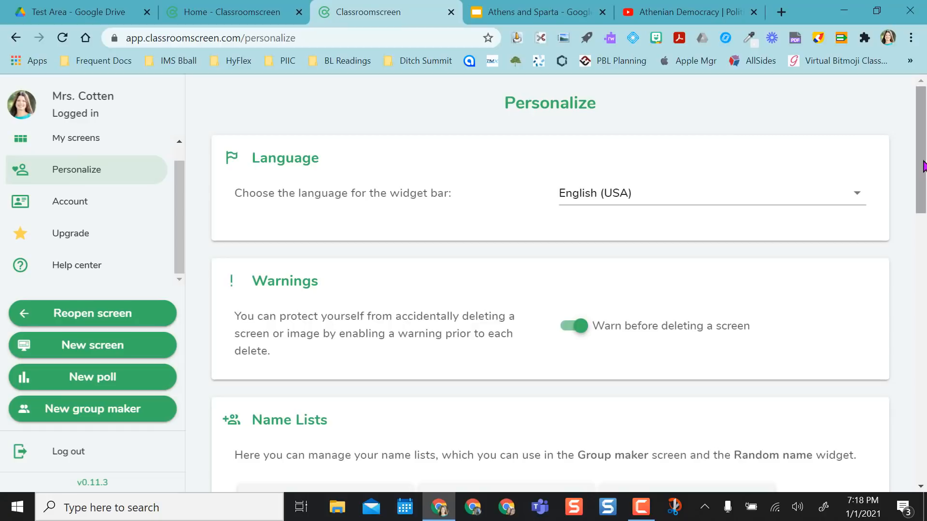
pyautogui.scroll(-3)
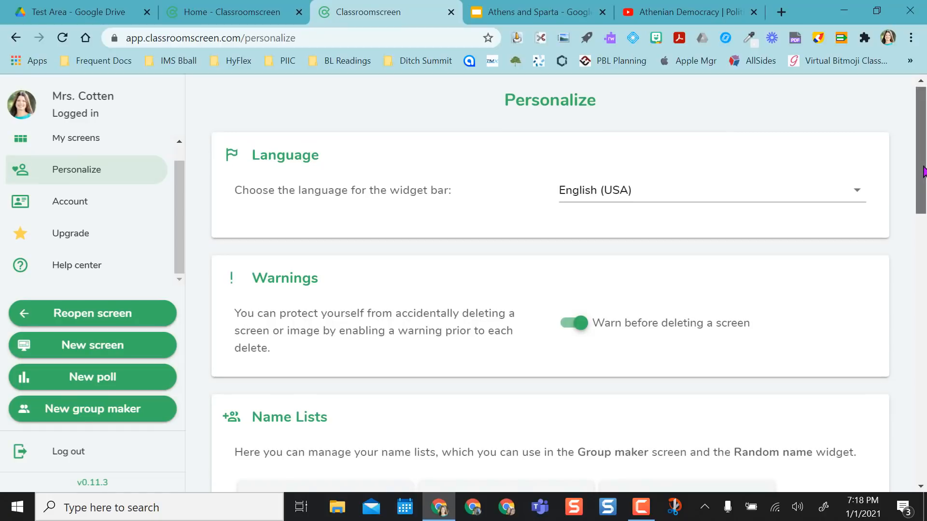
pyautogui.scroll(-3)
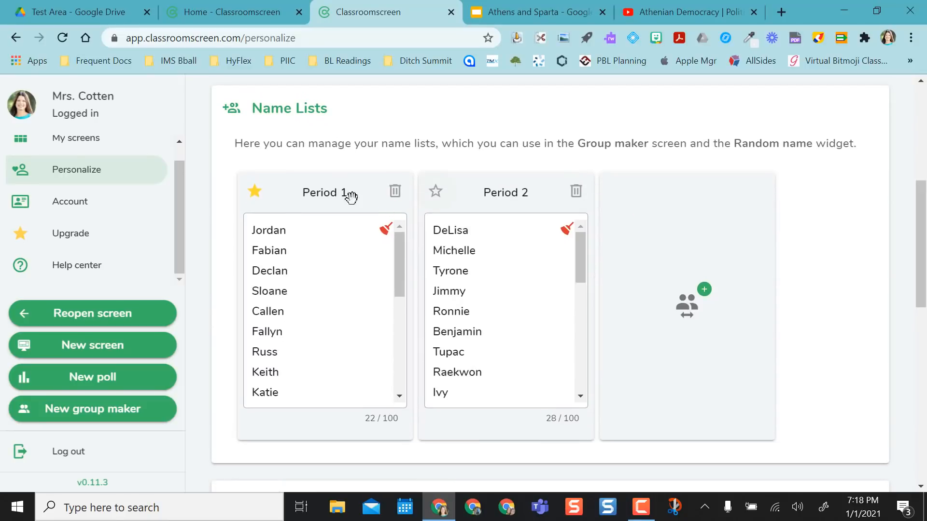
pyautogui.moveTo(517, 199)
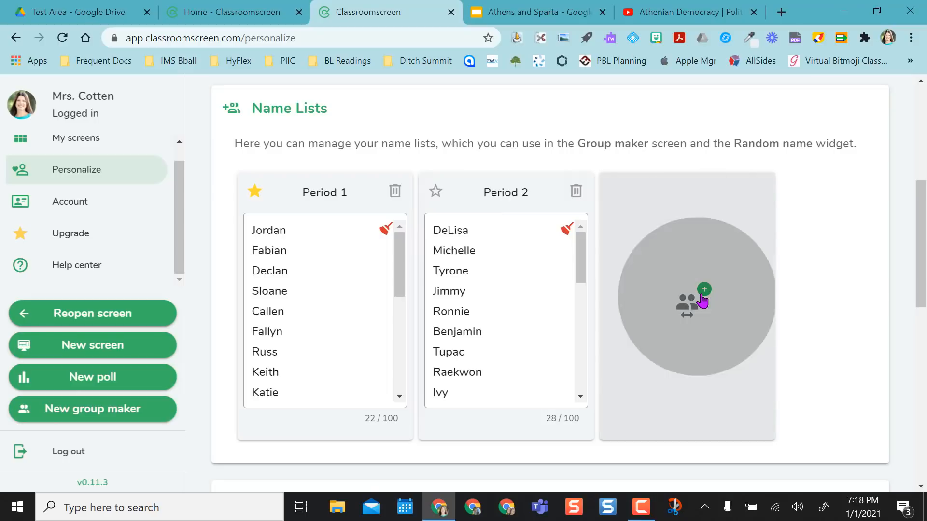
pyautogui.click(704, 289)
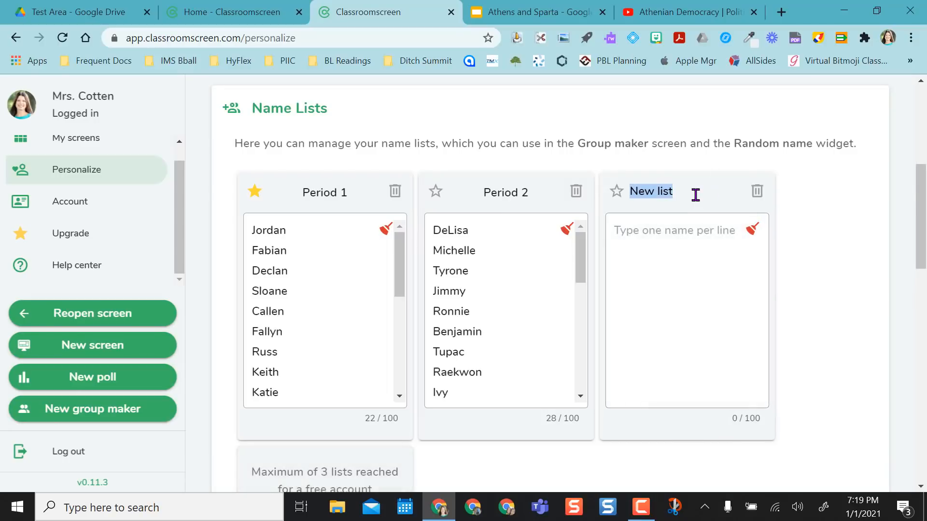
pyautogui.write('Period 3')
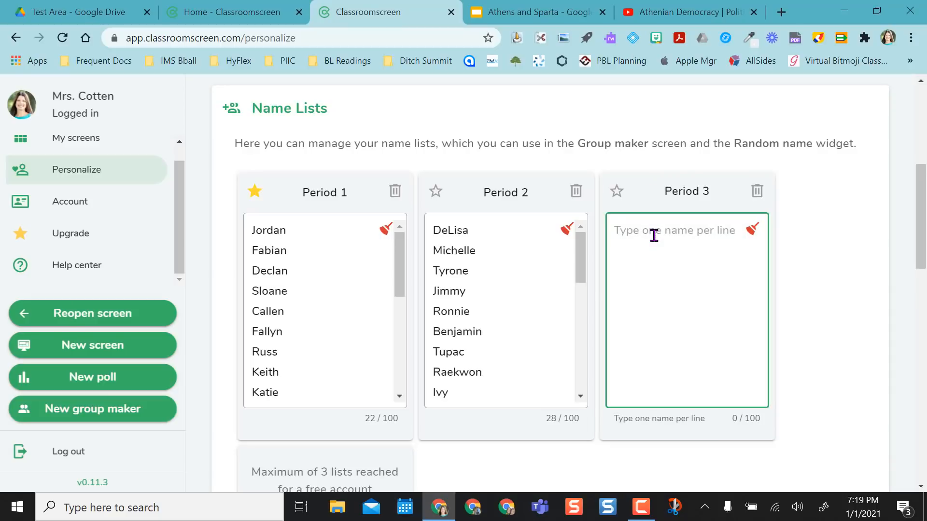
pyautogui.write('Johnny')
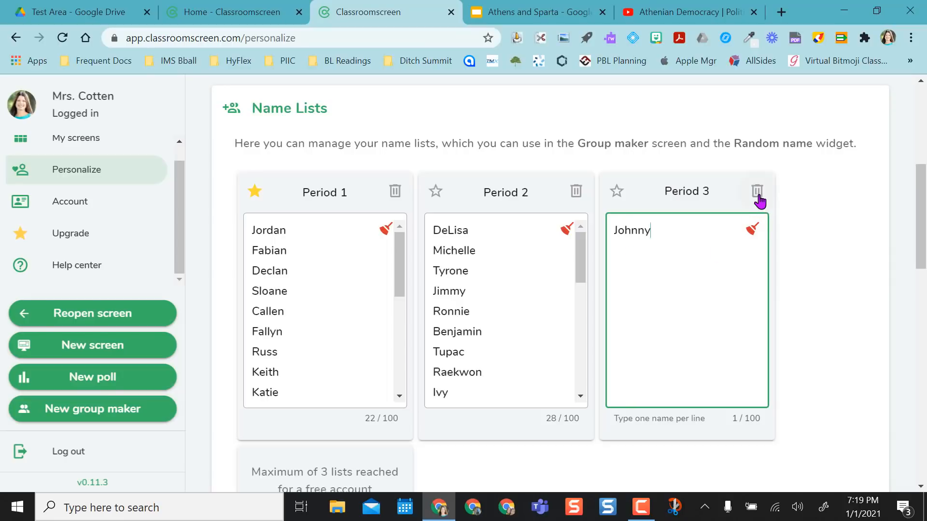
pyautogui.click(757, 191)
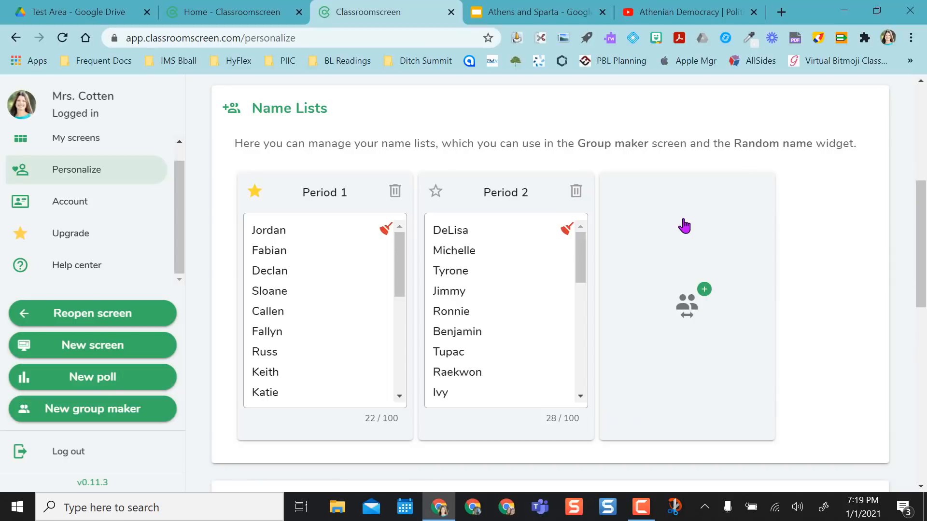
pyautogui.moveTo(522, 199)
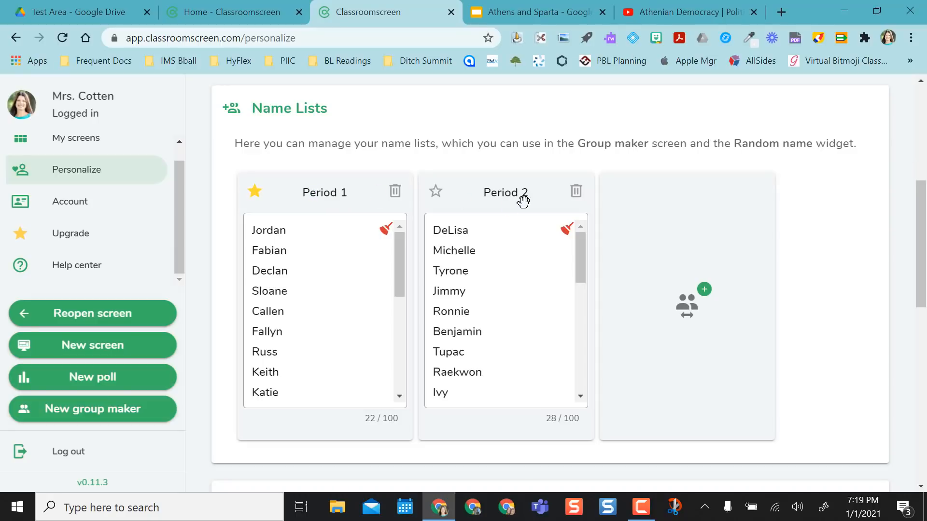
# Drag the calendar from Active Widgets into Disabled Widgets in the Widget Bar settings
pyautogui.scroll(-3)
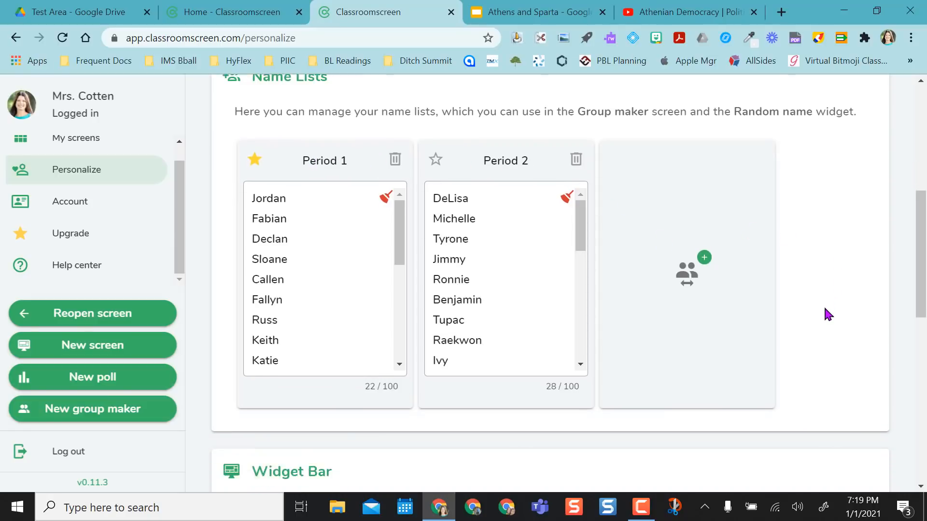
pyautogui.scroll(-3)
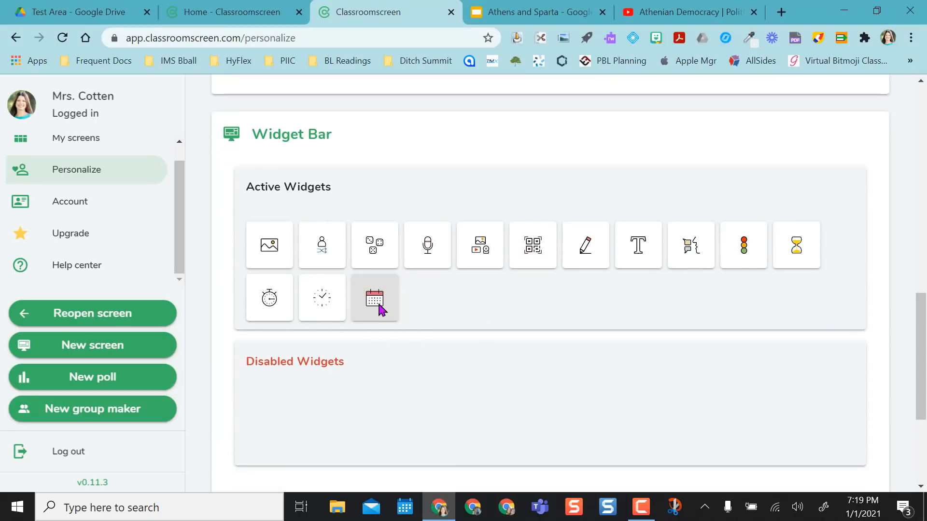
pyautogui.moveTo(375, 298); pyautogui.dragTo(295, 420)
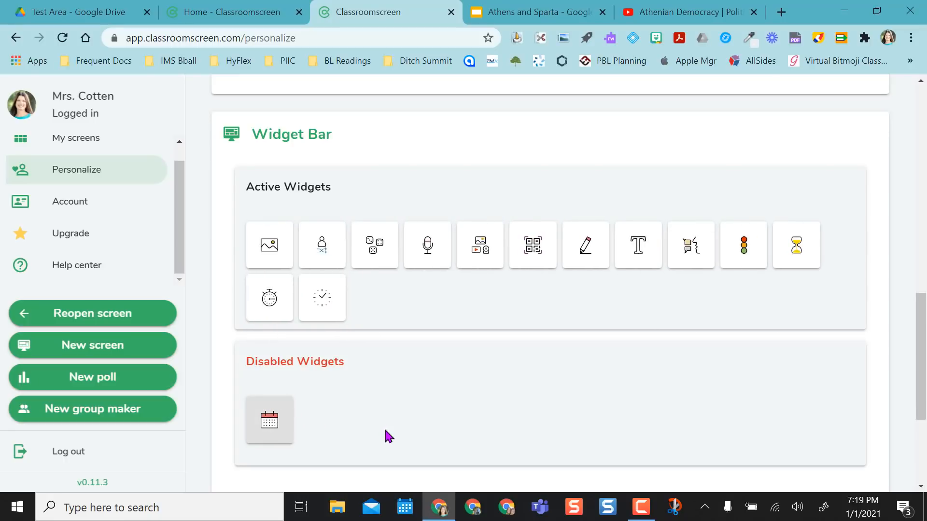
pyautogui.moveTo(505, 284)
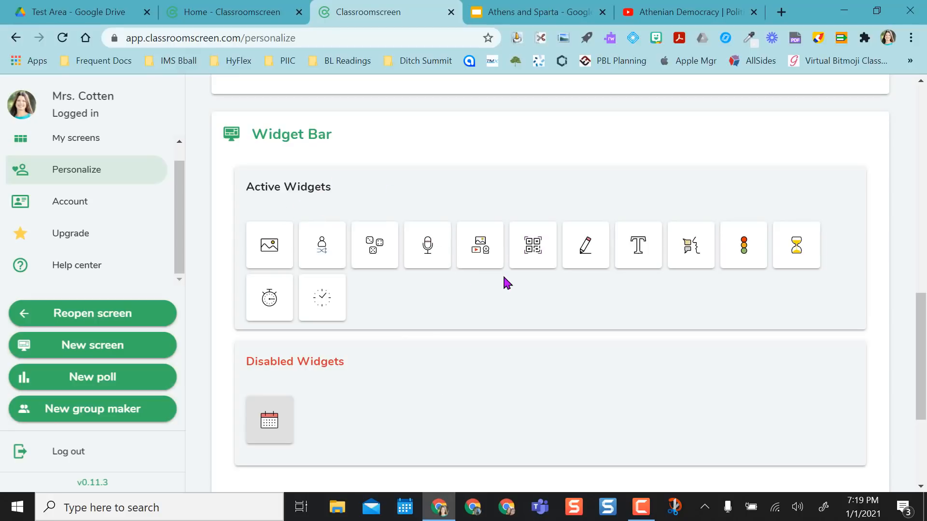
pyautogui.moveTo(527, 290)
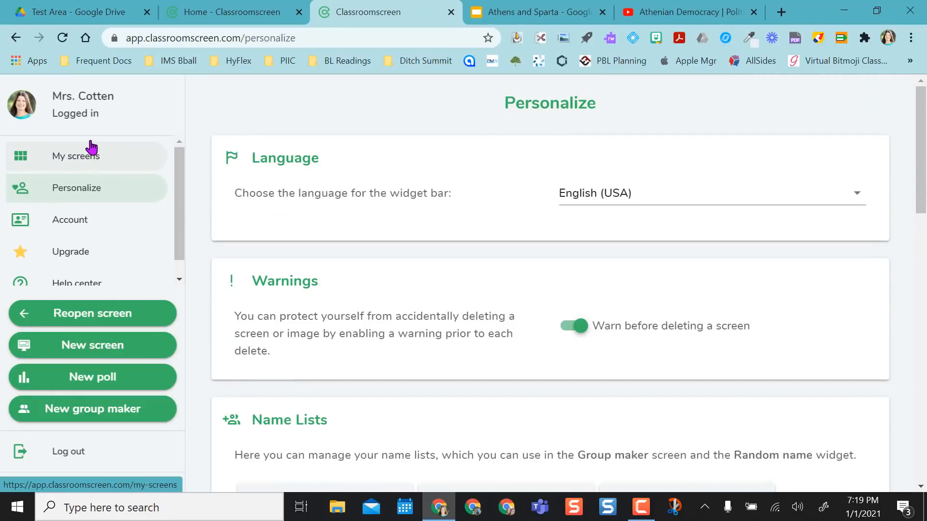
# Rename the two saved screens to 'Period 1' and 'Period 2' on the My screens page
pyautogui.click(75, 157)
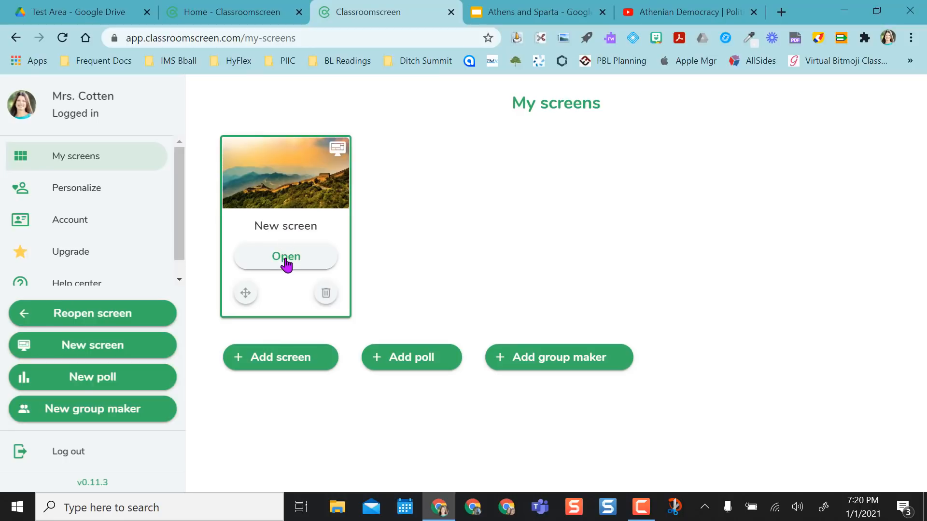
pyautogui.doubleClick(286, 226)
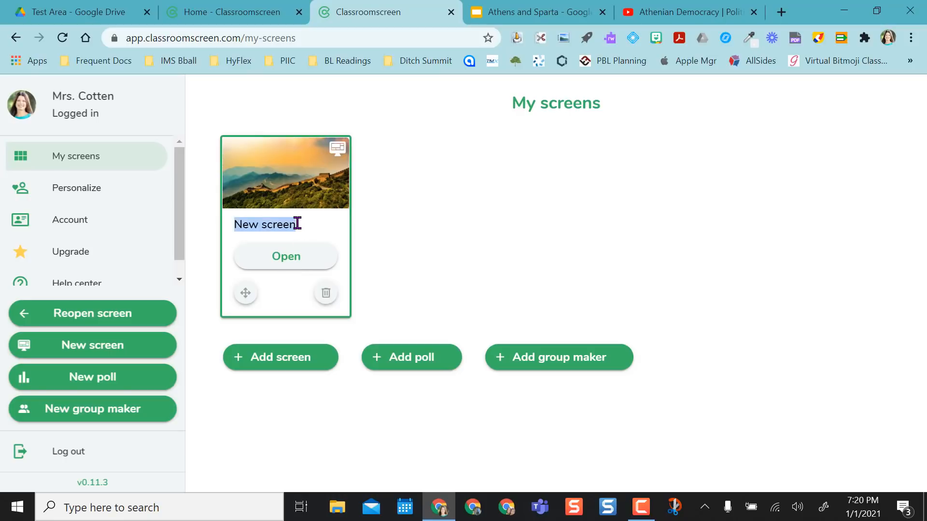
pyautogui.write('Period 1')
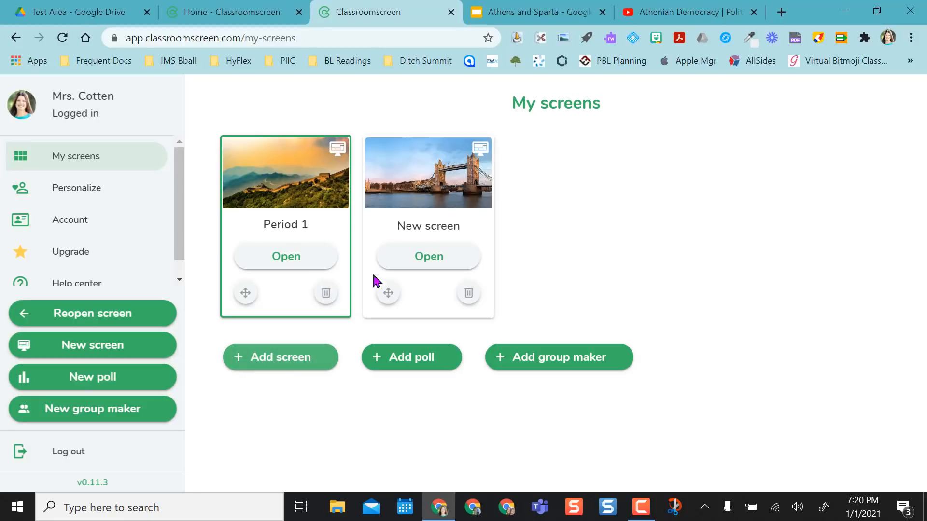
pyautogui.write('P')
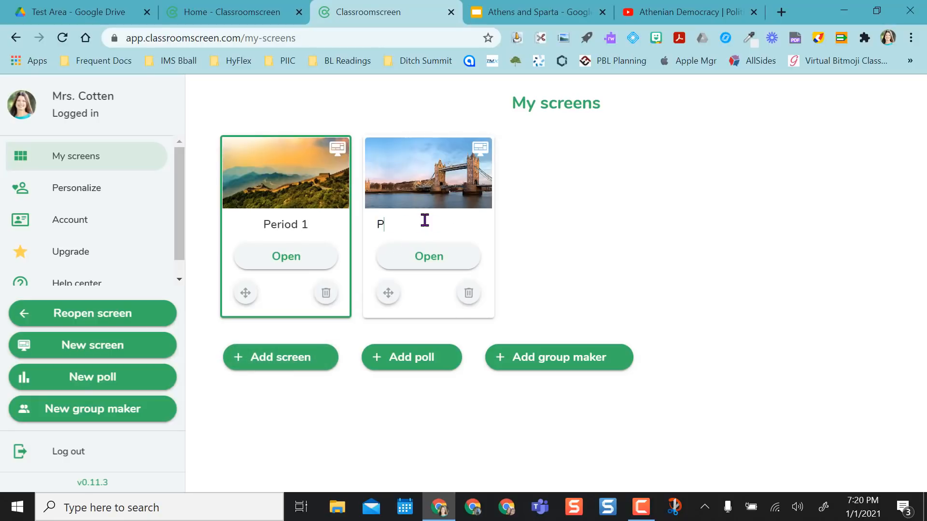
pyautogui.write('eriod')
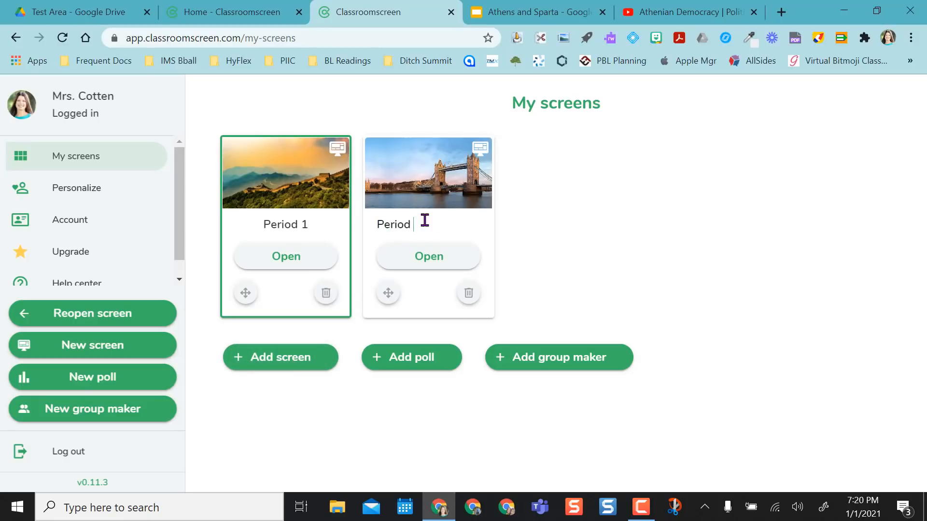
pyautogui.write('2')
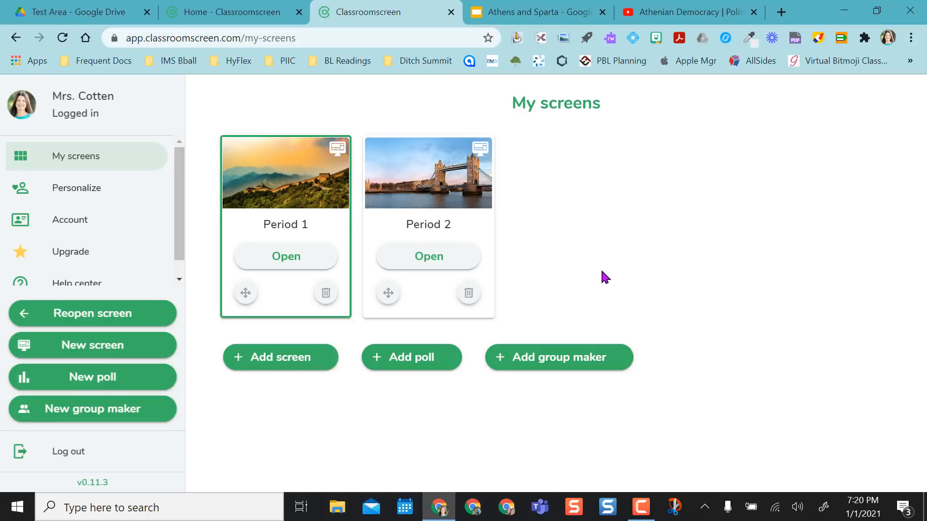
pyautogui.moveTo(392, 224)
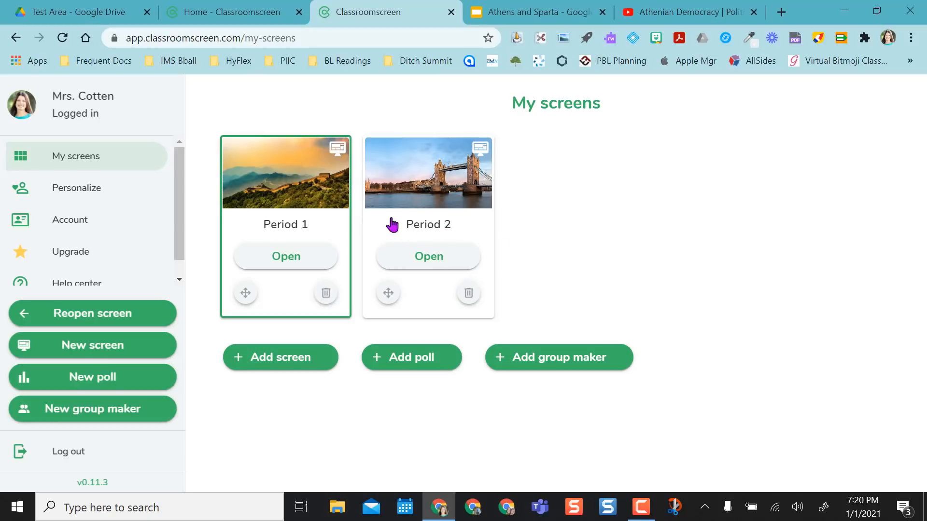
# Launch the Period 1 screen and look through its settings gear panel
pyautogui.click(286, 257)
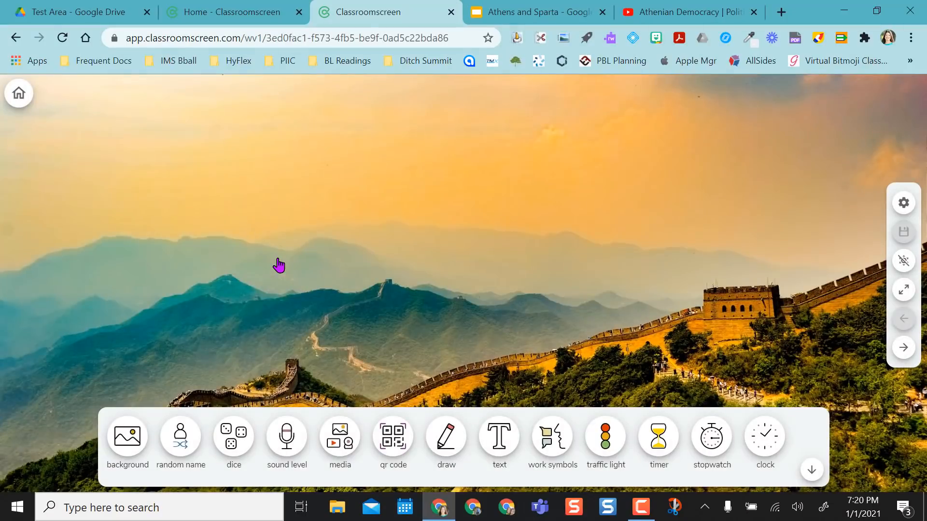
pyautogui.moveTo(905, 192)
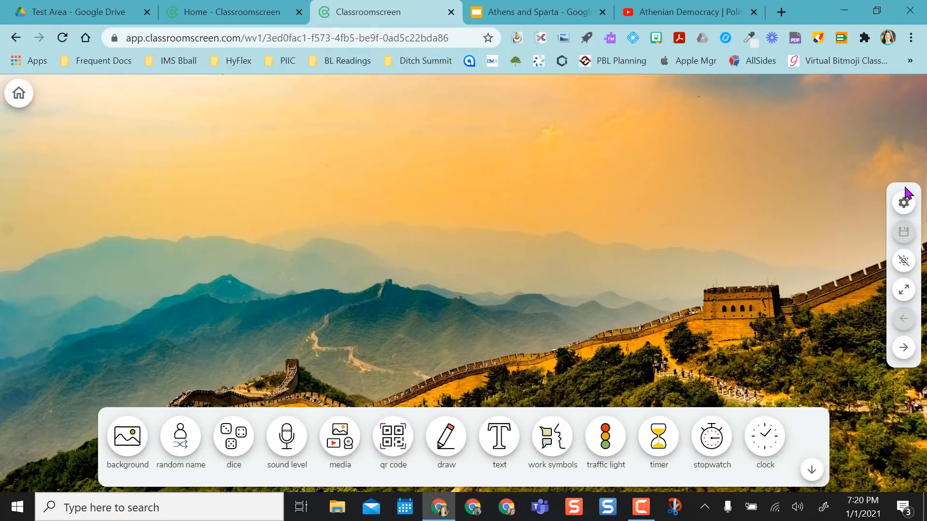
pyautogui.moveTo(904, 260)
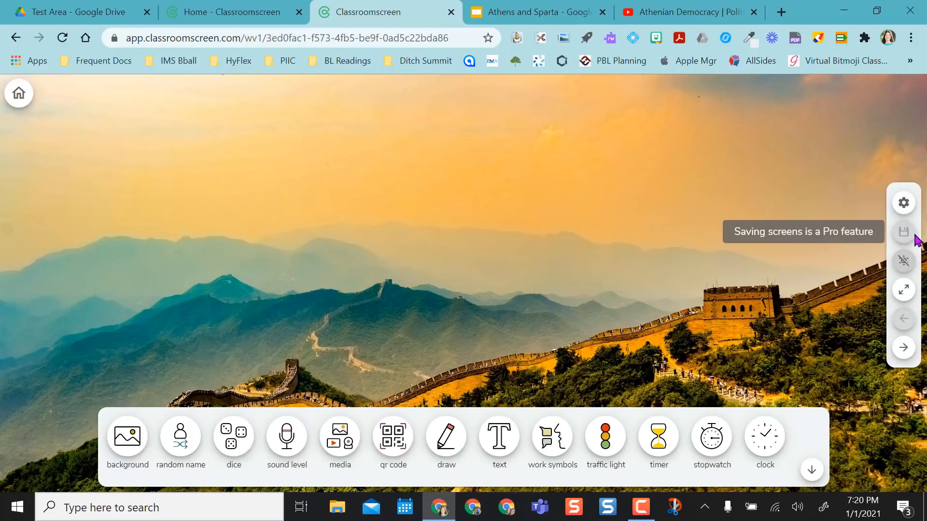
pyautogui.moveTo(900, 243)
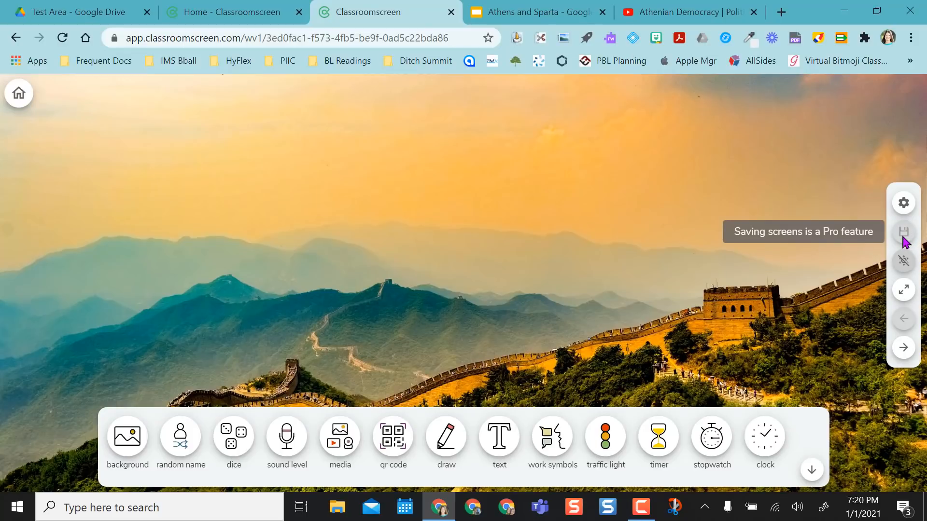
pyautogui.click(903, 202)
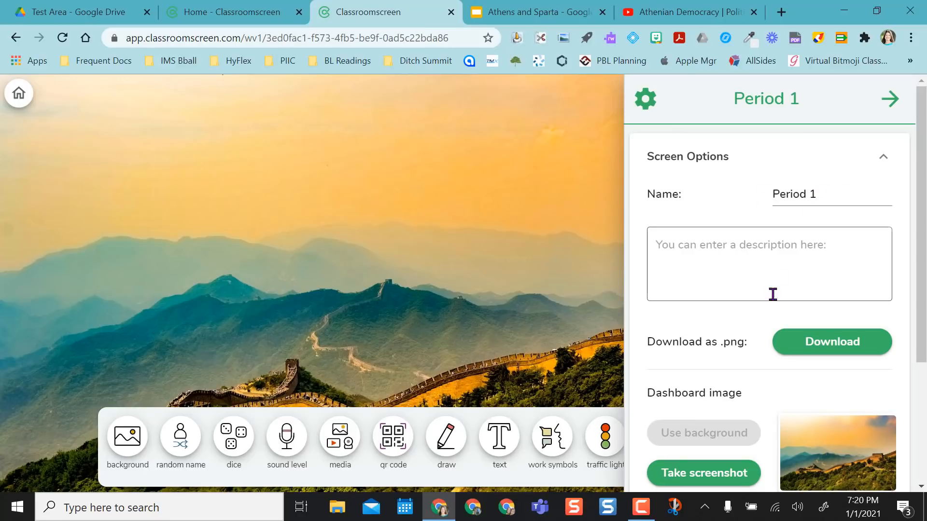
pyautogui.scroll(-3)
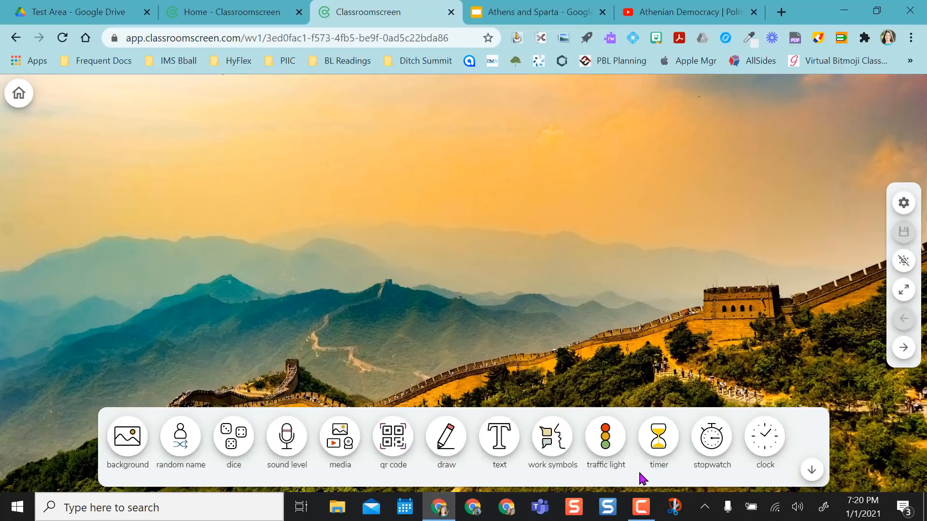
pyautogui.moveTo(810, 471)
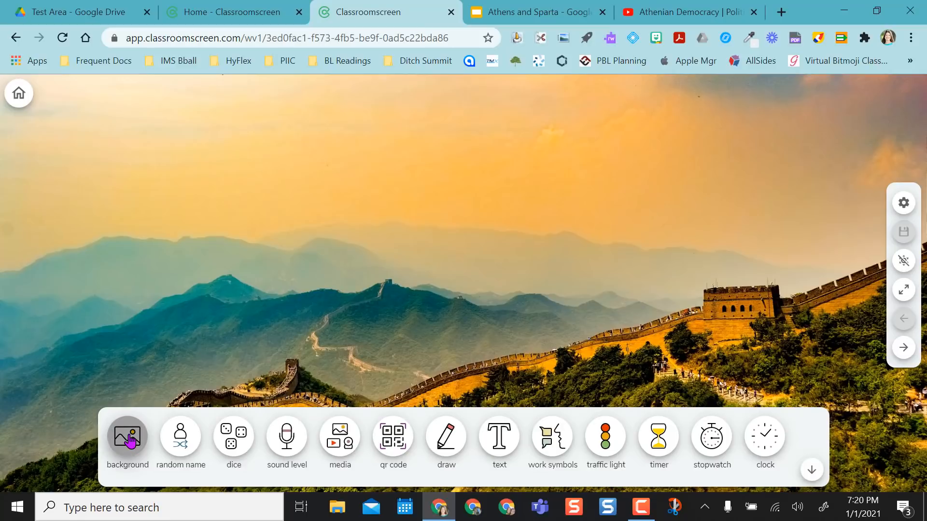
# Change the Period 1 background from the Great Wall photo to the pale yellow colour
pyautogui.click(128, 437)
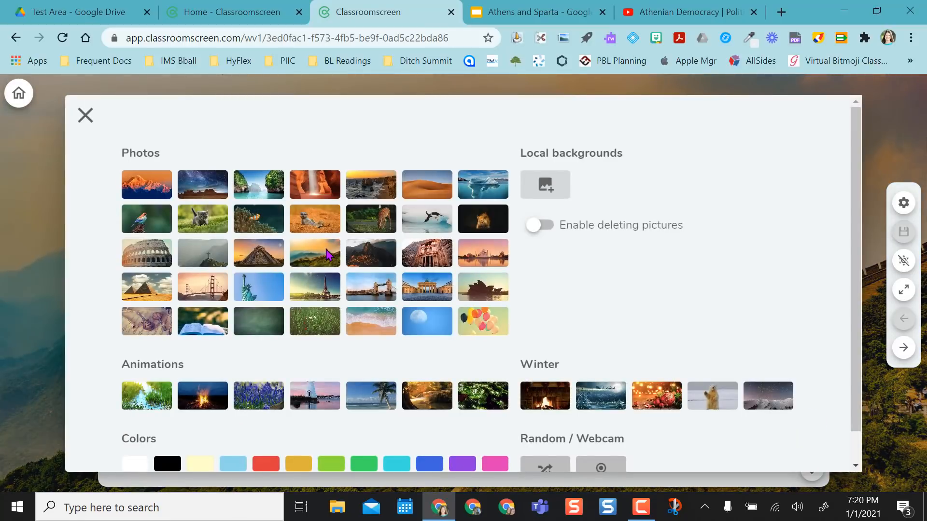
pyautogui.moveTo(635, 191)
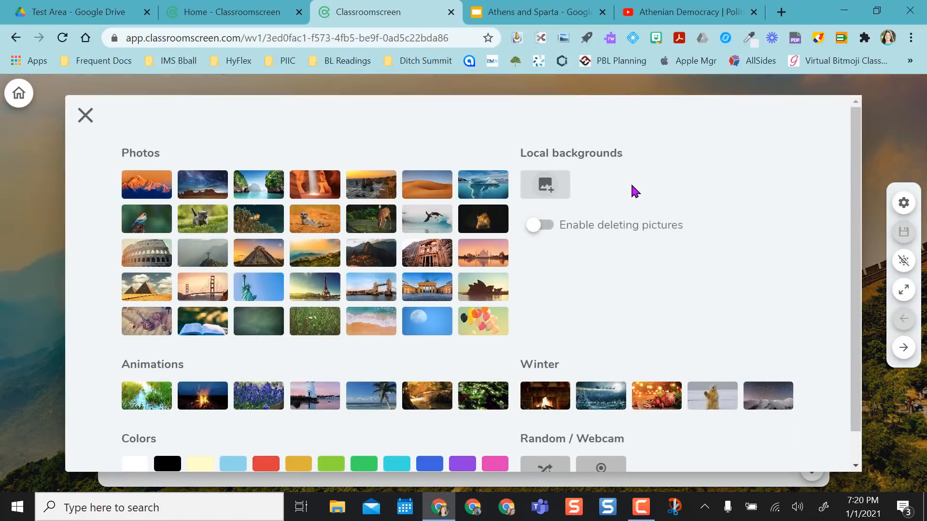
pyautogui.moveTo(548, 190)
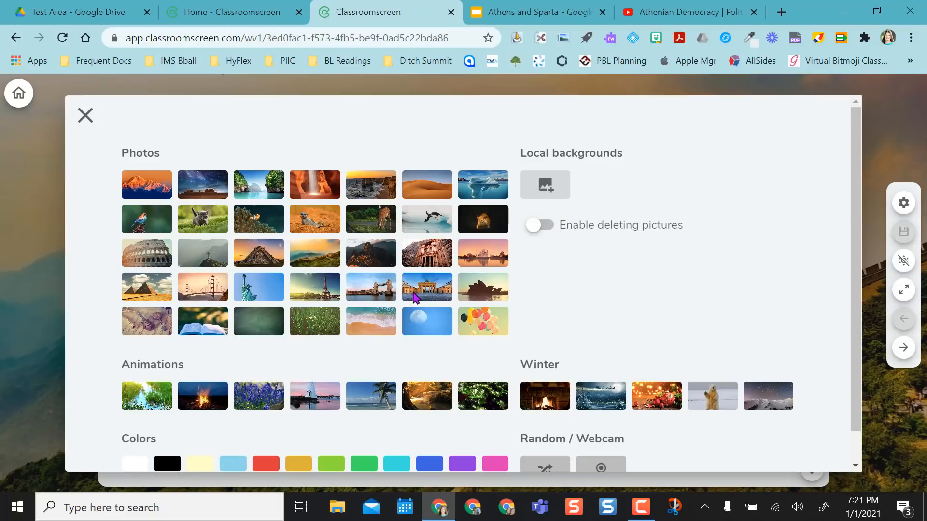
pyautogui.scroll(-3)
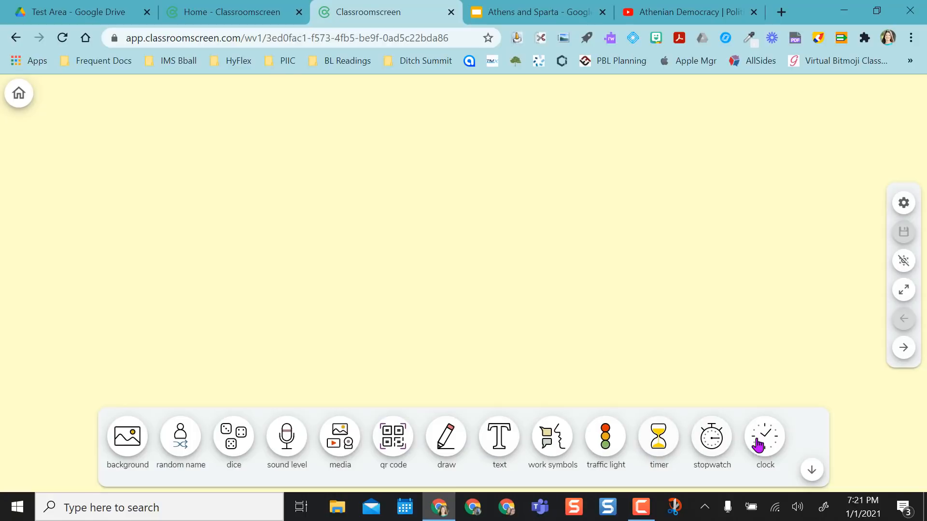
pyautogui.click(764, 436)
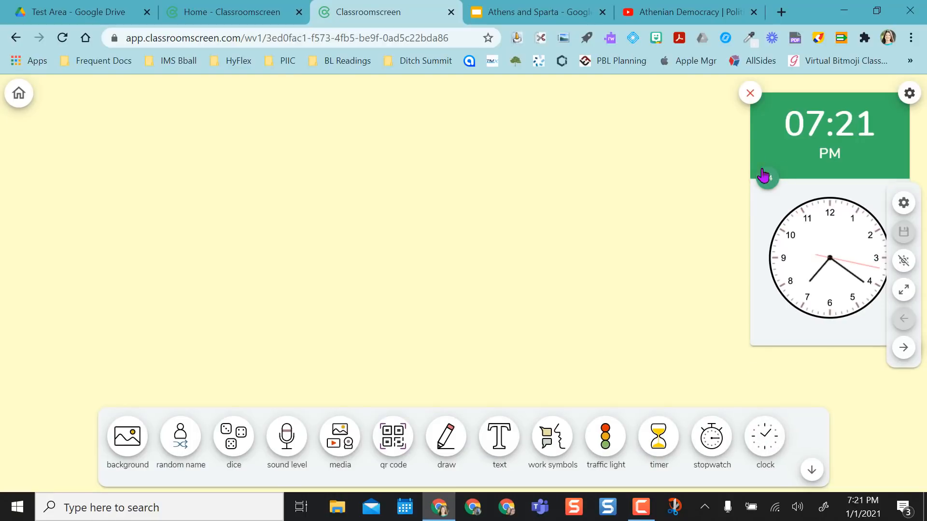
pyautogui.click(749, 93)
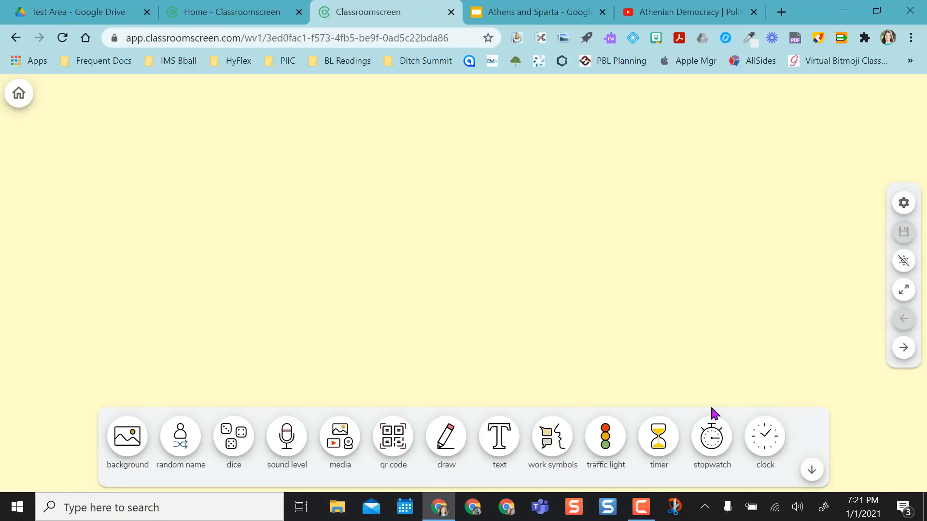
pyautogui.click(711, 436)
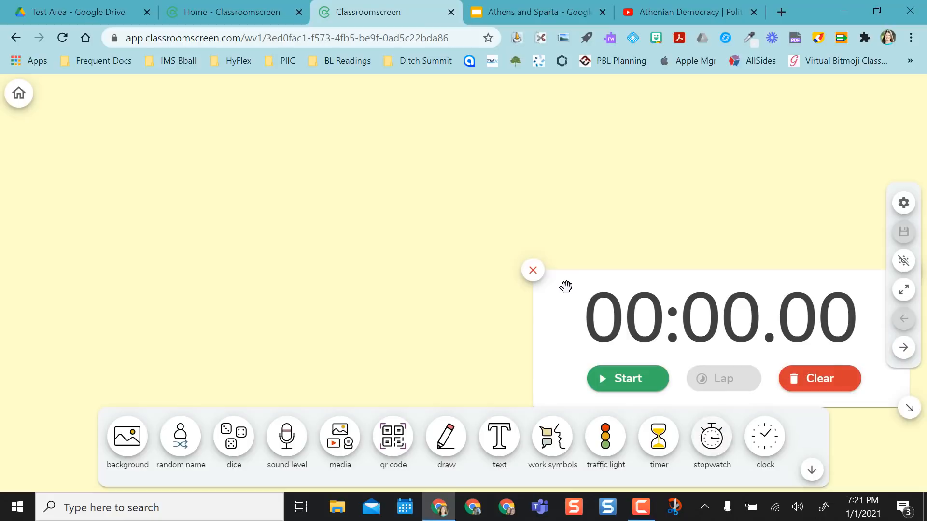
pyautogui.click(533, 270)
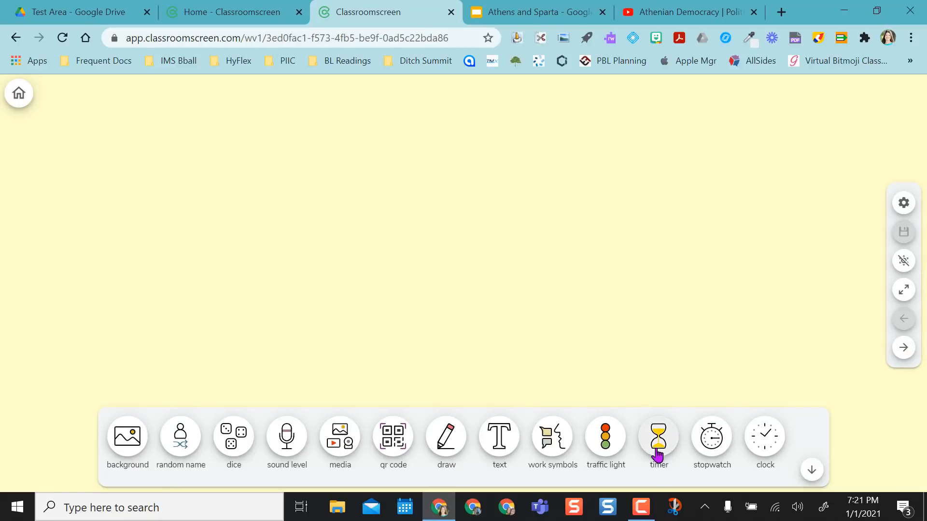
pyautogui.click(658, 436)
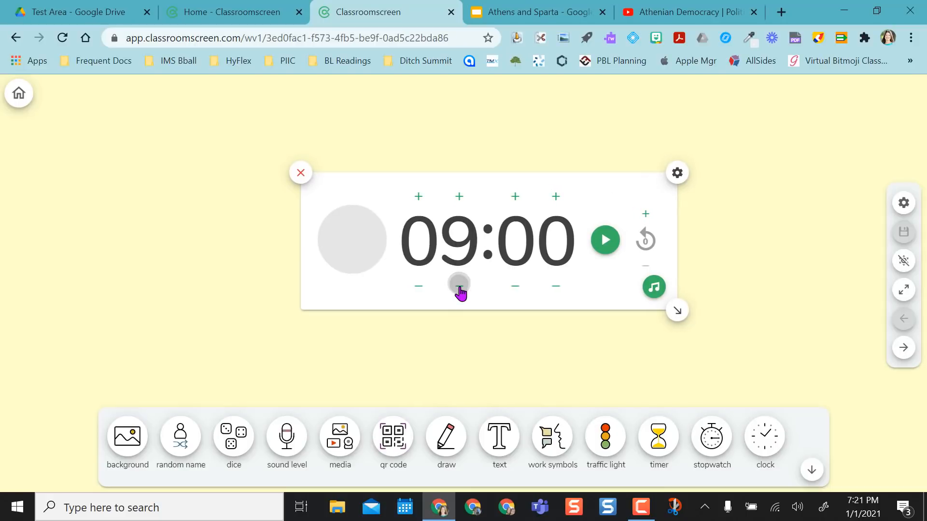
pyautogui.click(459, 286)
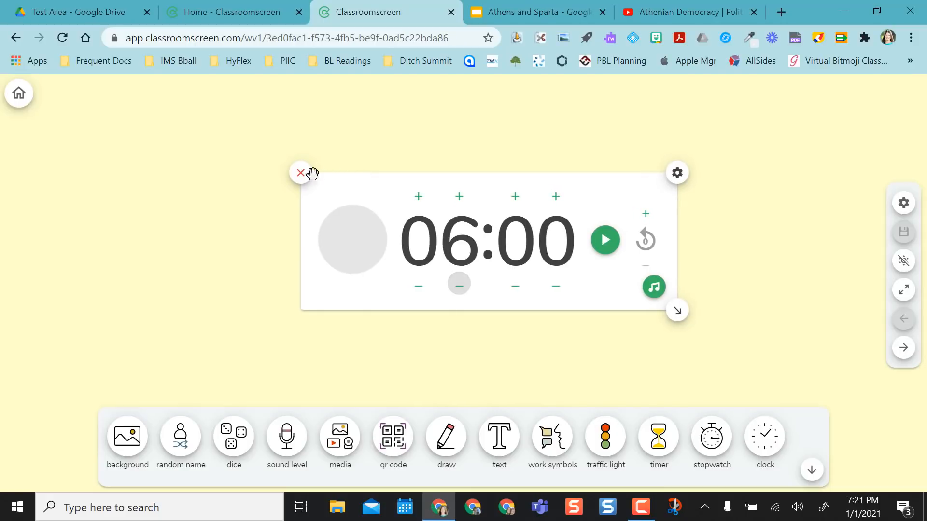
pyautogui.click(300, 172)
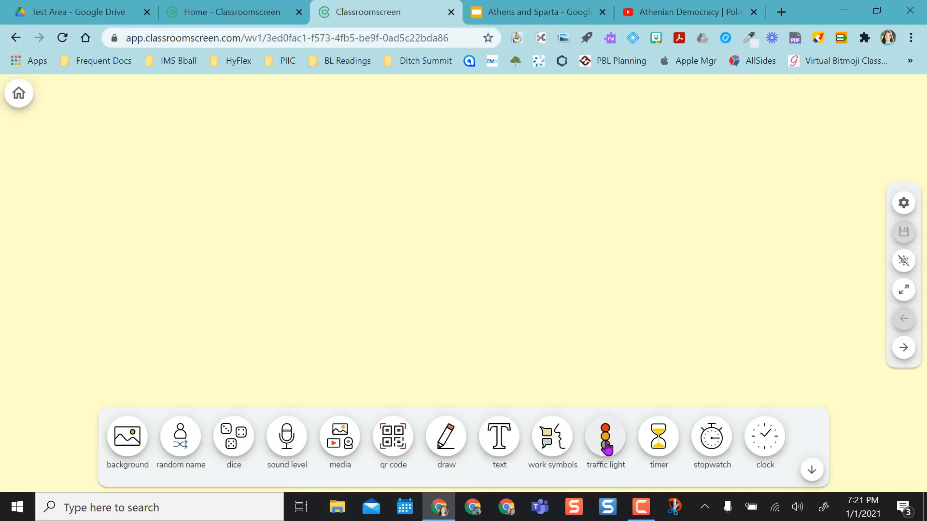
pyautogui.click(605, 436)
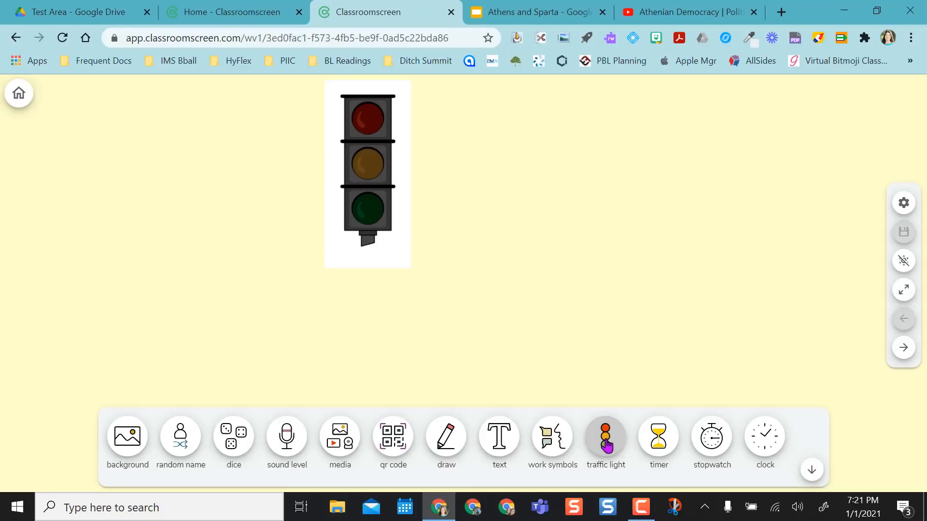
pyautogui.click(605, 437)
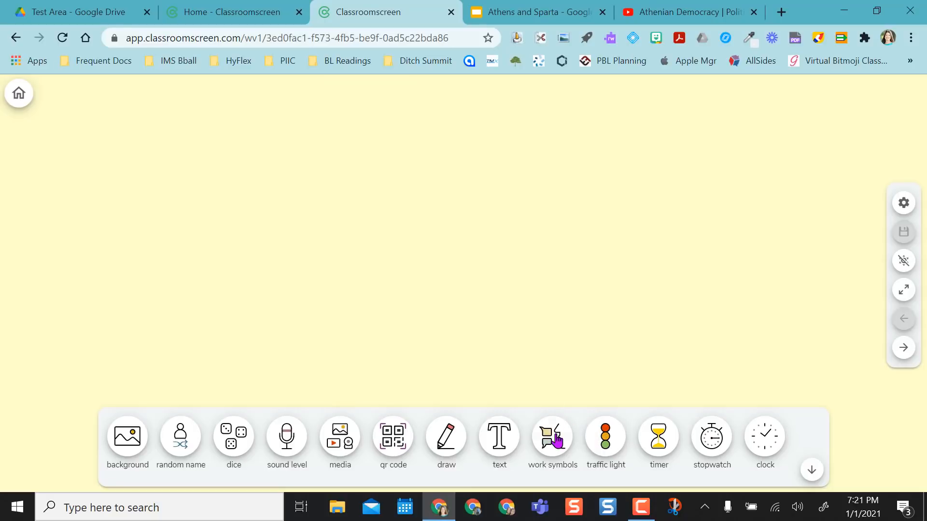
pyautogui.click(552, 435)
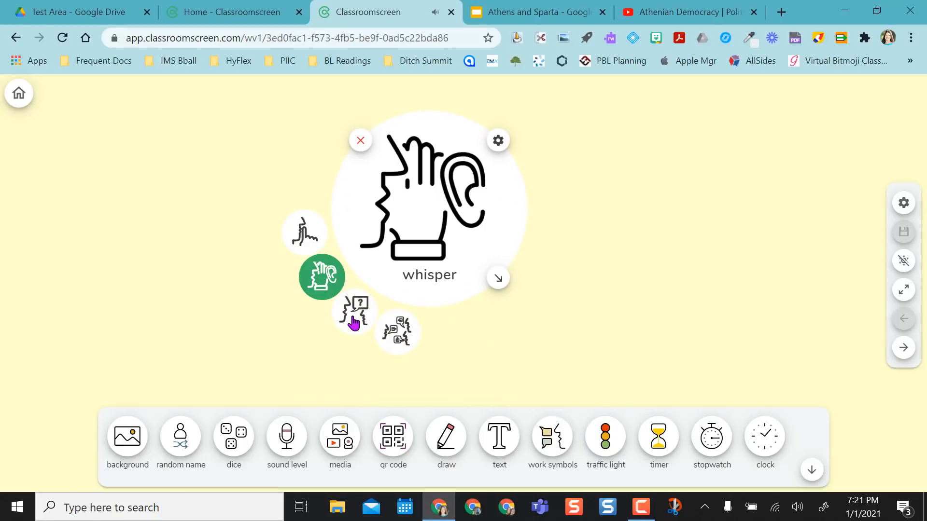
pyautogui.click(398, 332)
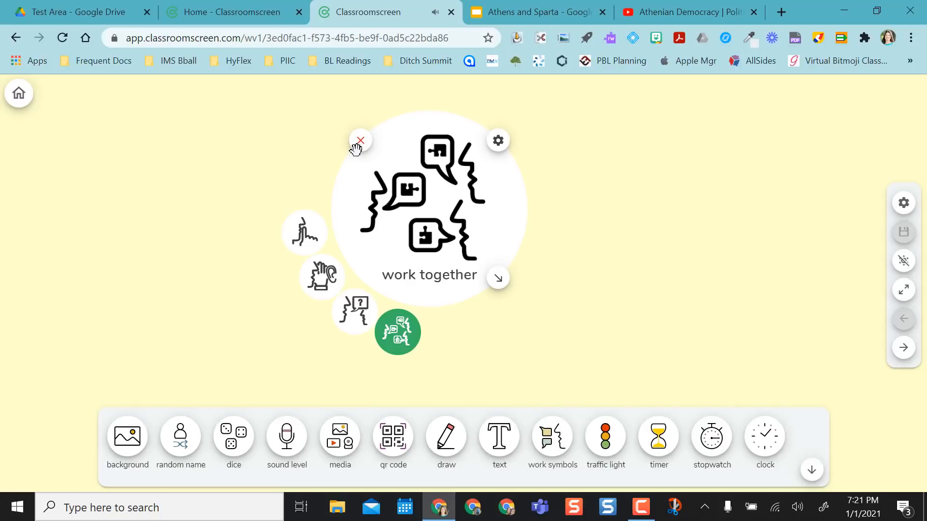
pyautogui.click(360, 141)
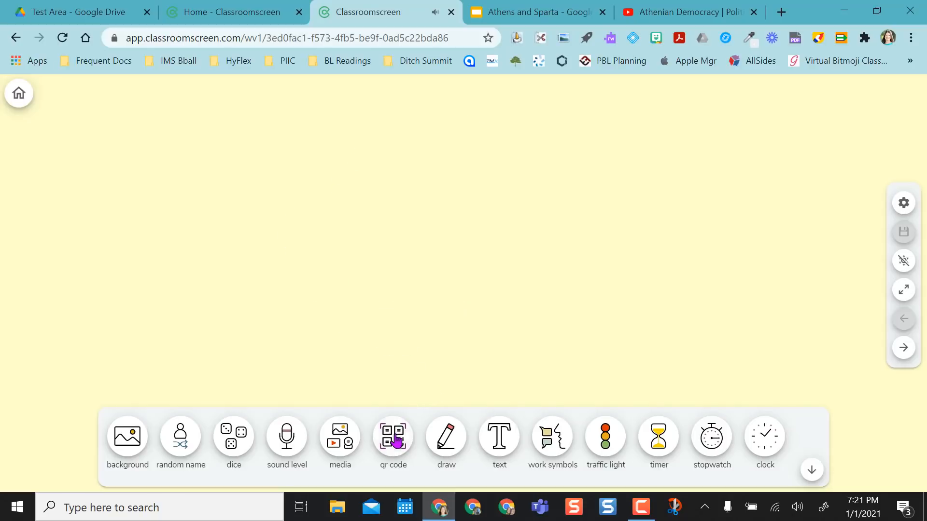
pyautogui.click(392, 436)
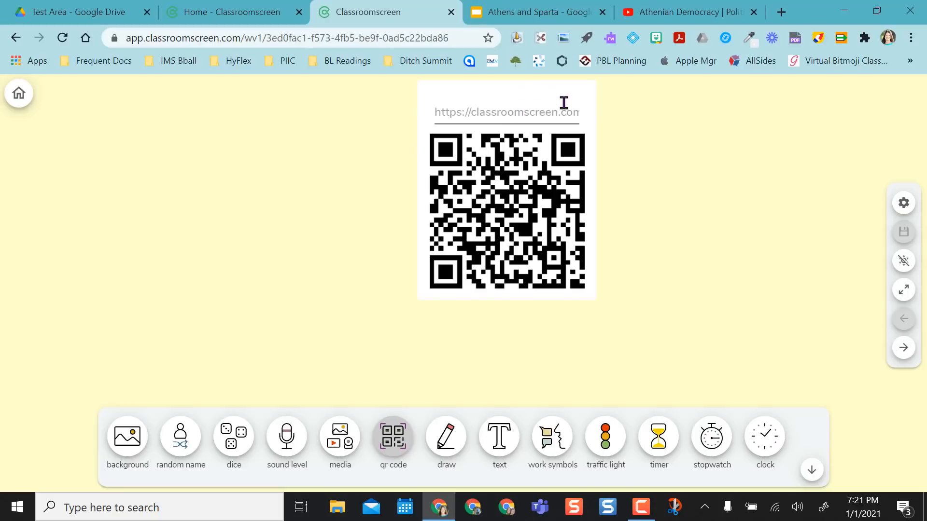
pyautogui.click(687, 11)
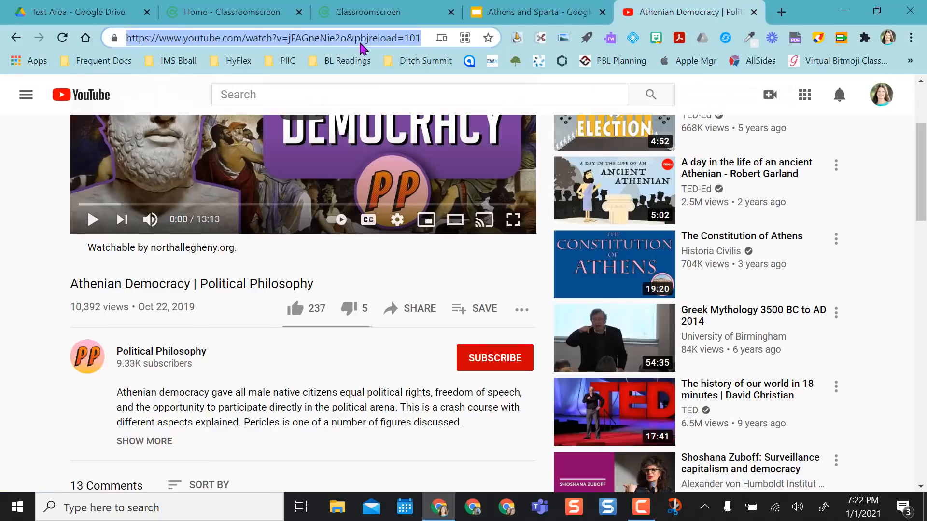
pyautogui.click(372, 13)
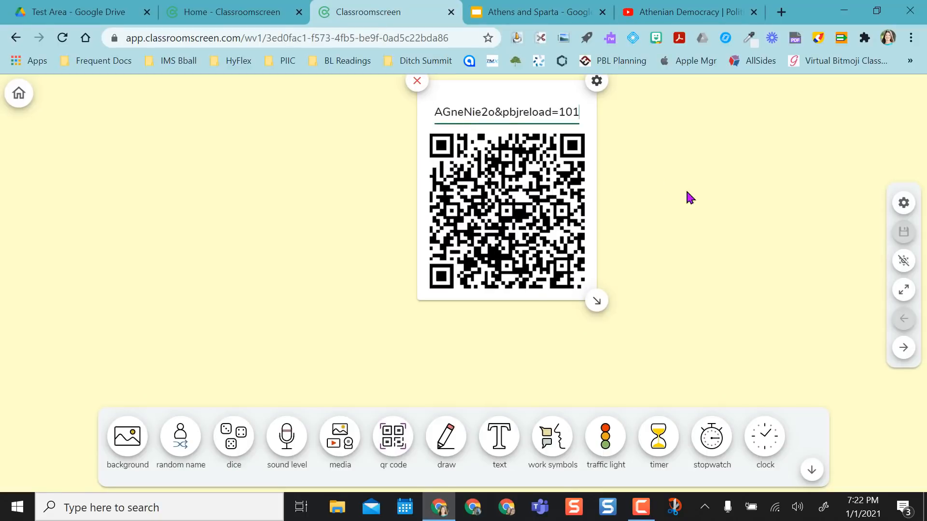
pyautogui.moveTo(595, 268)
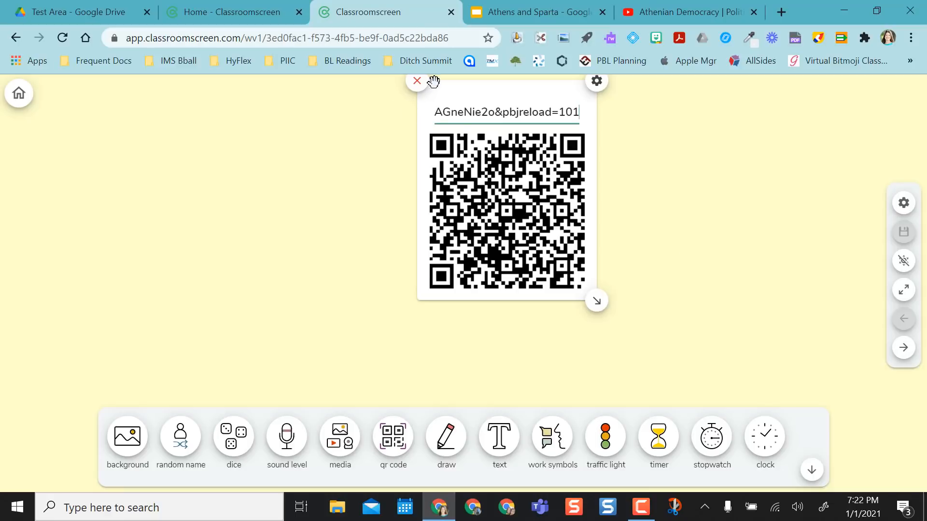
pyautogui.click(417, 81)
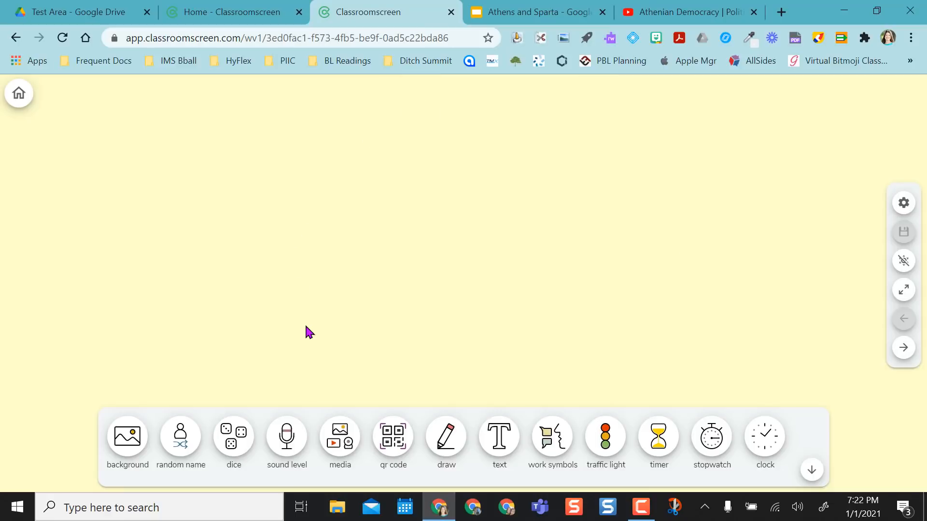
# Try a sound level meter, then roll two dice, removing each widget afterwards
pyautogui.click(287, 438)
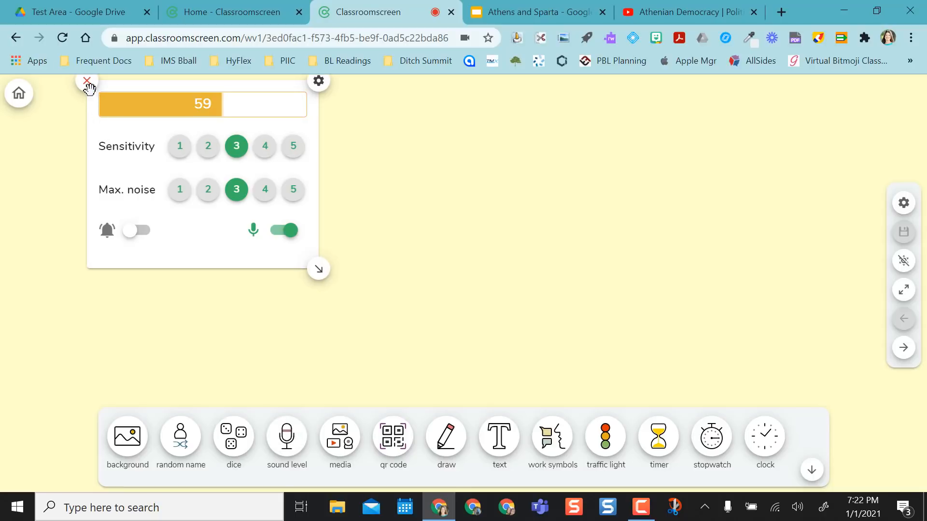
pyautogui.click(87, 81)
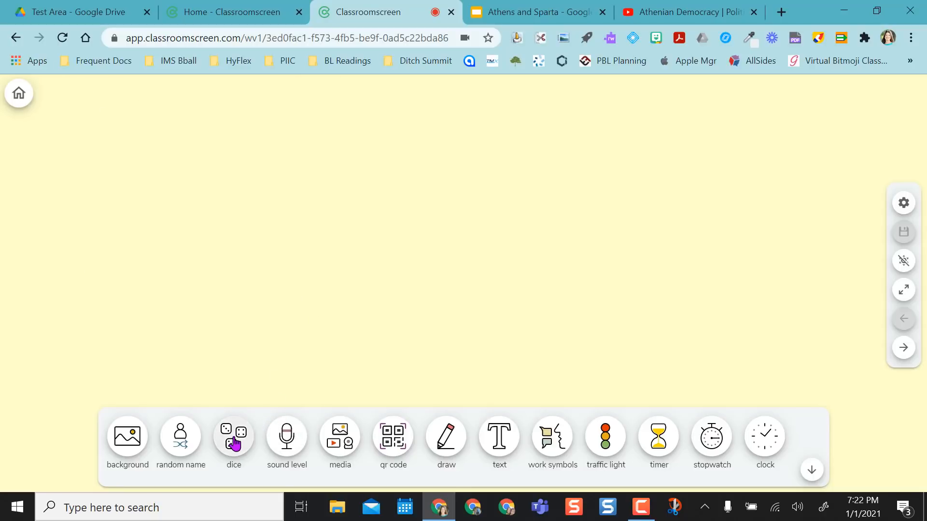
pyautogui.click(234, 437)
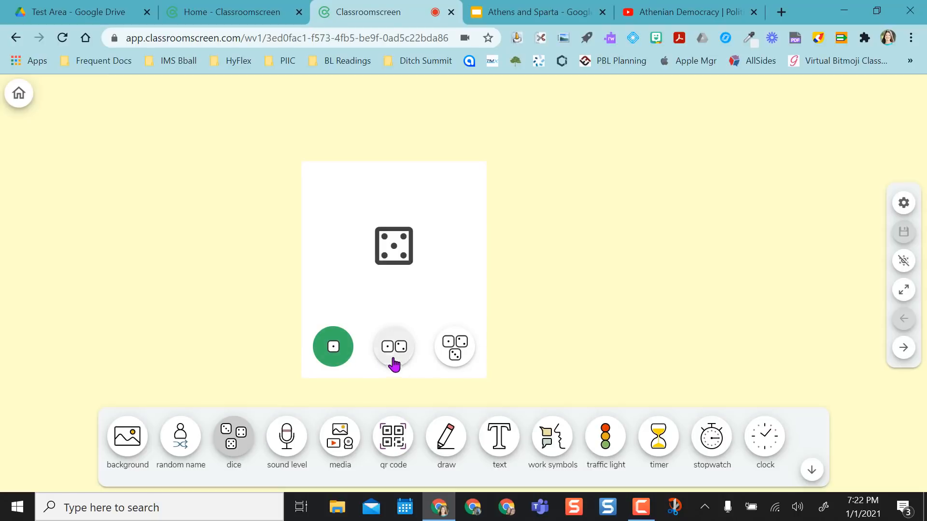
pyautogui.click(394, 346)
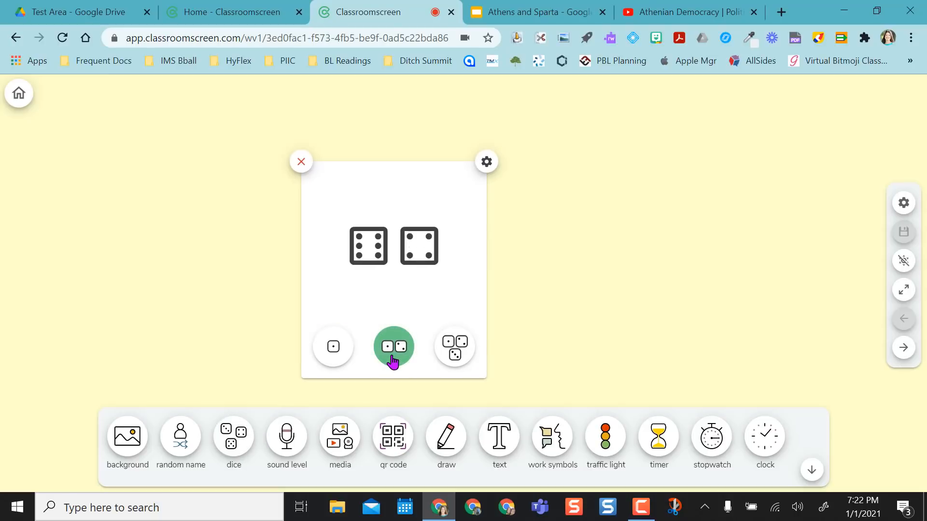
pyautogui.click(394, 346)
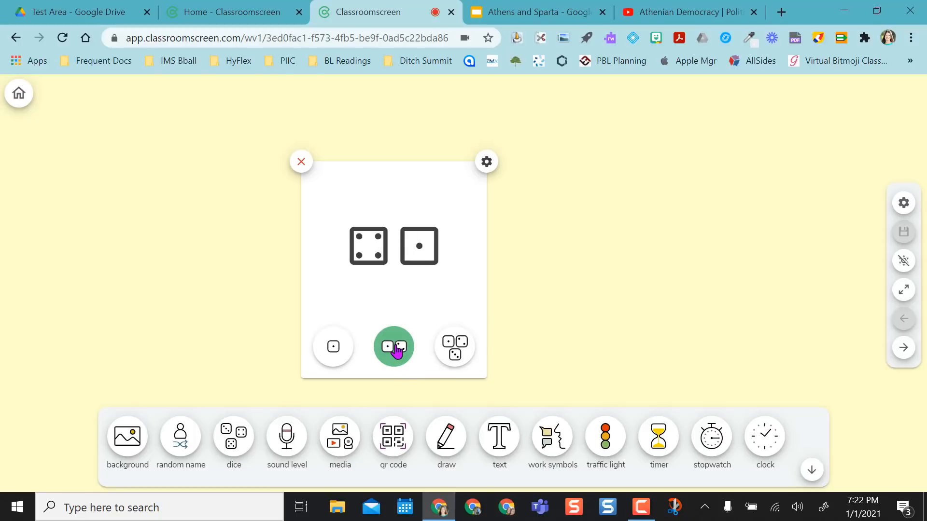
pyautogui.click(301, 161)
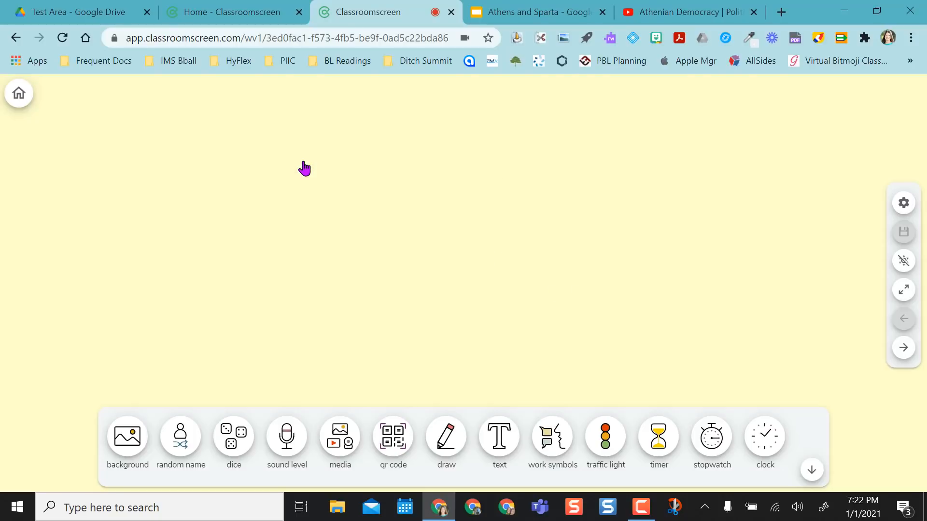
pyautogui.moveTo(226, 332)
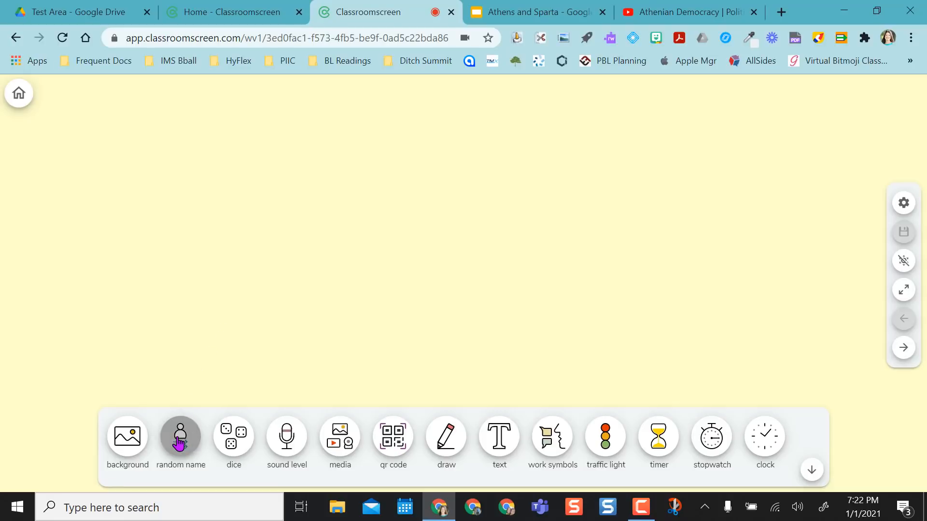
pyautogui.click(180, 437)
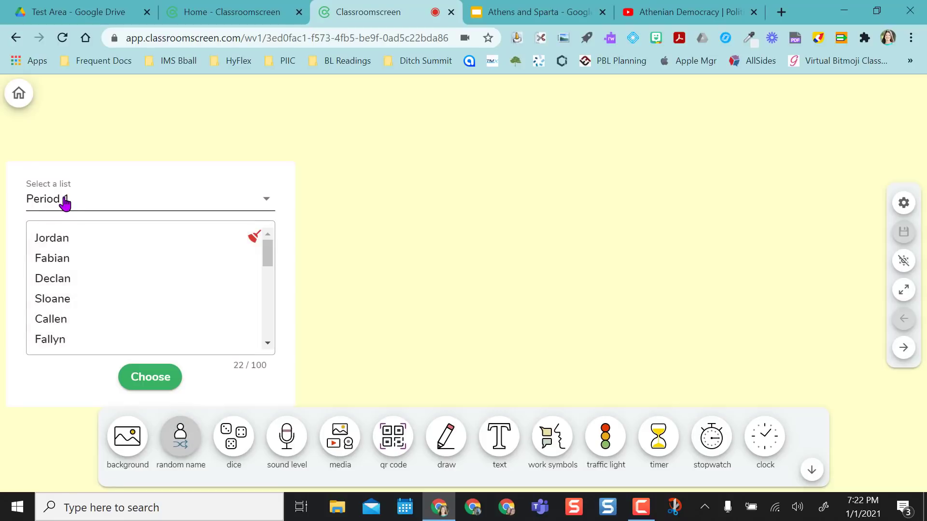
pyautogui.click(150, 198)
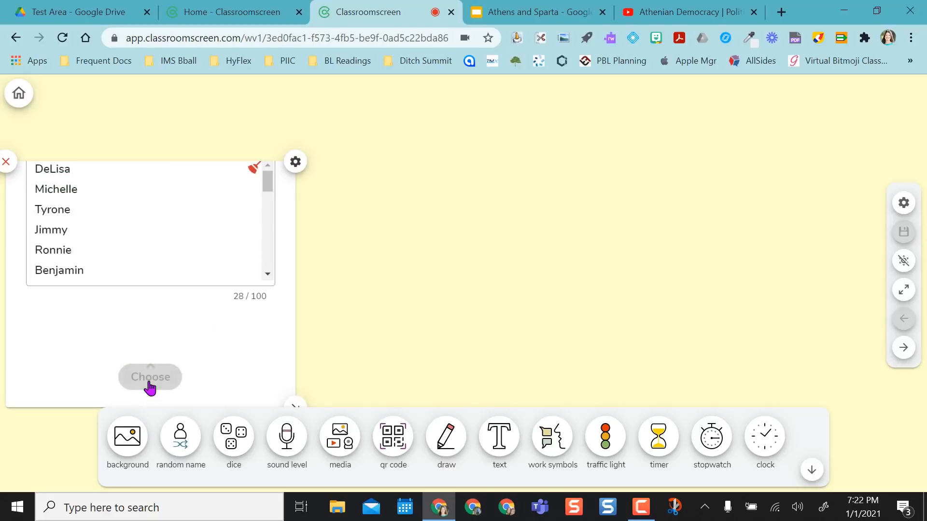
pyautogui.click(149, 376)
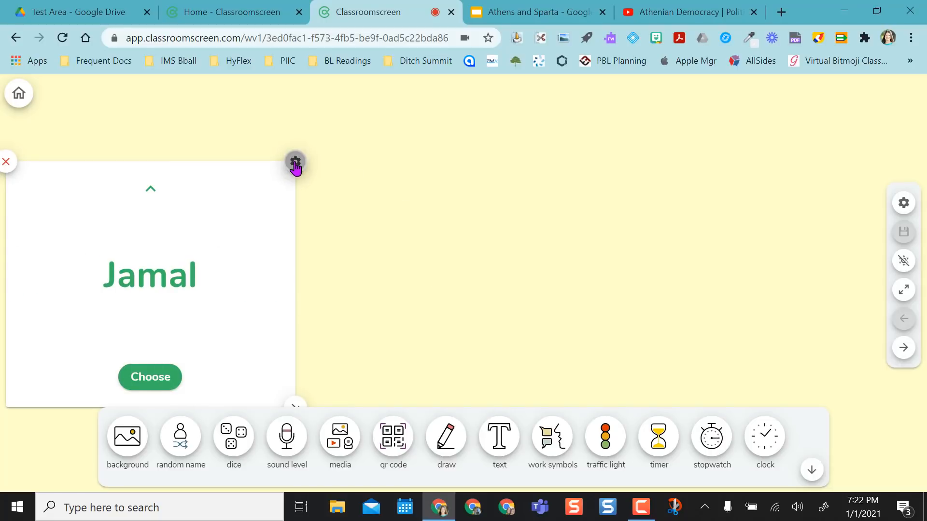
pyautogui.click(295, 161)
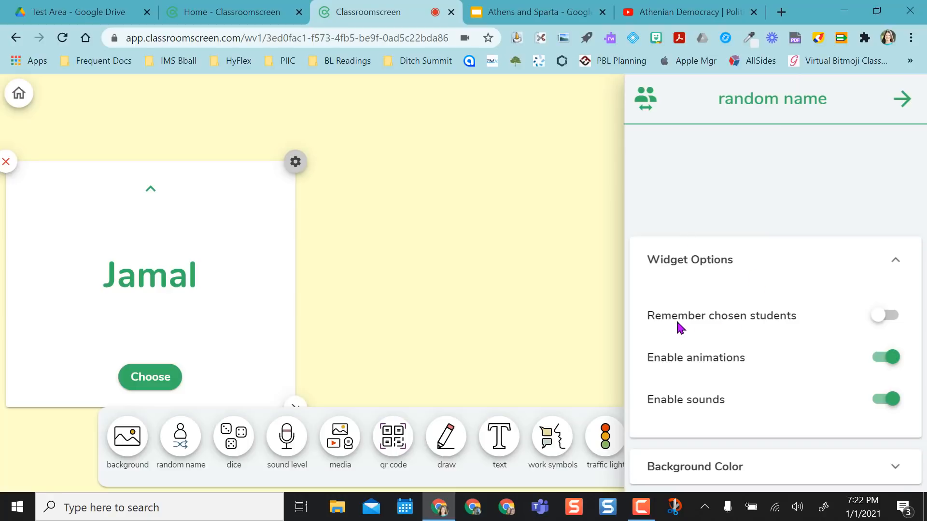
pyautogui.moveTo(818, 326)
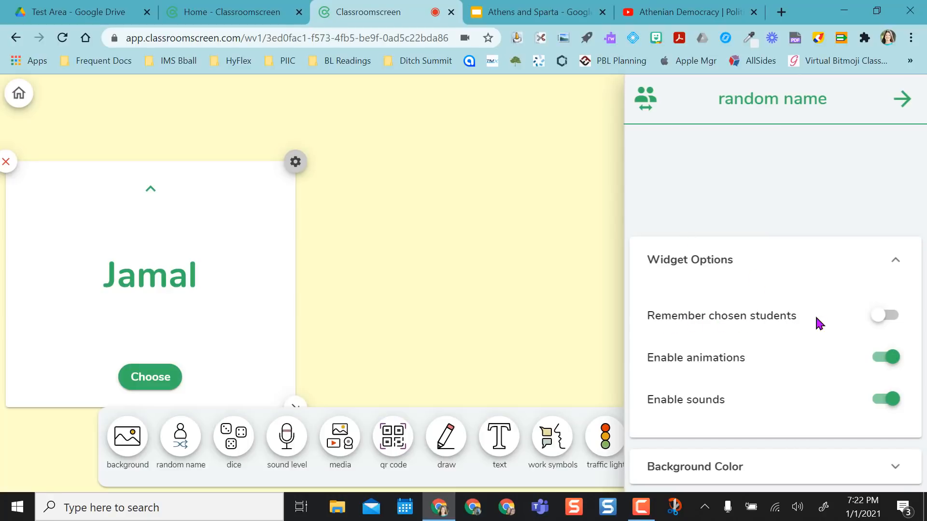
pyautogui.click(884, 315)
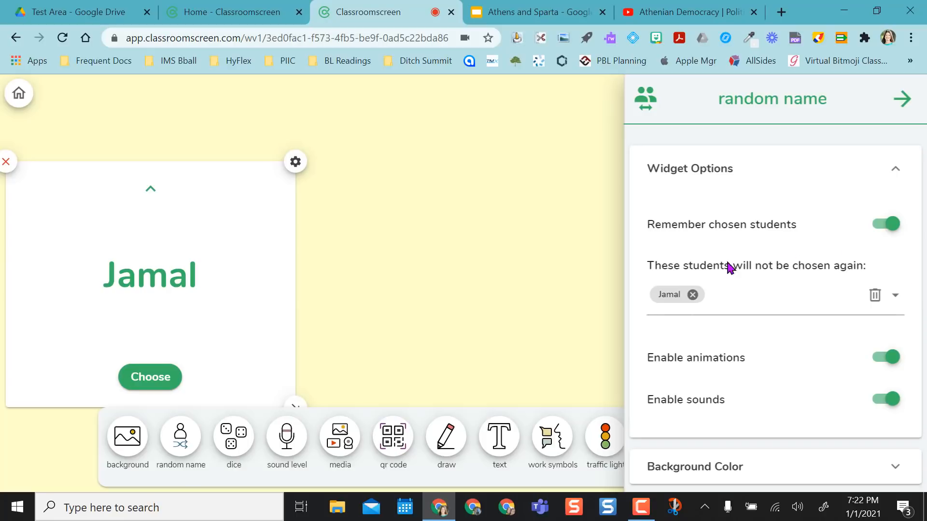
pyautogui.moveTo(672, 305)
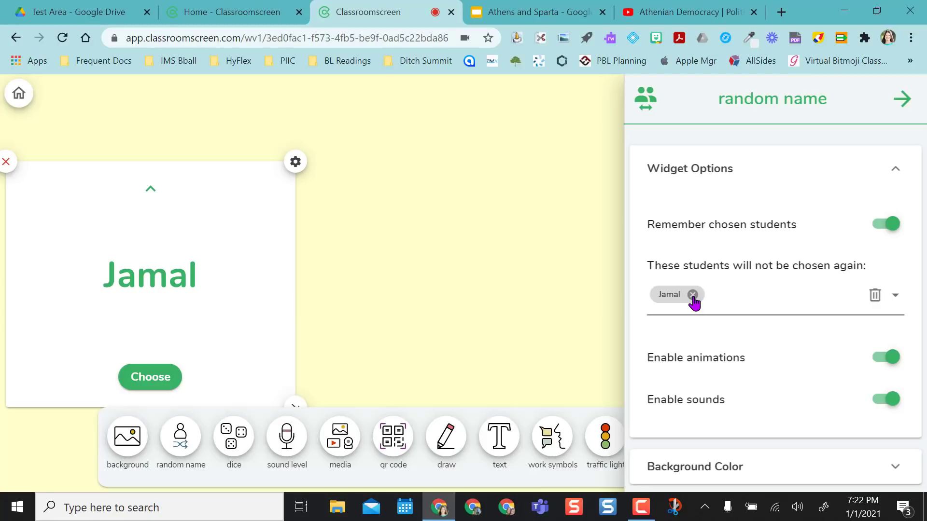
pyautogui.click(692, 295)
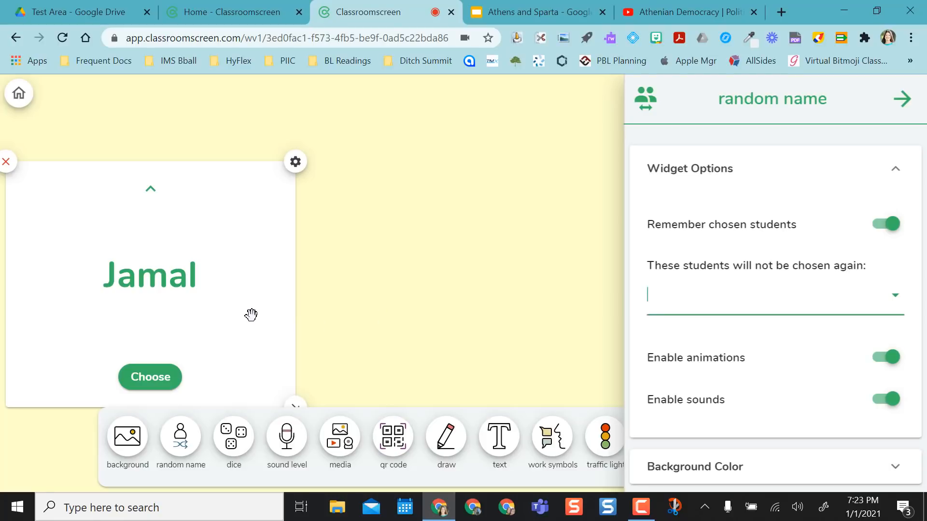
pyautogui.click(882, 224)
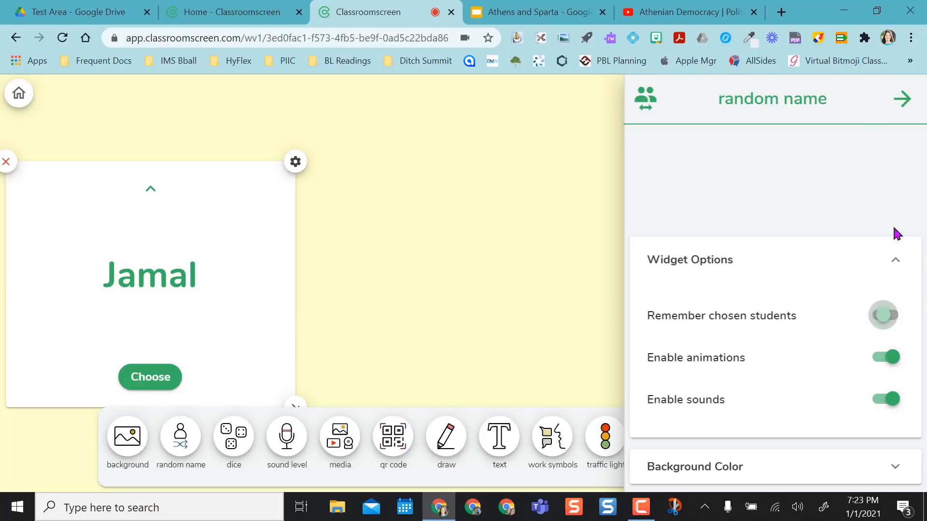
pyautogui.click(884, 314)
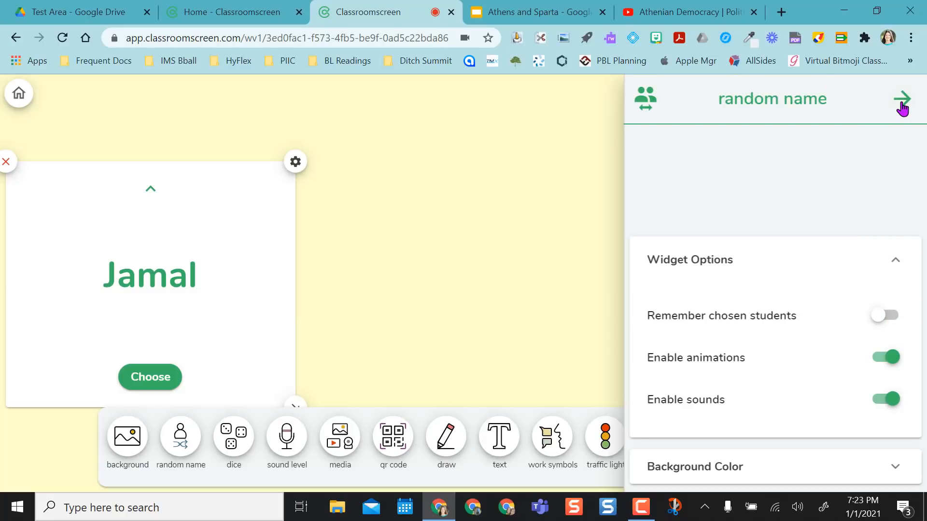
pyautogui.click(901, 98)
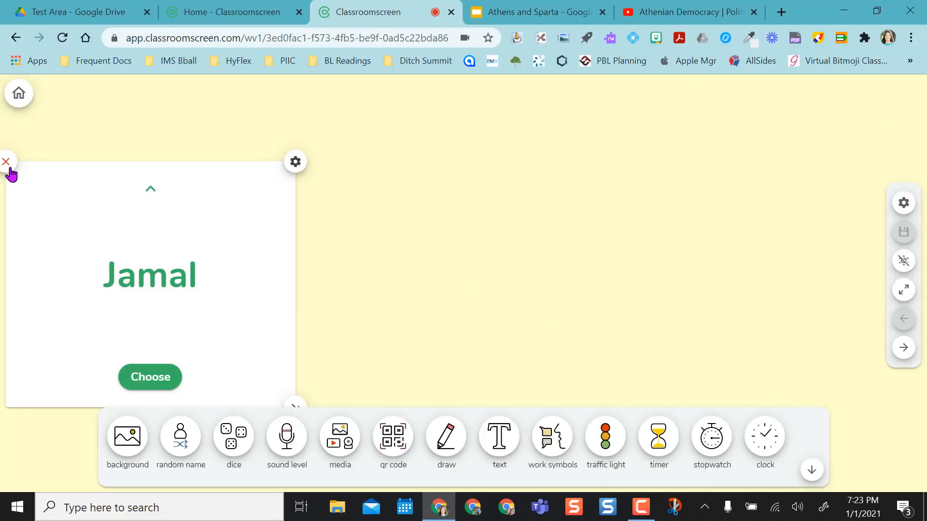
pyautogui.click(6, 160)
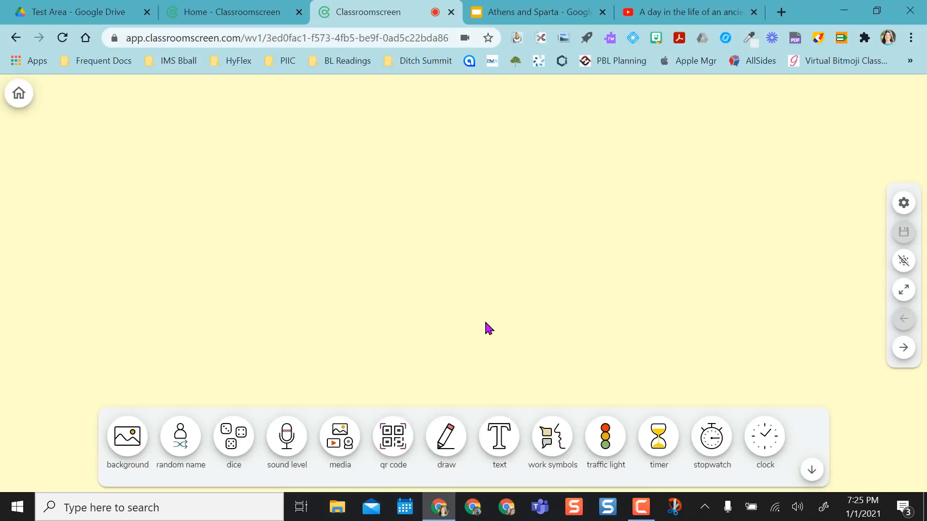
pyautogui.moveTo(342, 446)
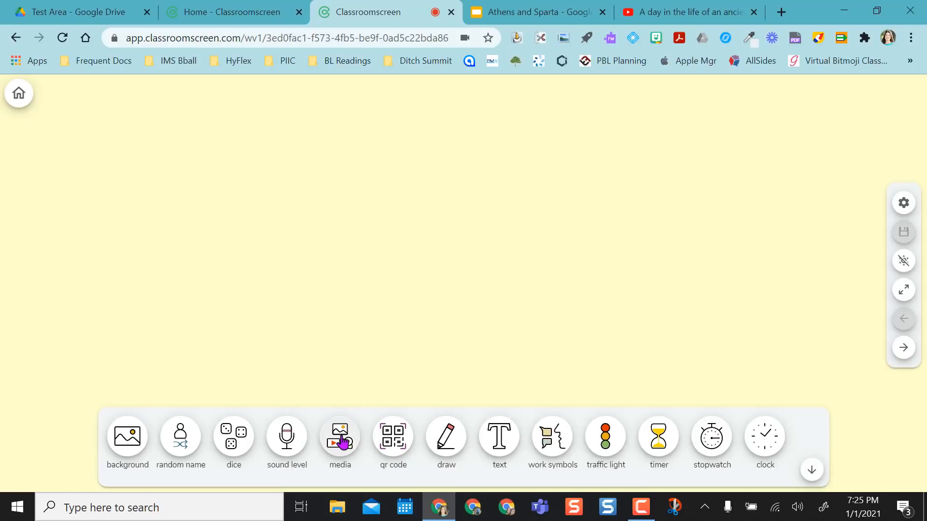
# Add a media widget set to Embed with an empty paste-code box
pyautogui.click(340, 435)
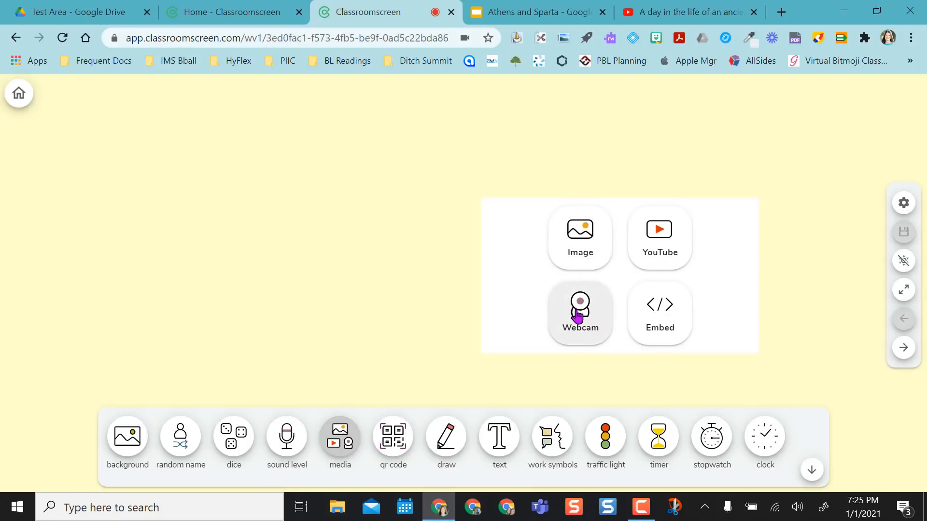
pyautogui.moveTo(664, 321)
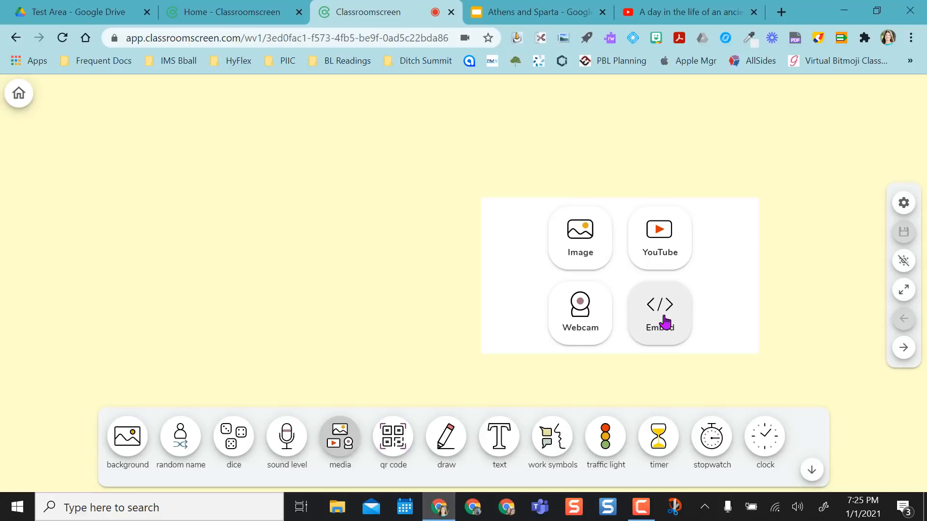
pyautogui.moveTo(660, 232)
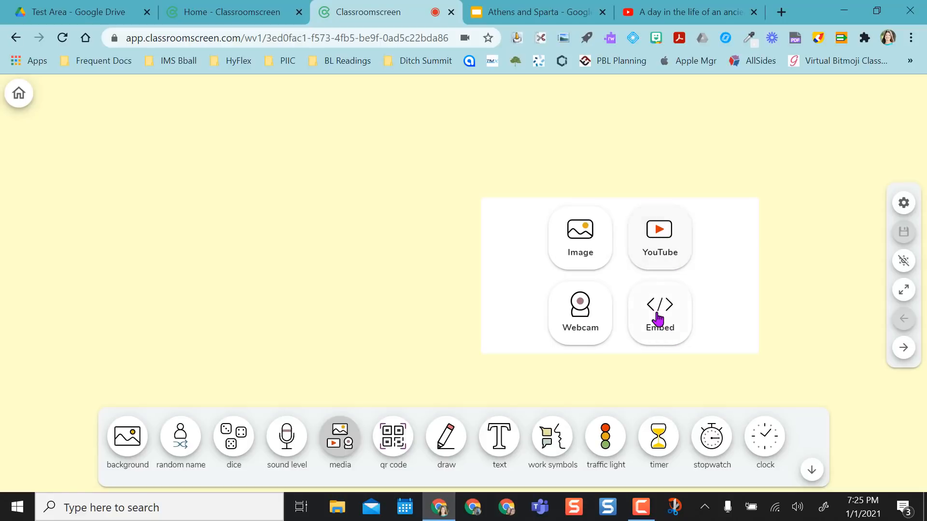
pyautogui.click(660, 308)
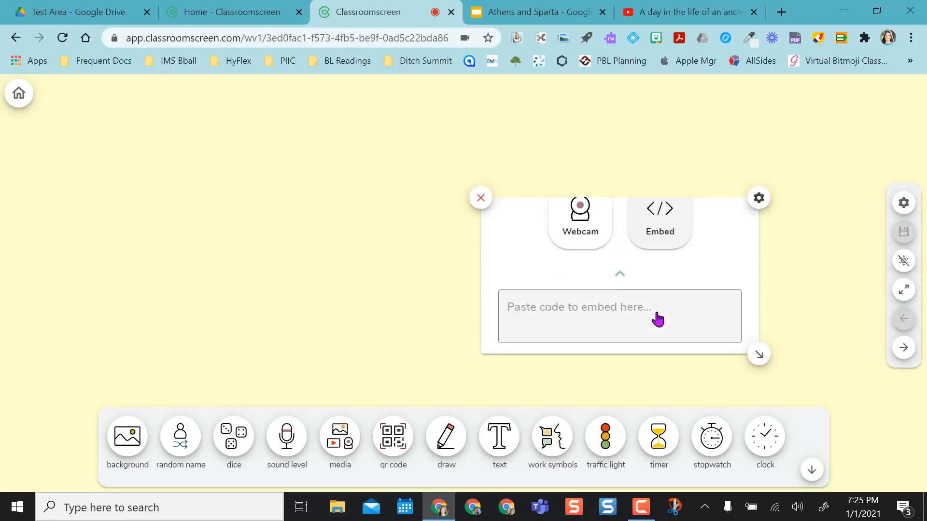
# Embed the published Athens and Sparta Google Slides and place the slideshow at the upper left
pyautogui.click(536, 11)
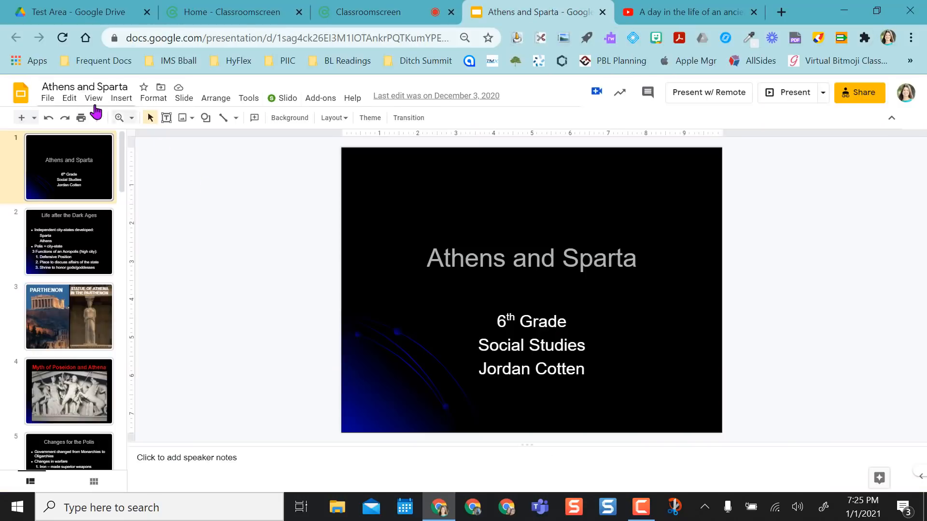
pyautogui.click(48, 98)
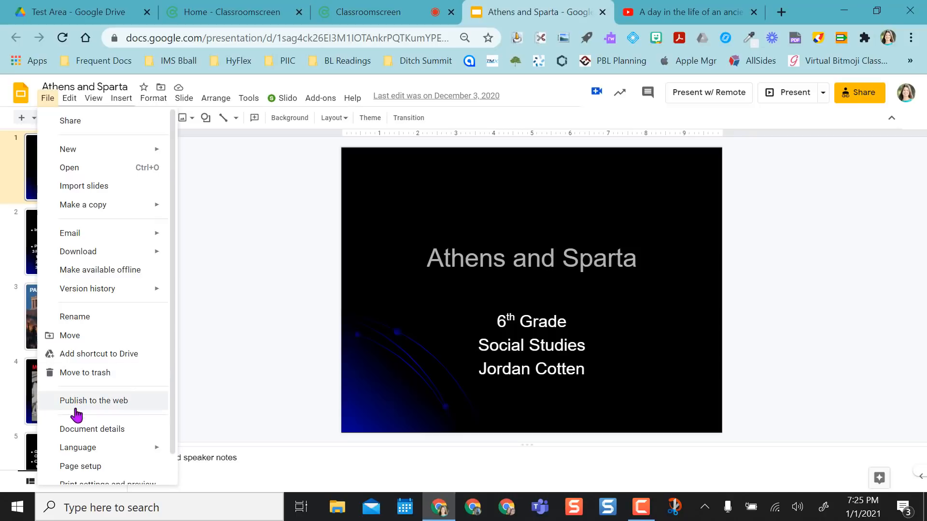
pyautogui.click(92, 400)
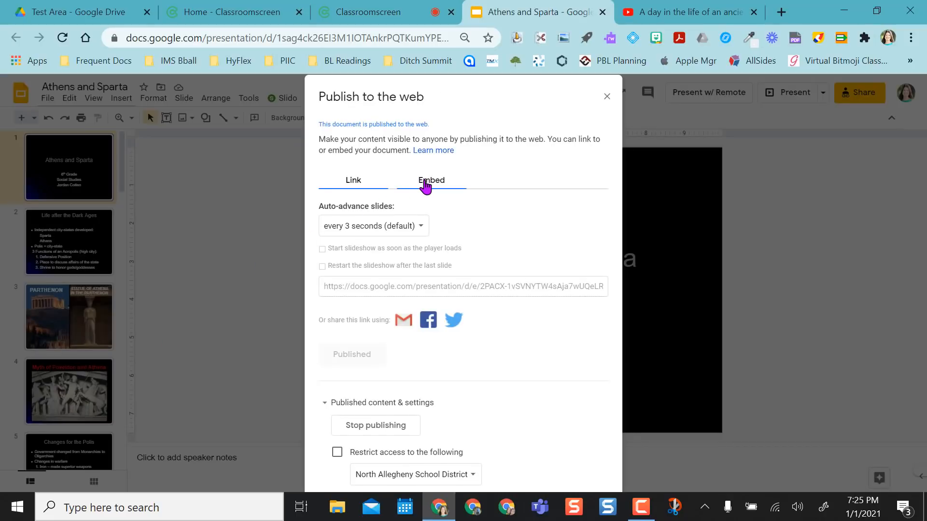
pyautogui.click(430, 180)
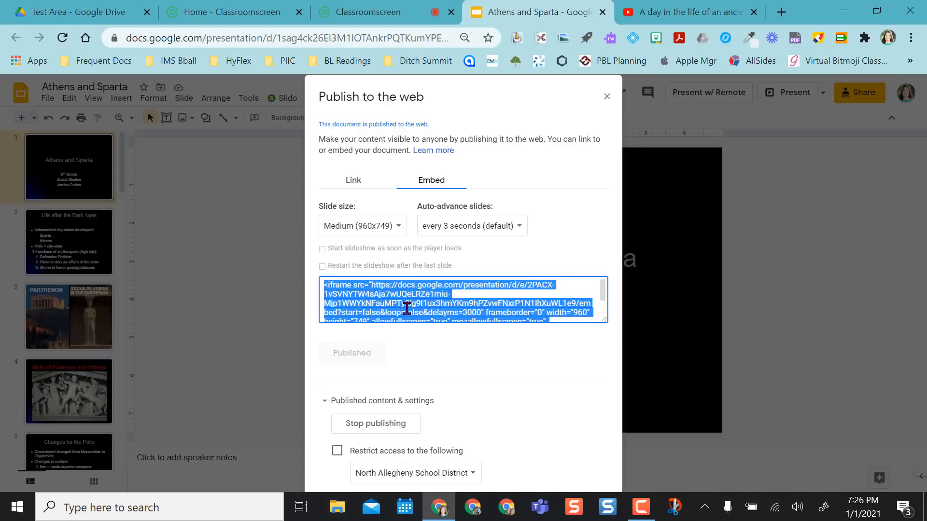
pyautogui.click(369, 12)
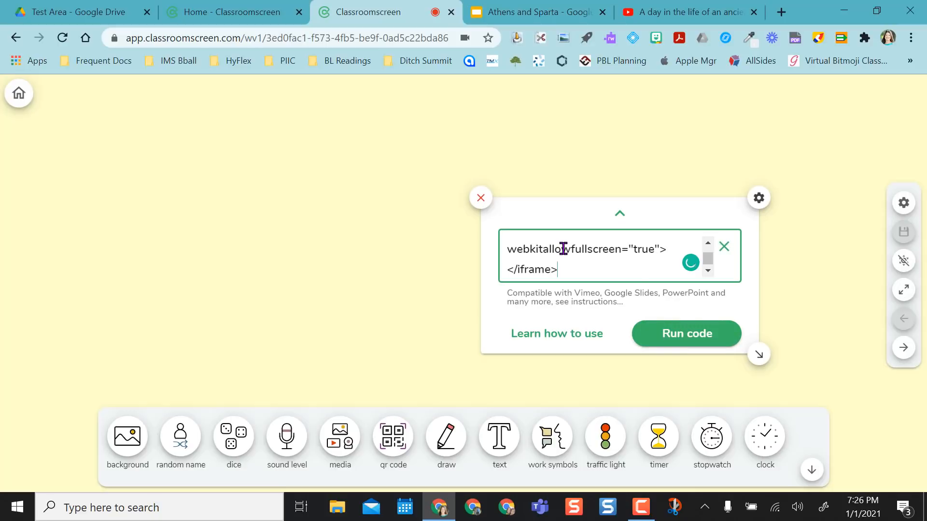
pyautogui.click(687, 333)
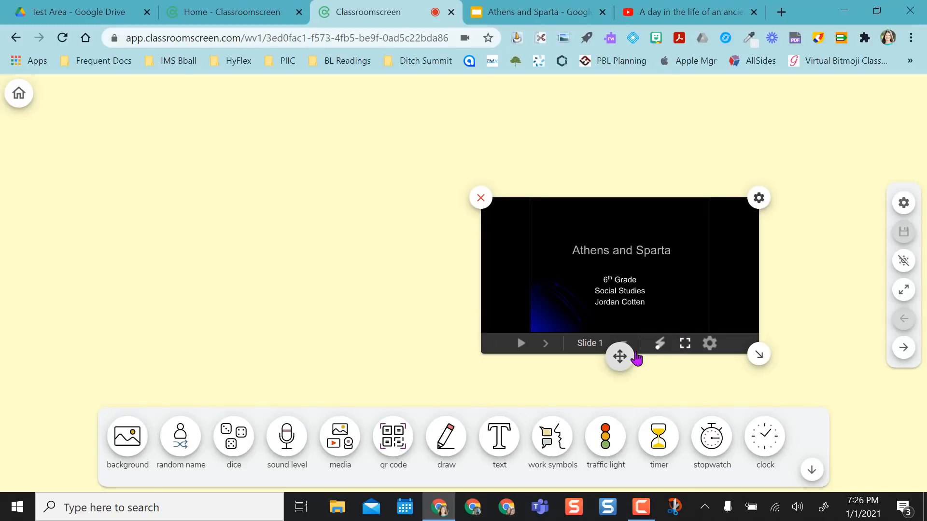
pyautogui.moveTo(619, 356); pyautogui.dragTo(198, 253)
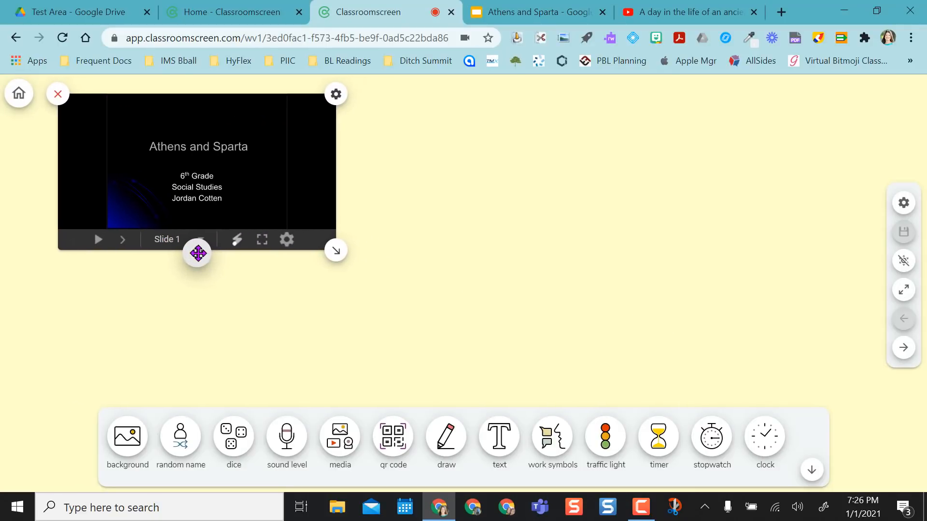
# Copy the ancient Athenian YouTube video's share link and return to the Classroomscreen board
pyautogui.click(690, 13)
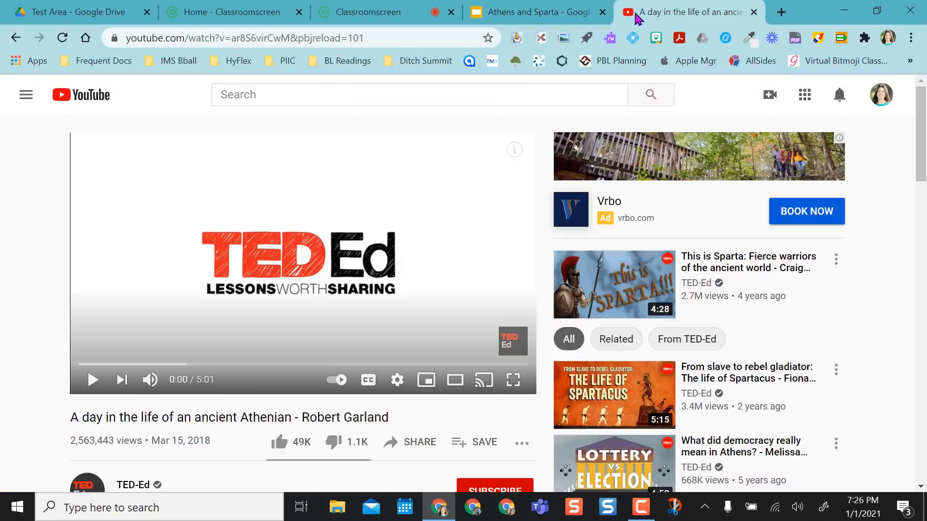
pyautogui.click(409, 442)
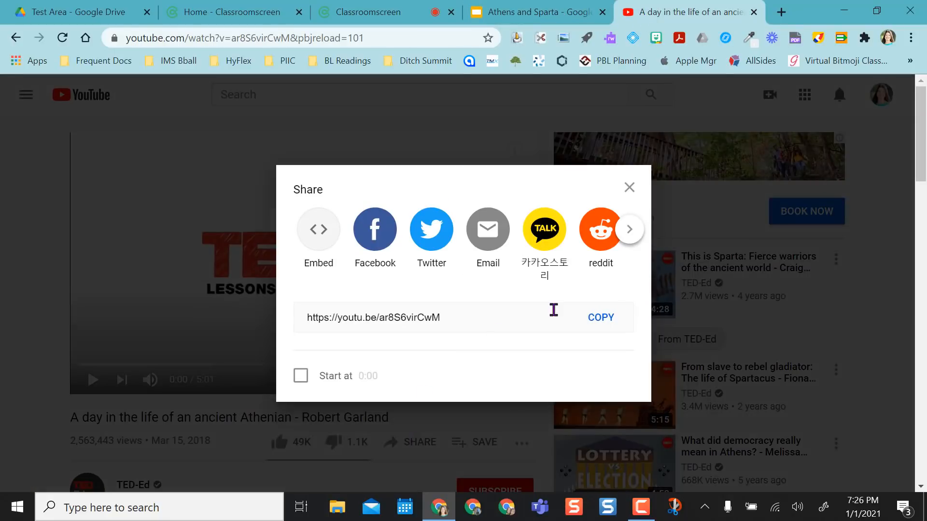
pyautogui.click(601, 317)
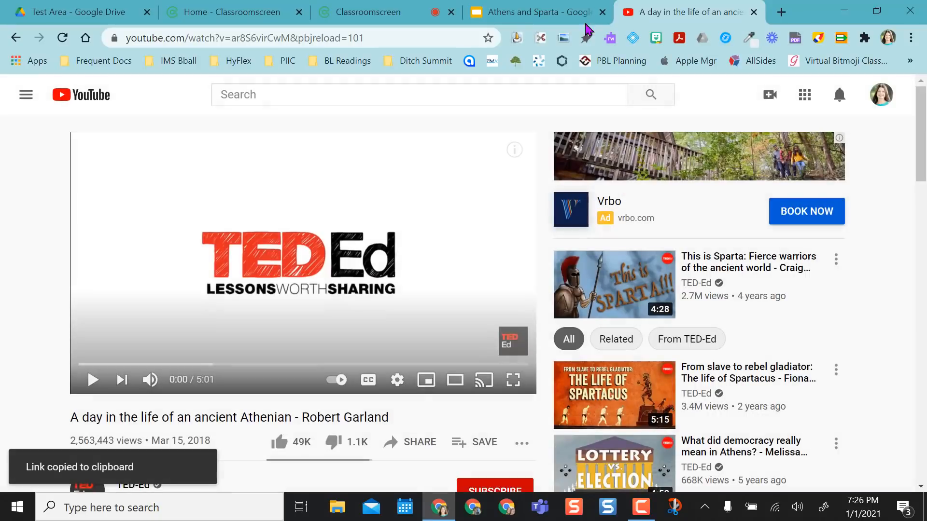
pyautogui.click(367, 13)
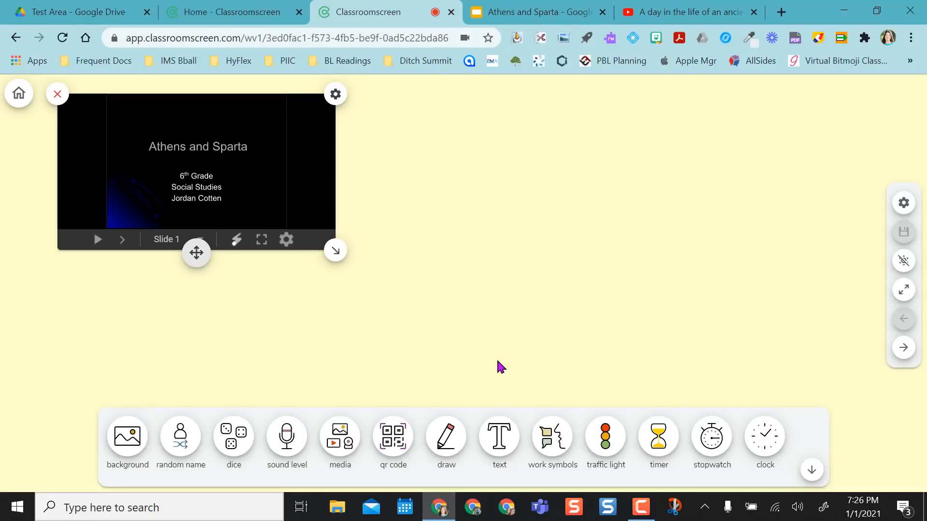
pyautogui.moveTo(390, 375)
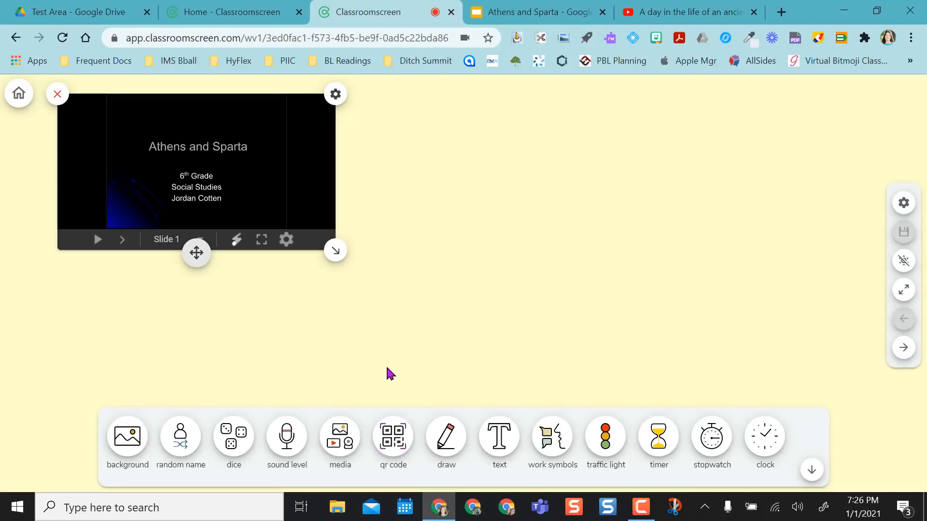
# Add the TED-Ed ancient Athenian video as a YouTube media widget beside the slideshow
pyautogui.click(339, 436)
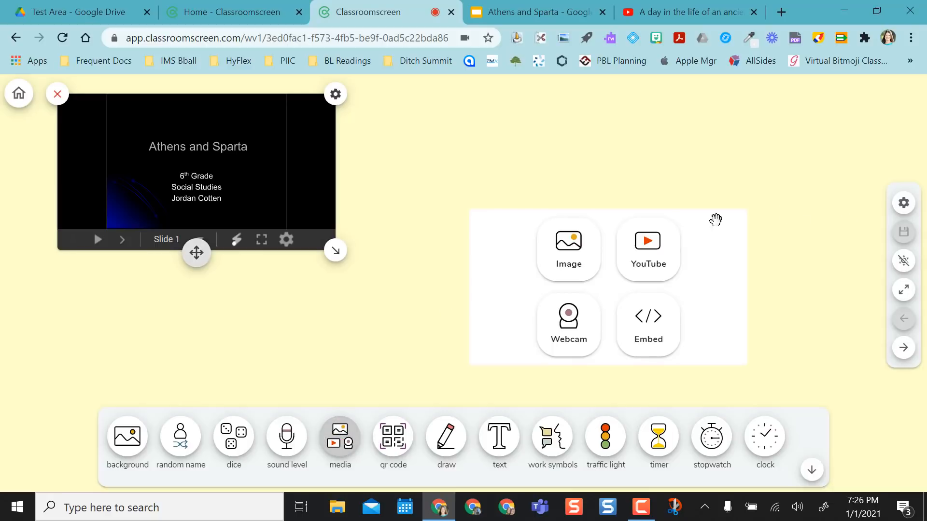
pyautogui.click(647, 241)
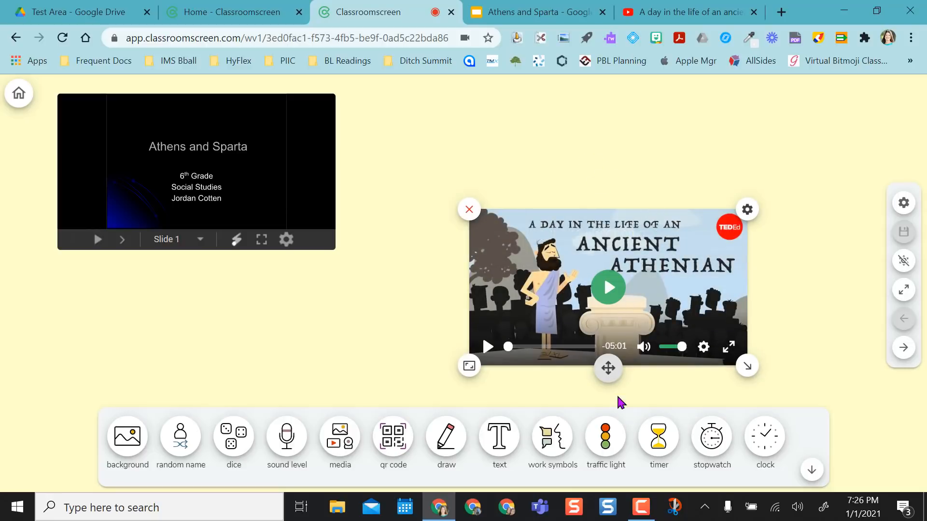
pyautogui.moveTo(608, 367); pyautogui.dragTo(501, 254)
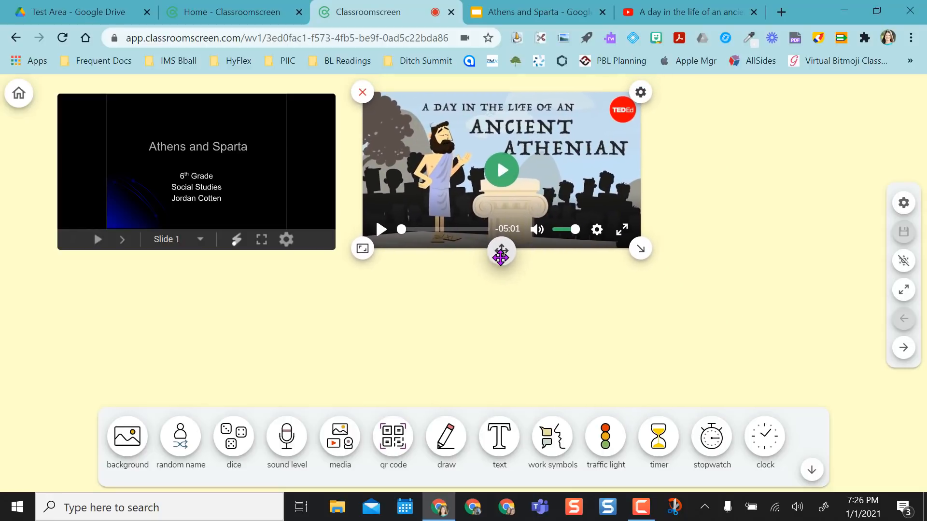
pyautogui.moveTo(744, 280)
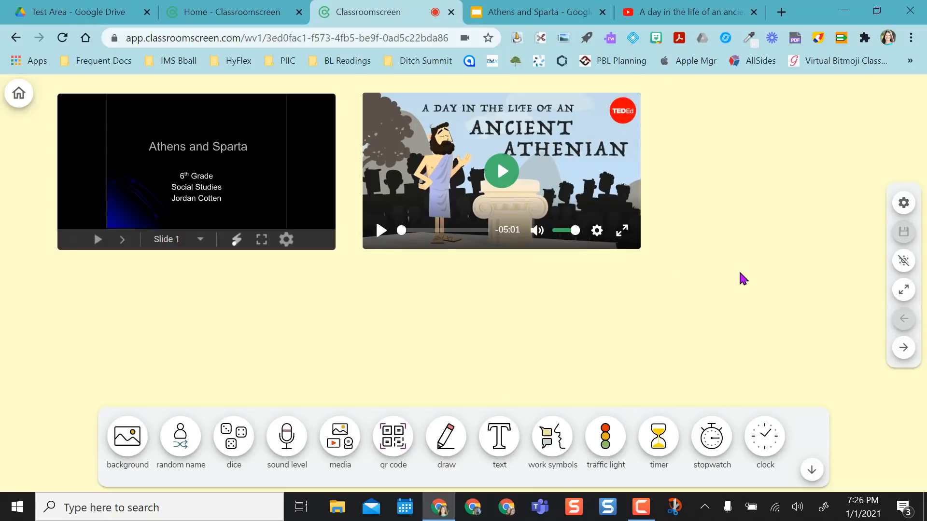
pyautogui.moveTo(734, 355)
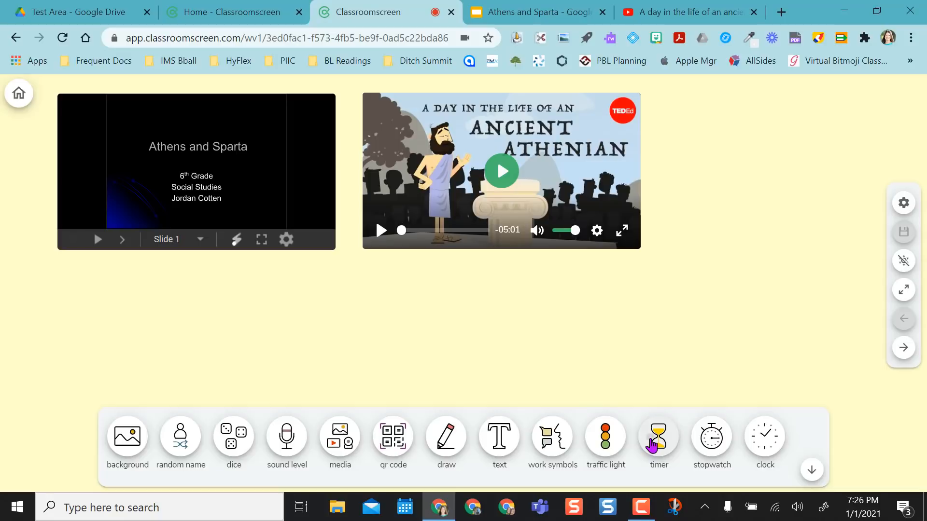
# Add a 10:00 countdown timer, shrink it and place it at the top right beside the video
pyautogui.click(659, 436)
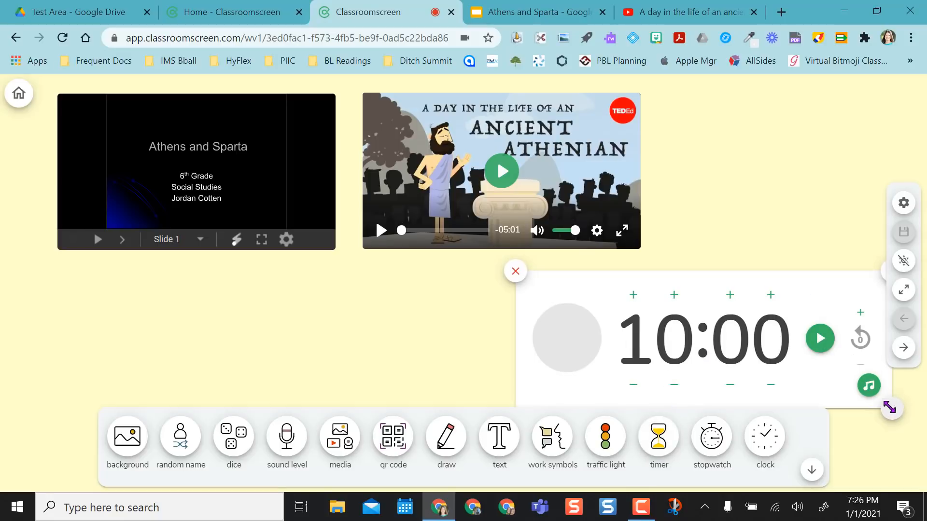
pyautogui.moveTo(889, 407); pyautogui.dragTo(775, 372)
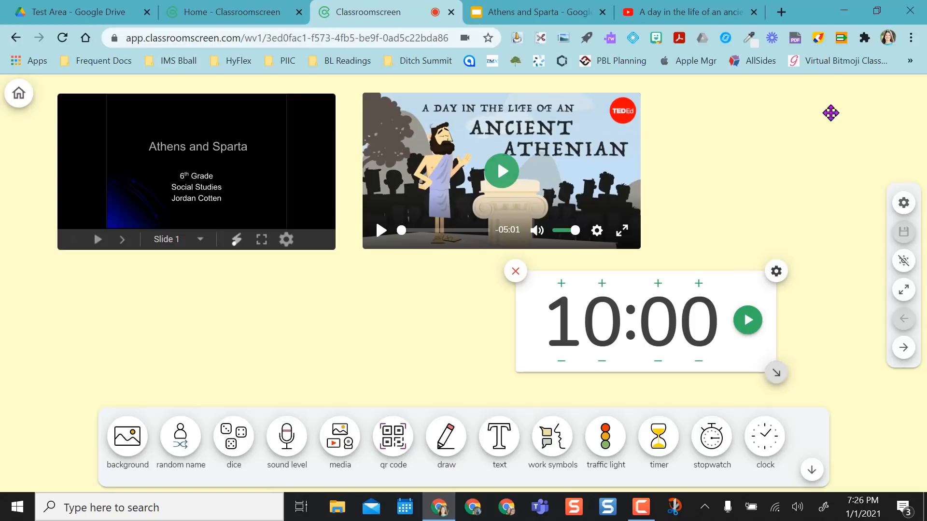
pyautogui.moveTo(830, 113); pyautogui.dragTo(880, 109)
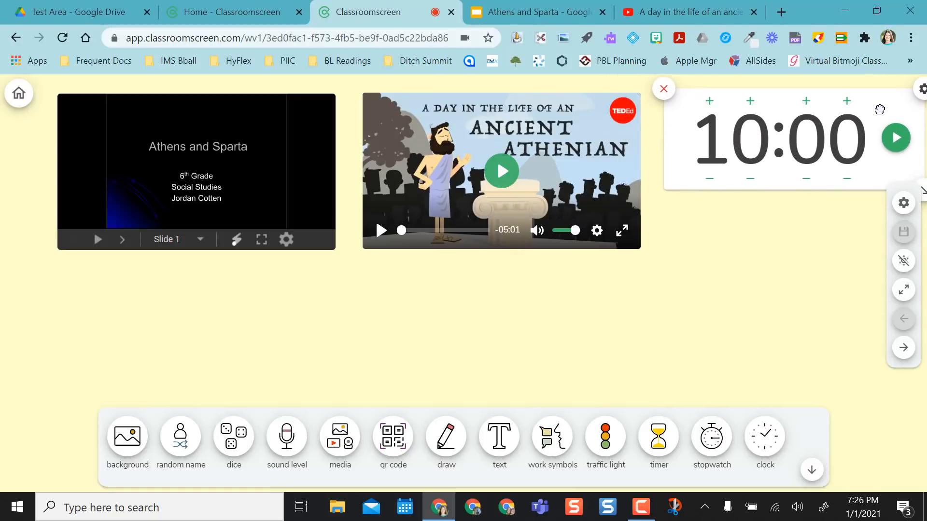
pyautogui.click(664, 88)
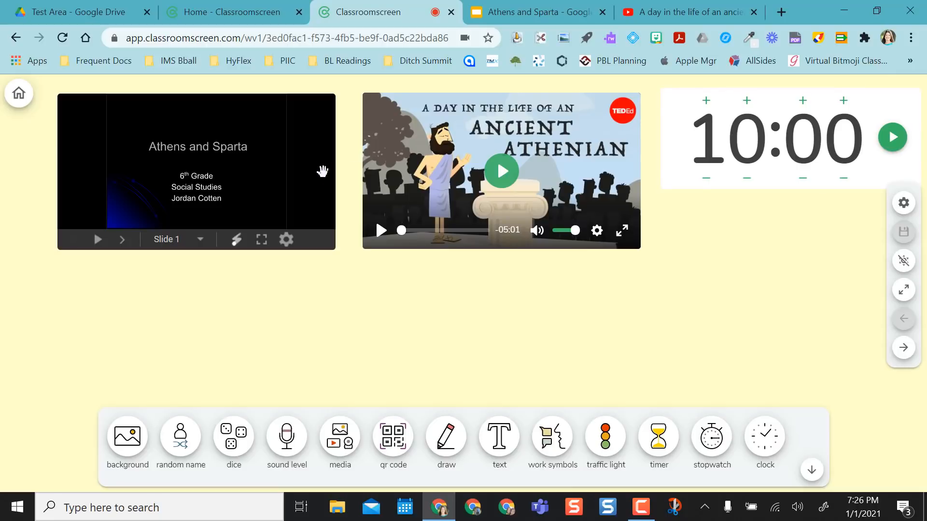
pyautogui.moveTo(396, 299)
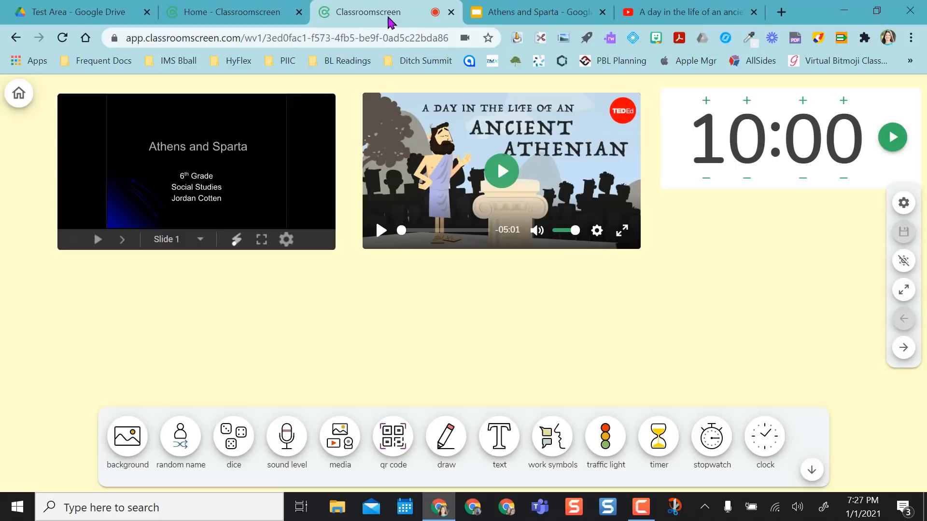
pyautogui.moveTo(310, 335)
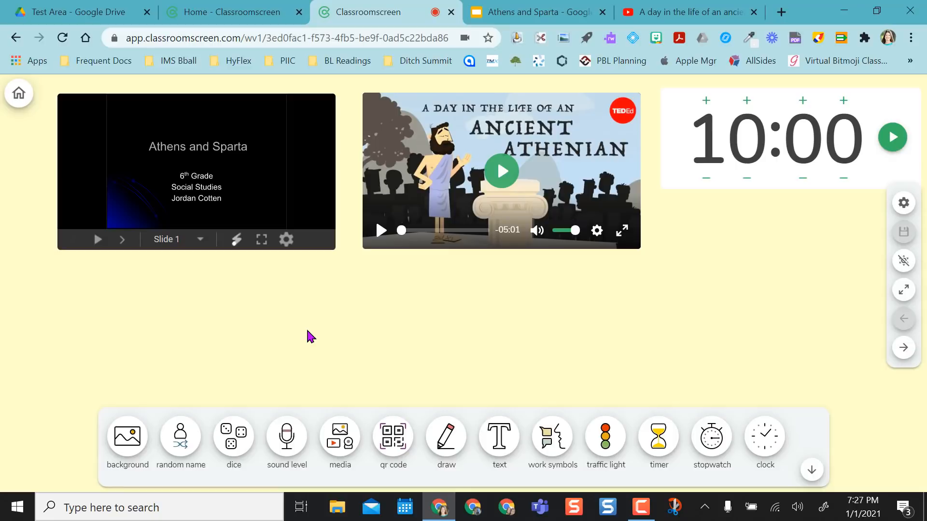
pyautogui.moveTo(374, 326)
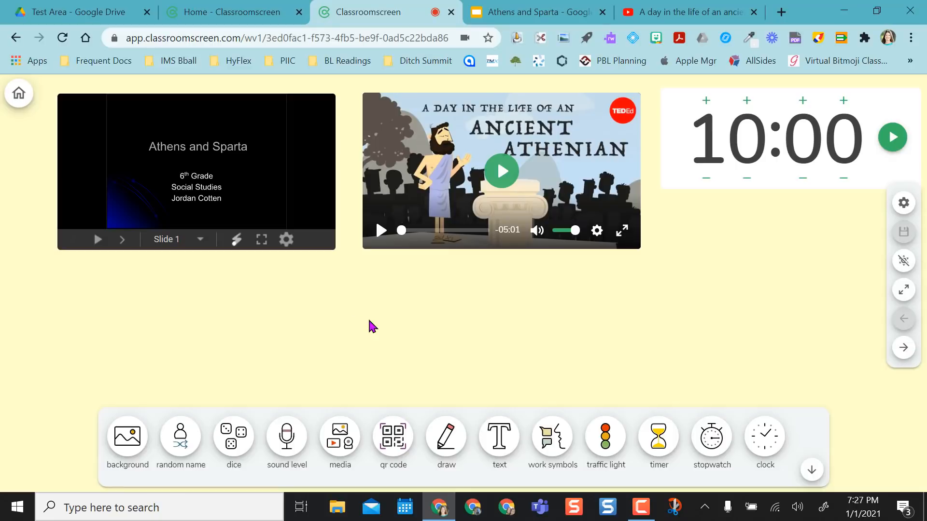
pyautogui.moveTo(207, 187)
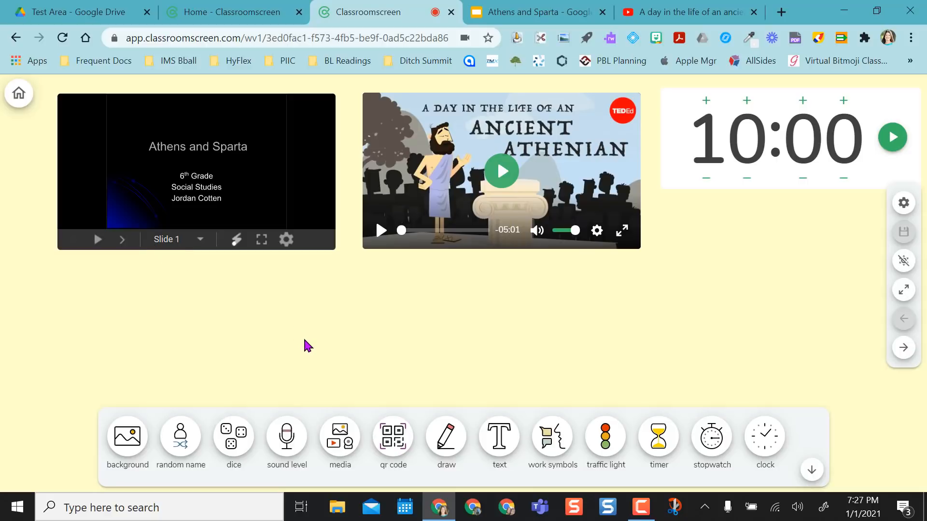
pyautogui.click(531, 11)
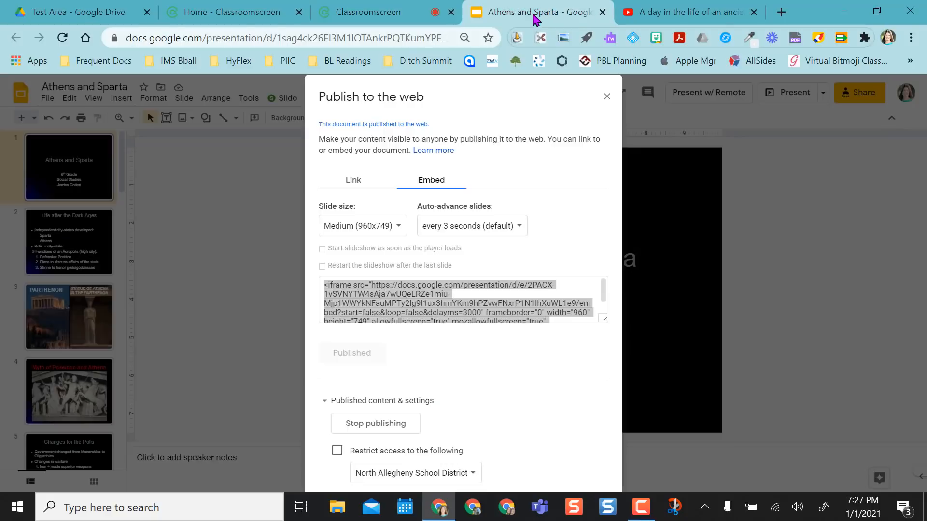
pyautogui.click(461, 305)
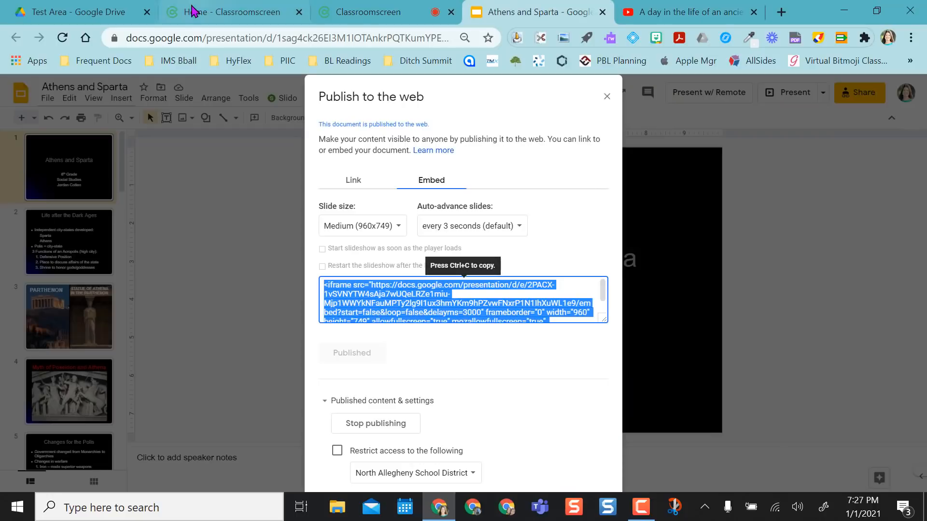
pyautogui.click(368, 12)
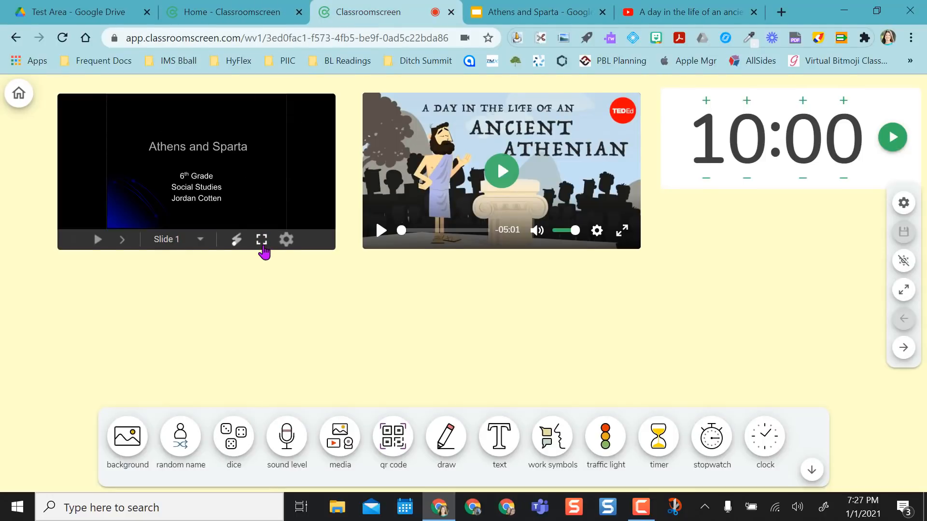
# Advance the embedded slideshow to the Parthenon slide, then briefly play and pause the TED-Ed video
pyautogui.click(260, 239)
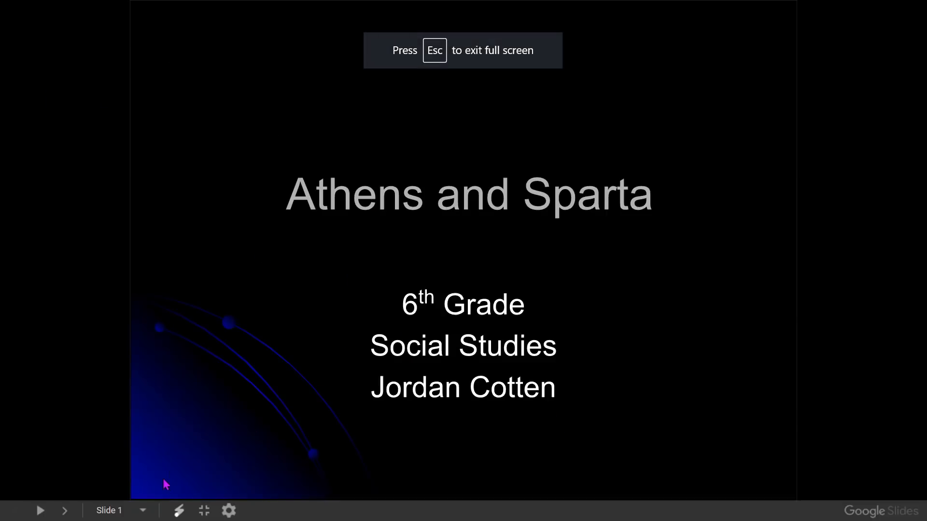
pyautogui.click(66, 509)
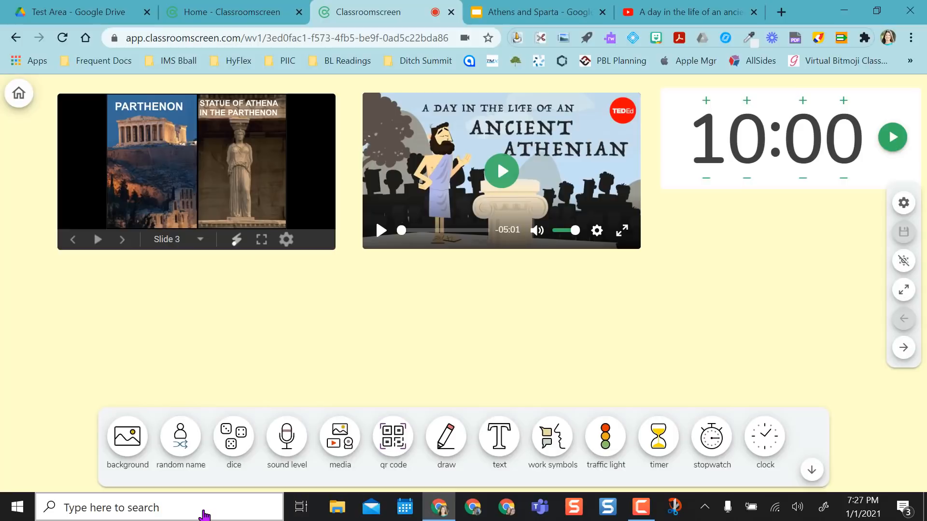
pyautogui.moveTo(511, 181)
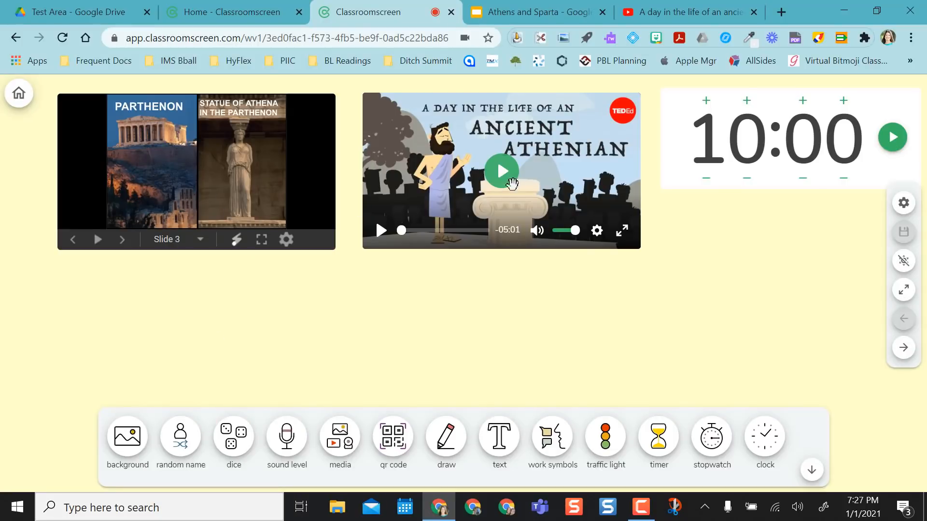
pyautogui.click(502, 171)
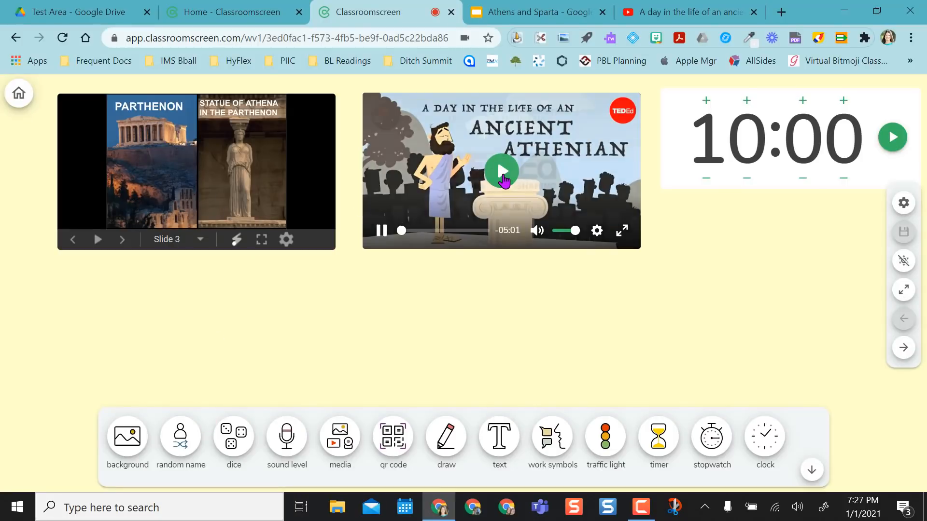
pyautogui.click(501, 171)
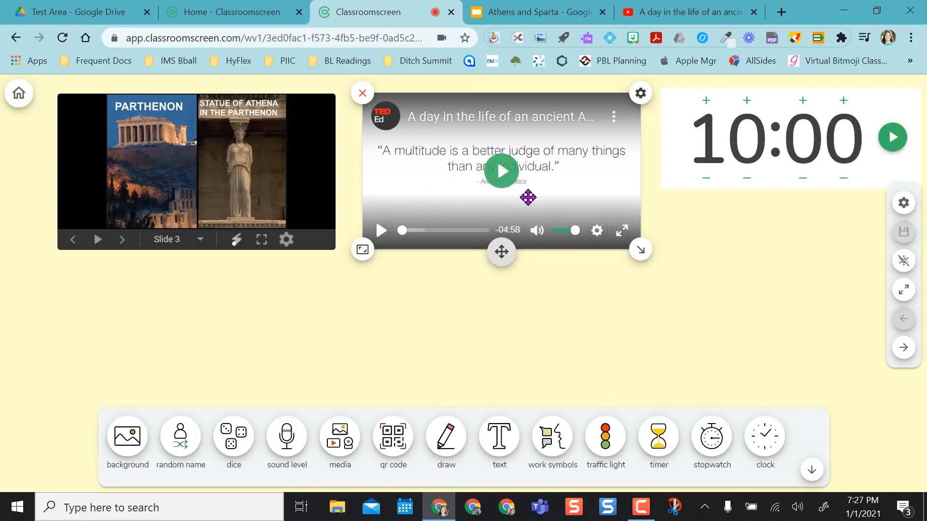
# View the TED-Ed video full screen, then shrink it into a small player beneath the timer
pyautogui.click(621, 229)
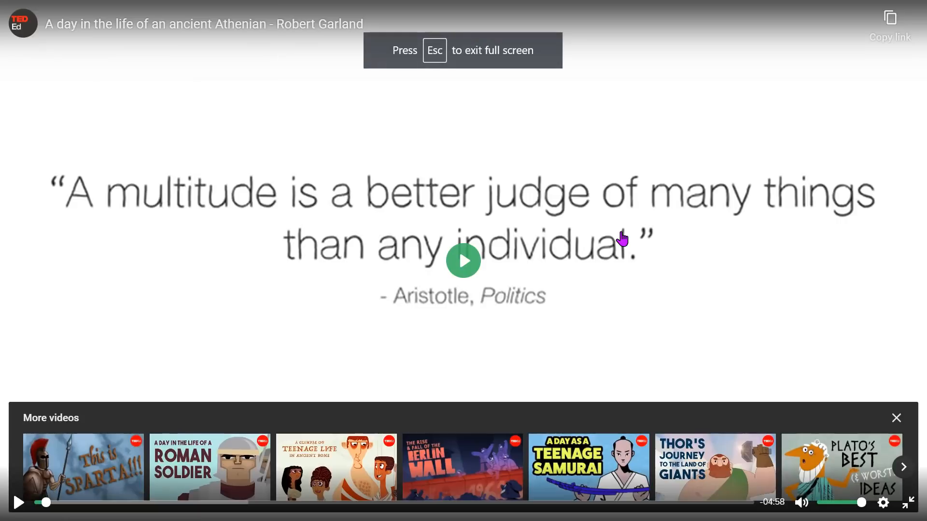
pyautogui.moveTo(895, 502)
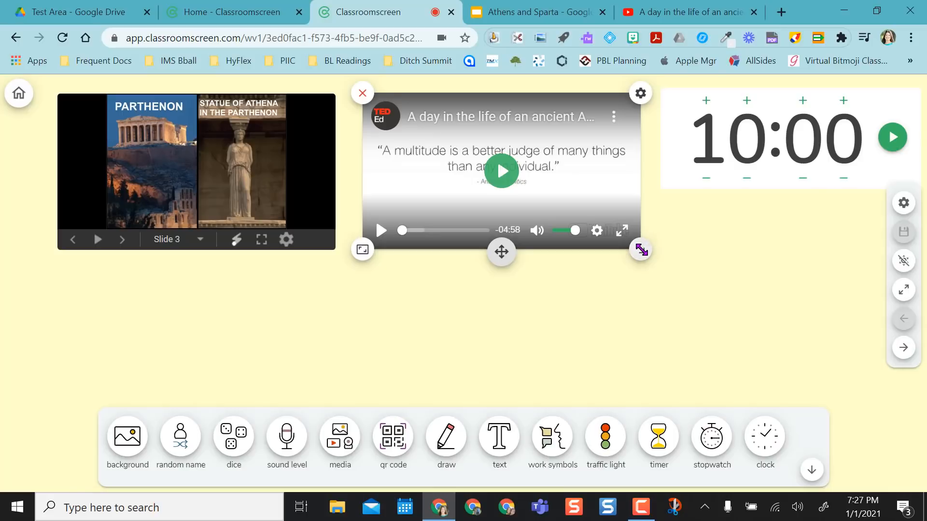
pyautogui.moveTo(640, 249); pyautogui.dragTo(453, 166)
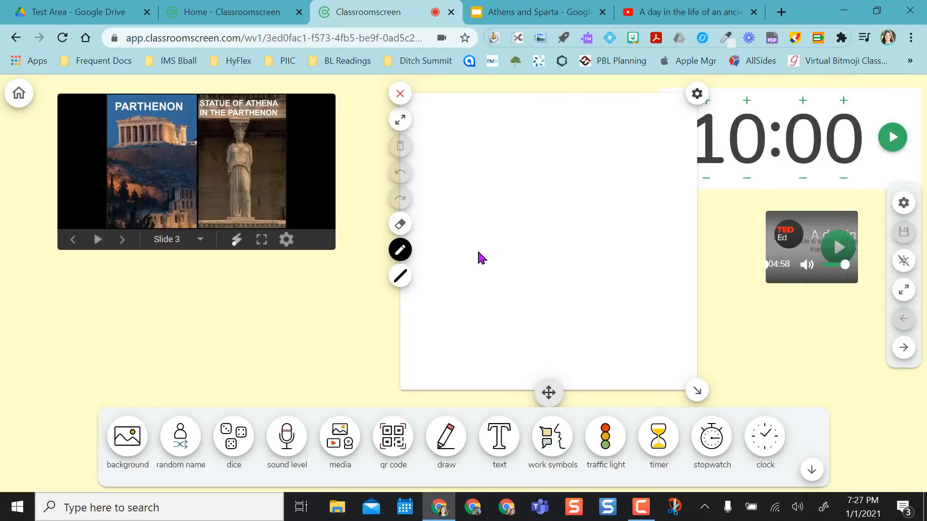
pyautogui.moveTo(518, 270)
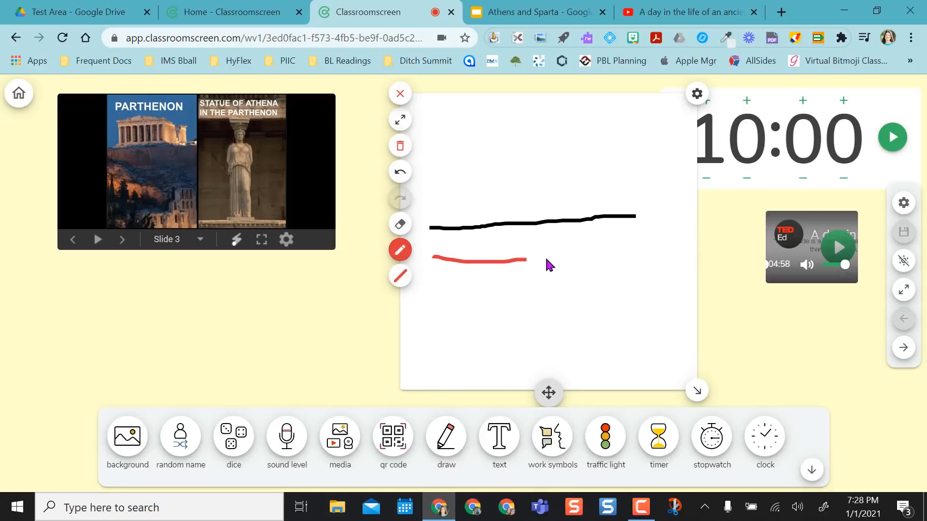
pyautogui.moveTo(523, 259); pyautogui.dragTo(645, 251)
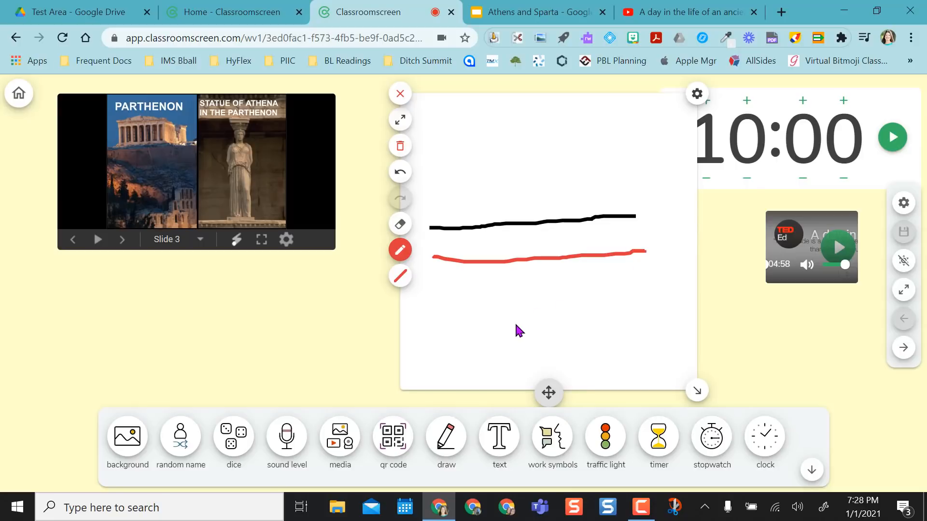
pyautogui.click(400, 92)
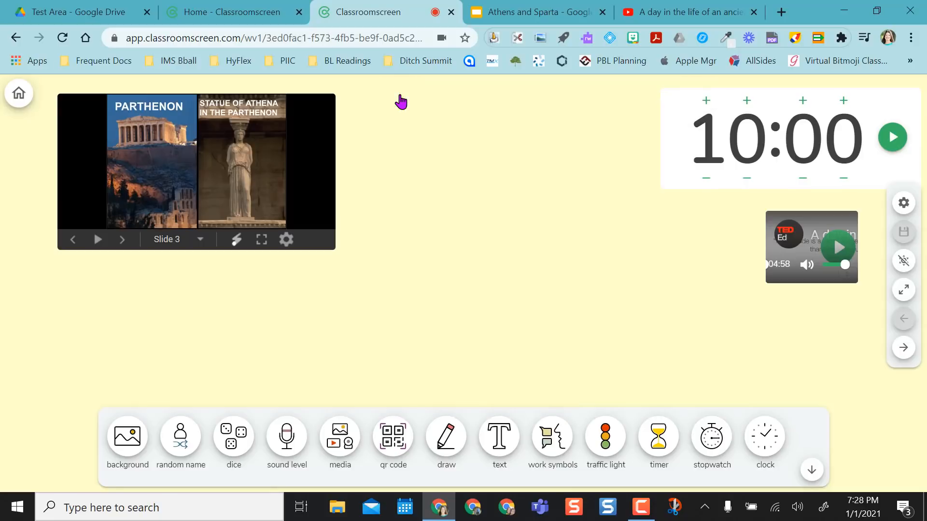
# Add a text box headed 'Brainstorming:' with the bullet 'list of brainstorms here'
pyautogui.click(499, 436)
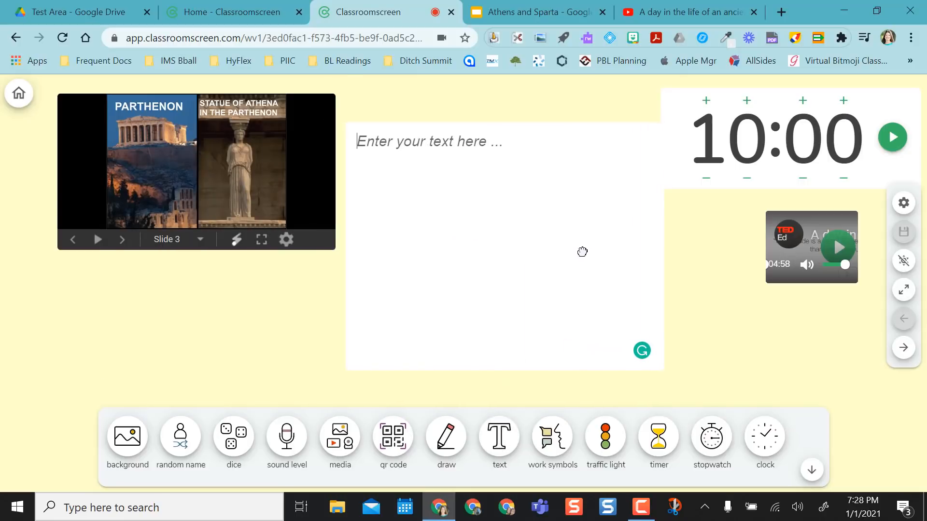
pyautogui.click(406, 143)
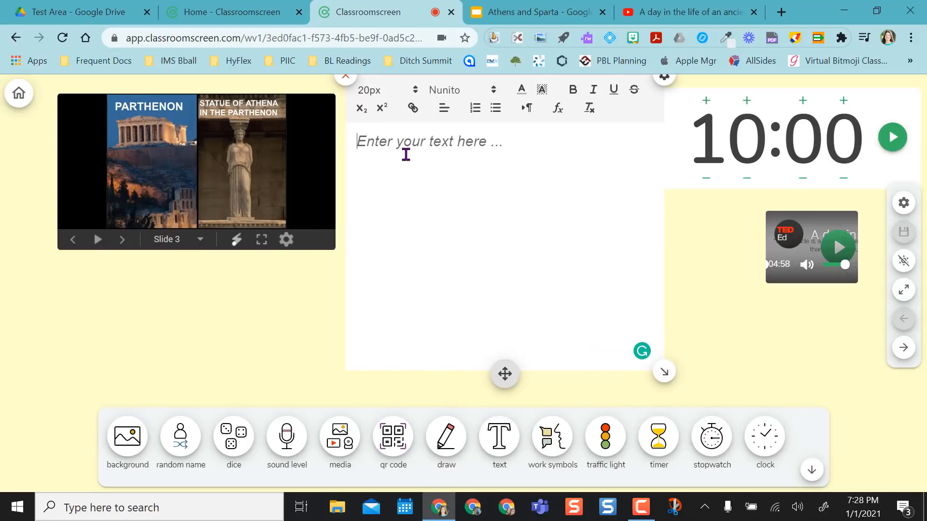
pyautogui.write('Brainstorming')
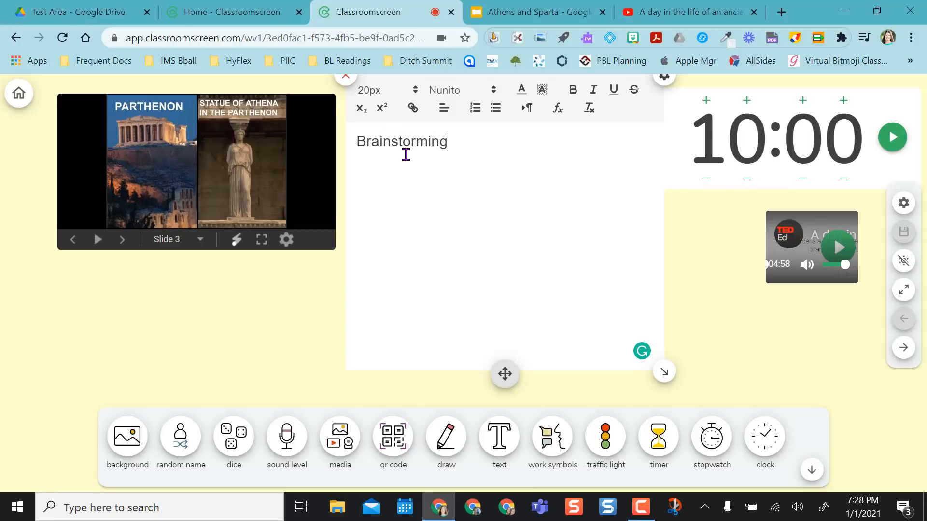
pyautogui.click(495, 108)
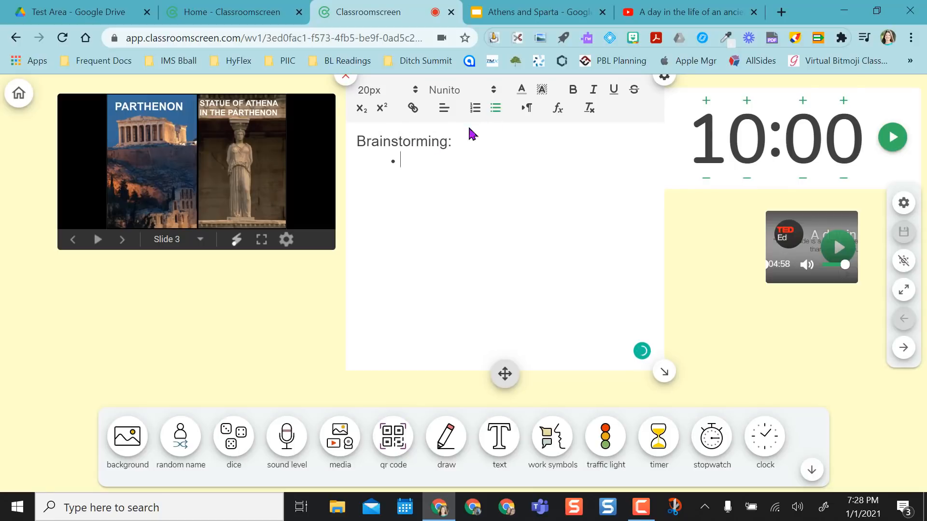
pyautogui.write('liste')
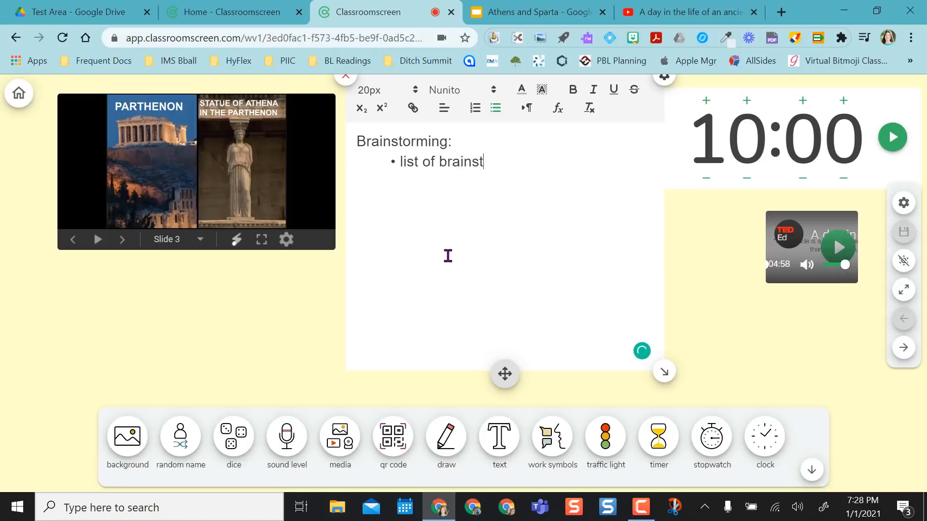
pyautogui.write('orms here')
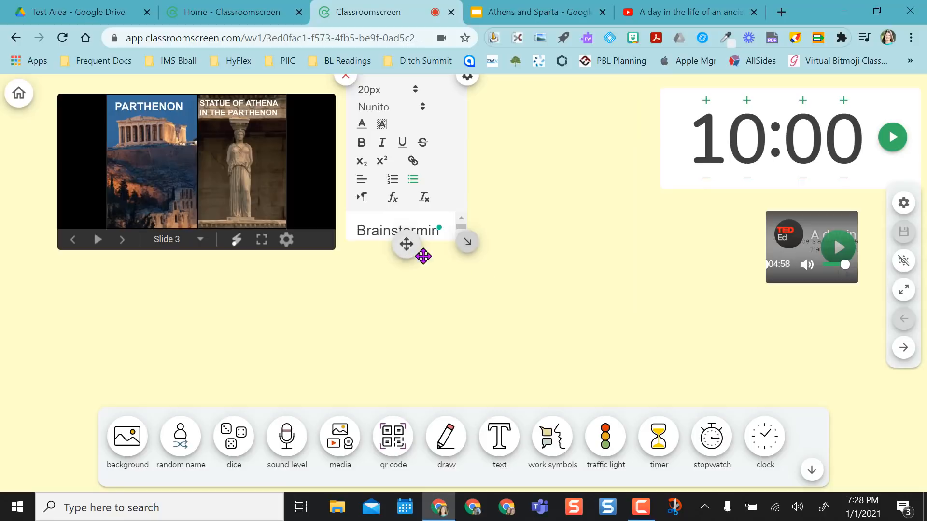
# Move the brainstorming text box below the timer
pyautogui.moveTo(407, 243); pyautogui.dragTo(794, 377)
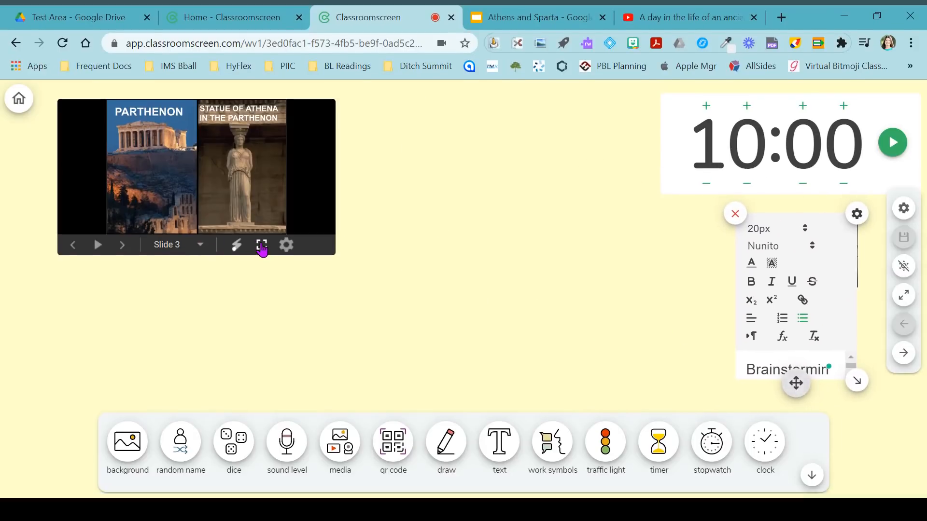
# Enlarge the brainstorming text box and place it mid-board between the slides and video
pyautogui.click(261, 245)
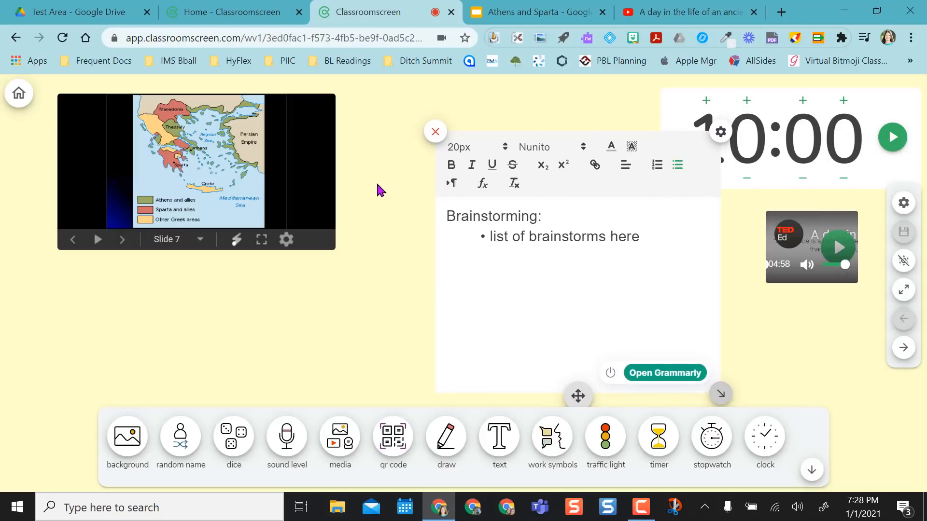
pyautogui.moveTo(383, 199)
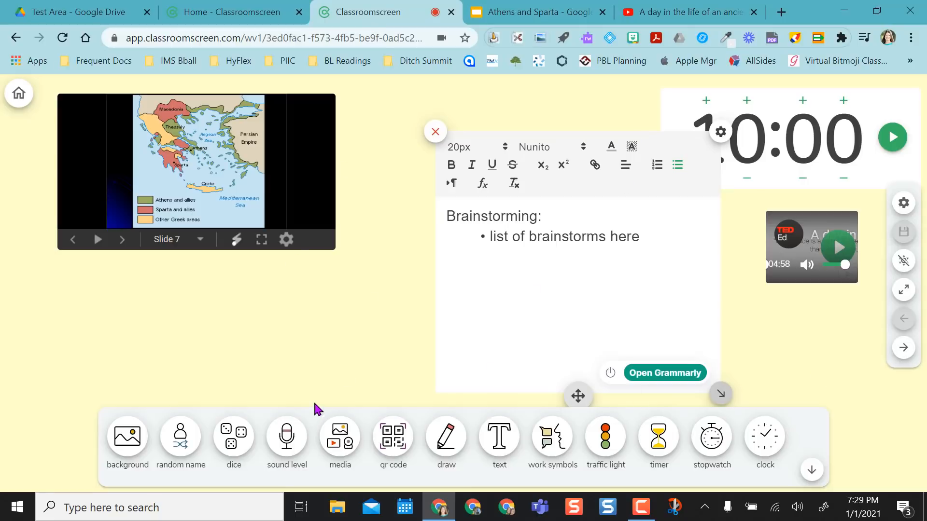
pyautogui.moveTo(317, 386)
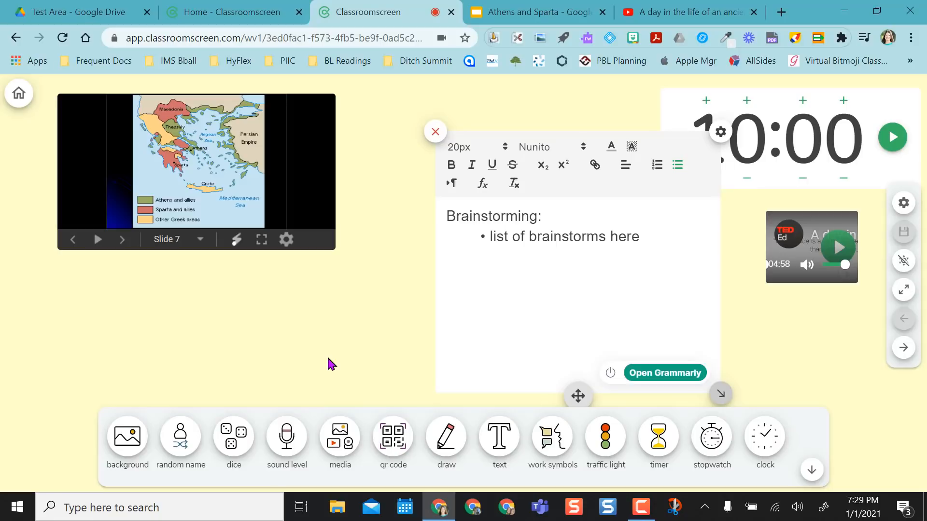
pyautogui.moveTo(322, 361)
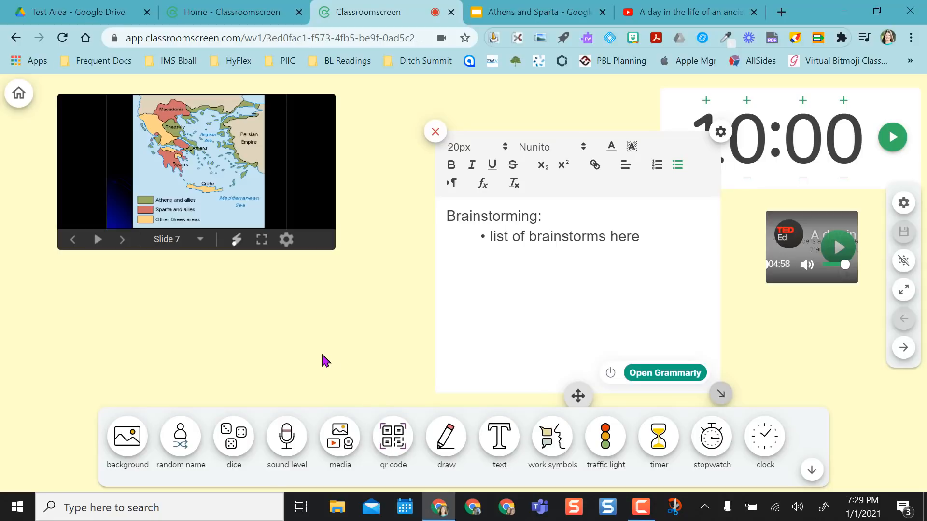
pyautogui.moveTo(18, 94)
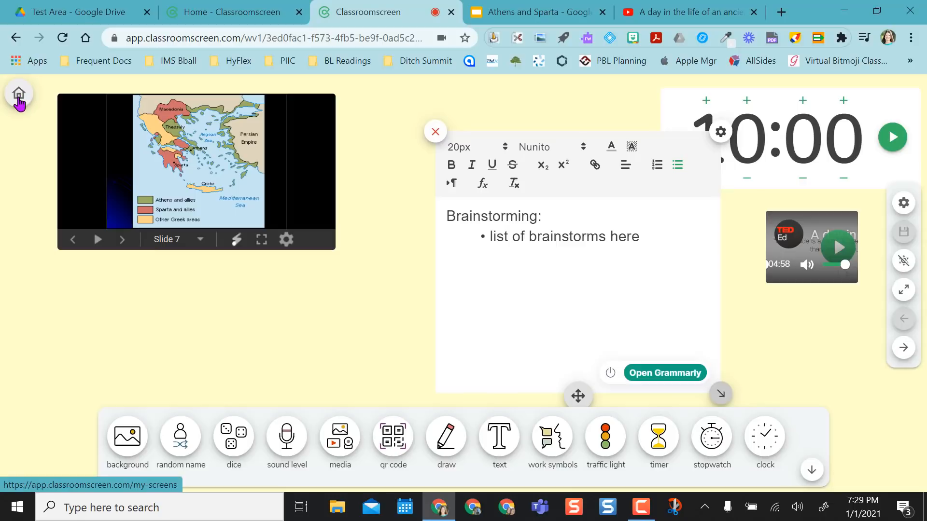
# Create a group maker named Period 1 using the 22-student Period 1 list and continue to group setup
pyautogui.click(19, 94)
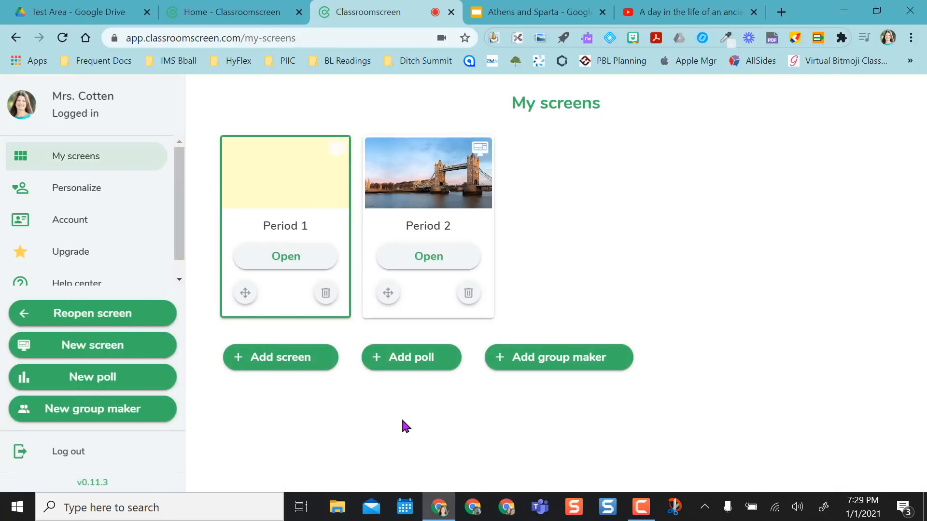
pyautogui.click(559, 357)
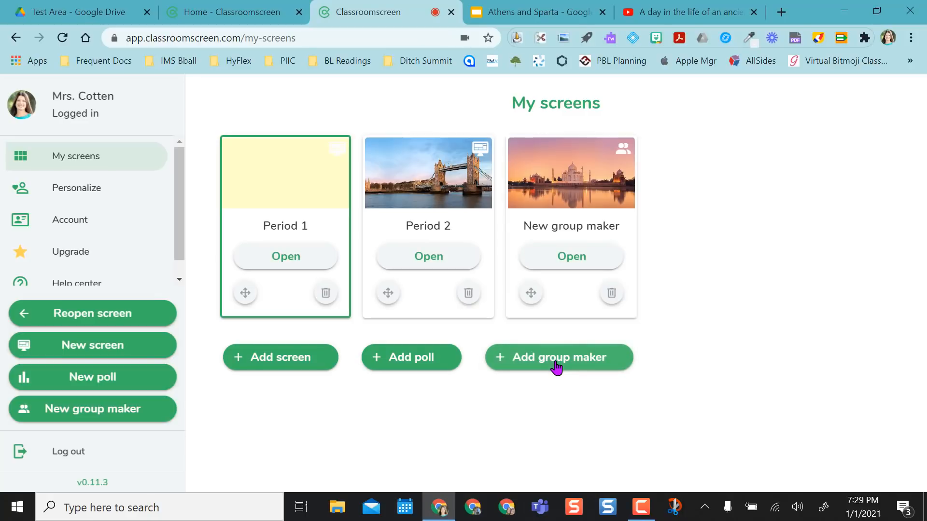
pyautogui.moveTo(578, 248)
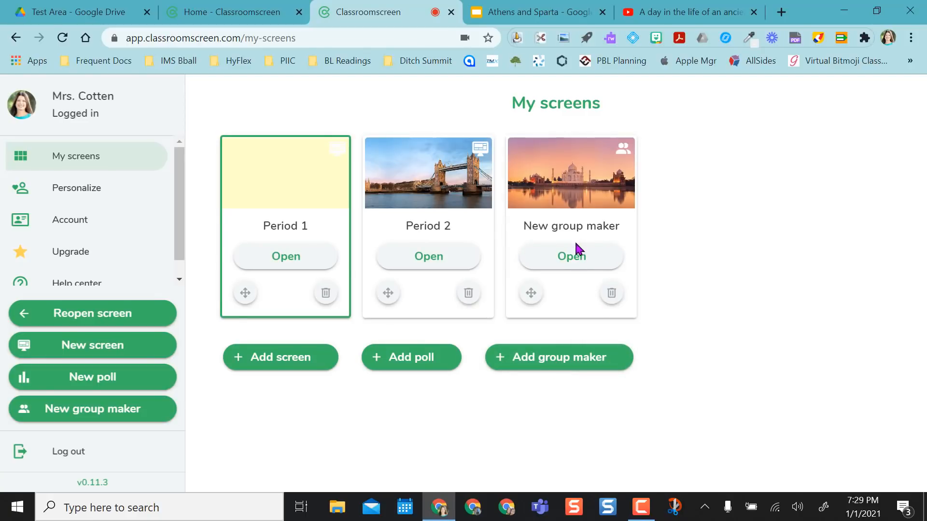
pyautogui.doubleClick(571, 226)
pyautogui.write('Period 1')
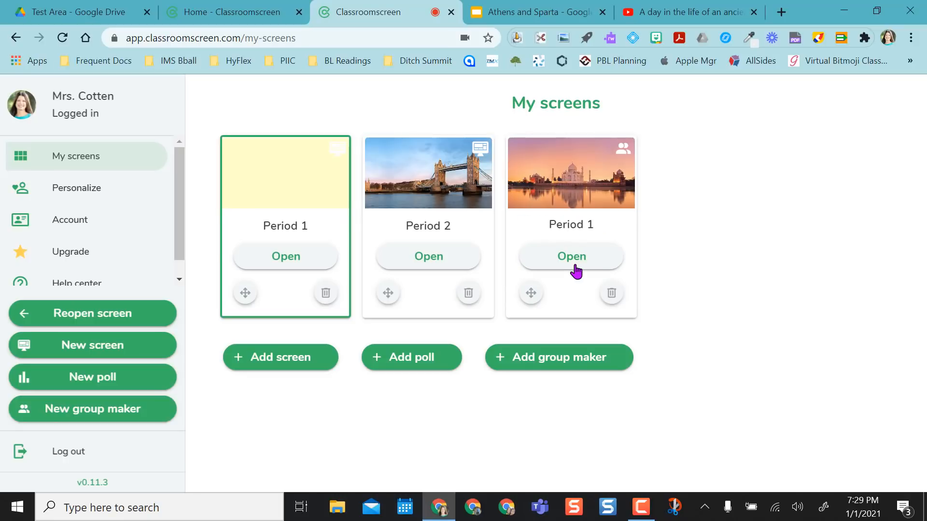
pyautogui.click(571, 256)
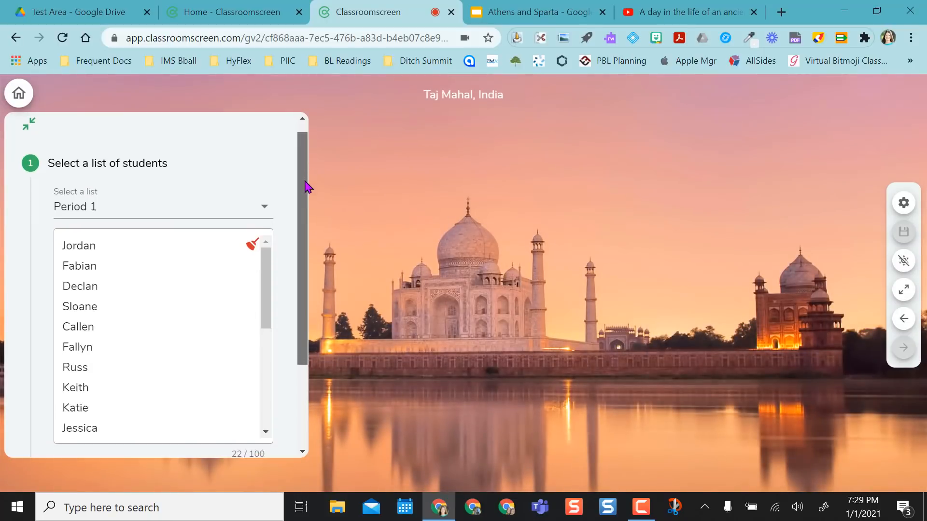
pyautogui.scroll(-3)
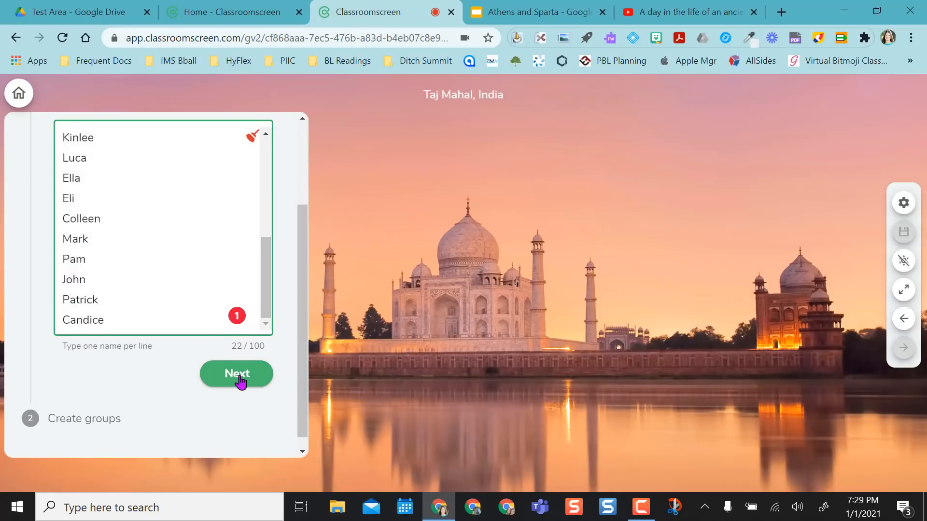
pyautogui.click(237, 374)
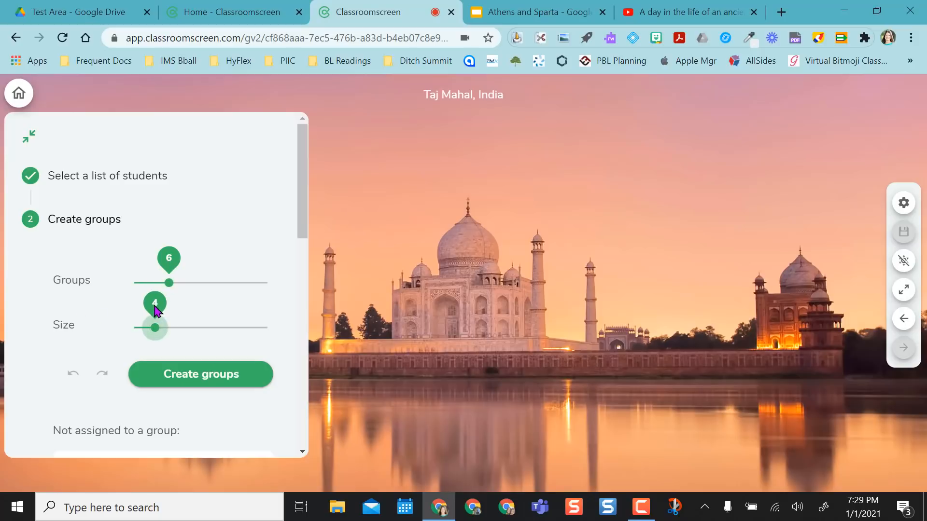
# Set the groups to six and generate Groups A to F from the Period 1 students
pyautogui.click(201, 375)
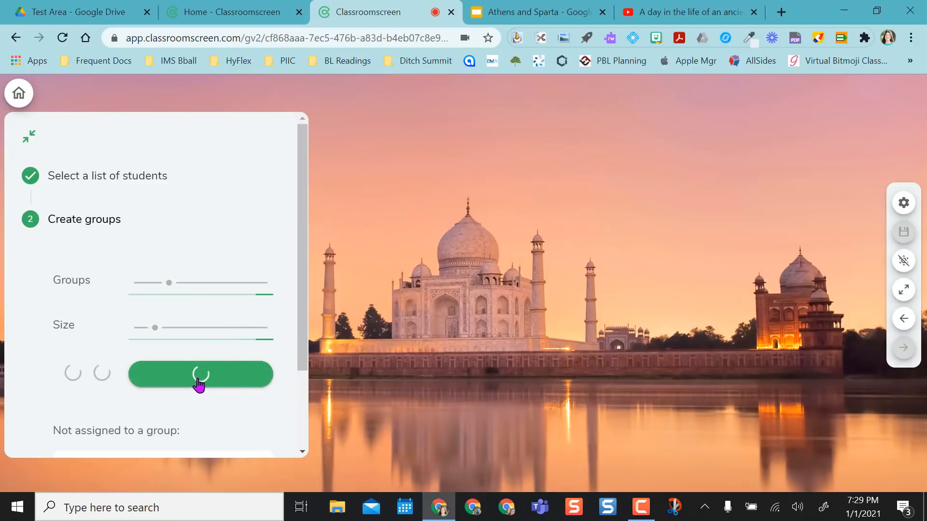
pyautogui.click(200, 374)
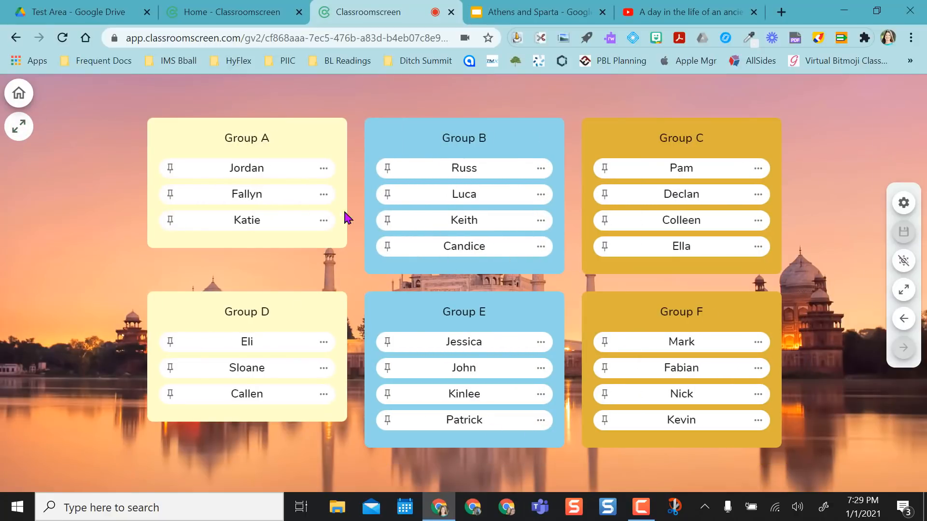
pyautogui.moveTo(492, 337)
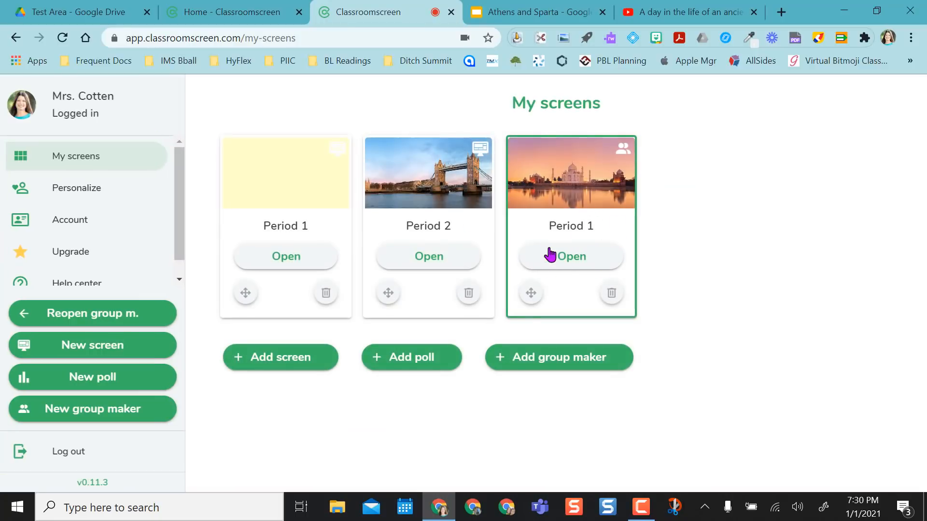
# Reopen the Period 1 screen, then the Period 1 group maker with its six groups
pyautogui.click(571, 256)
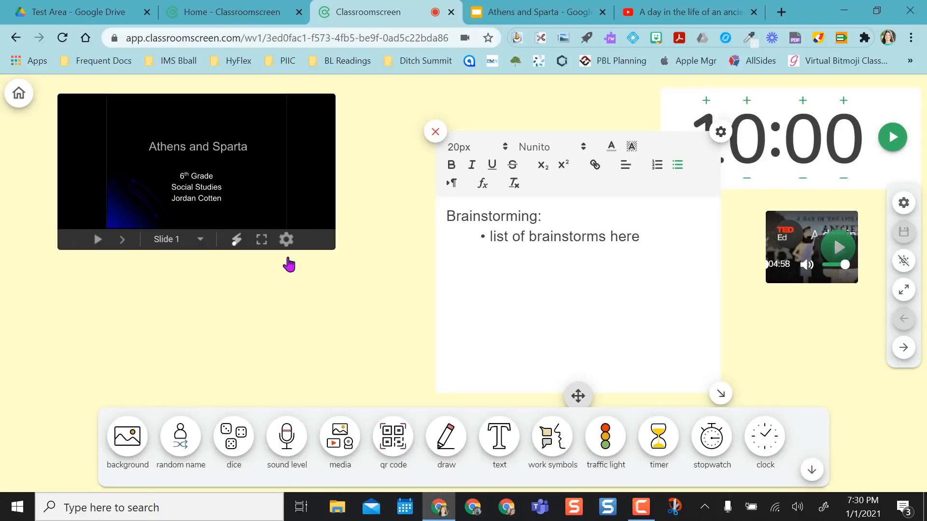
pyautogui.moveTo(71, 98)
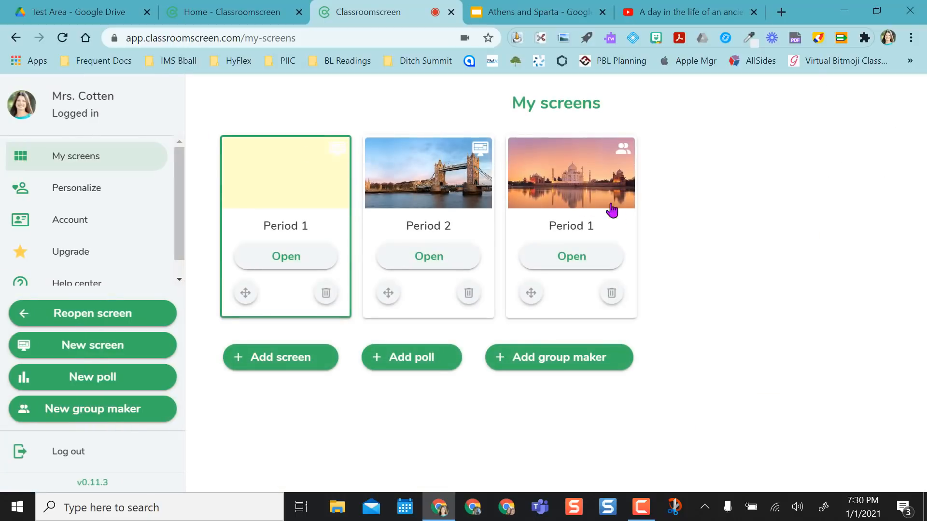
pyautogui.click(572, 257)
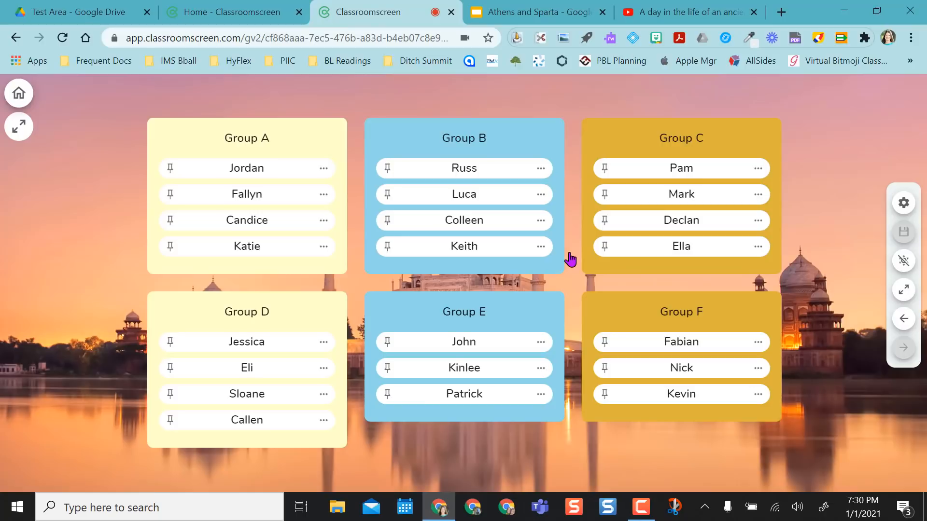
pyautogui.moveTo(429, 201)
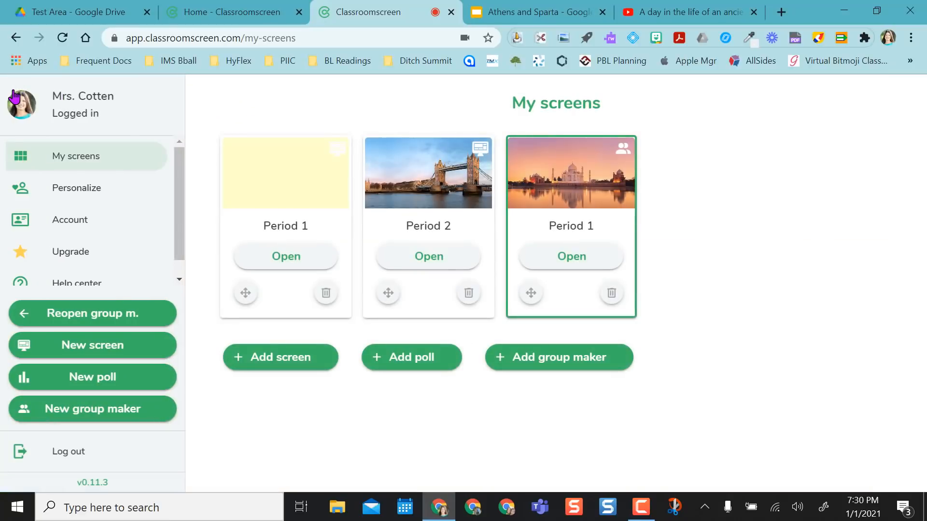
pyautogui.moveTo(241, 264)
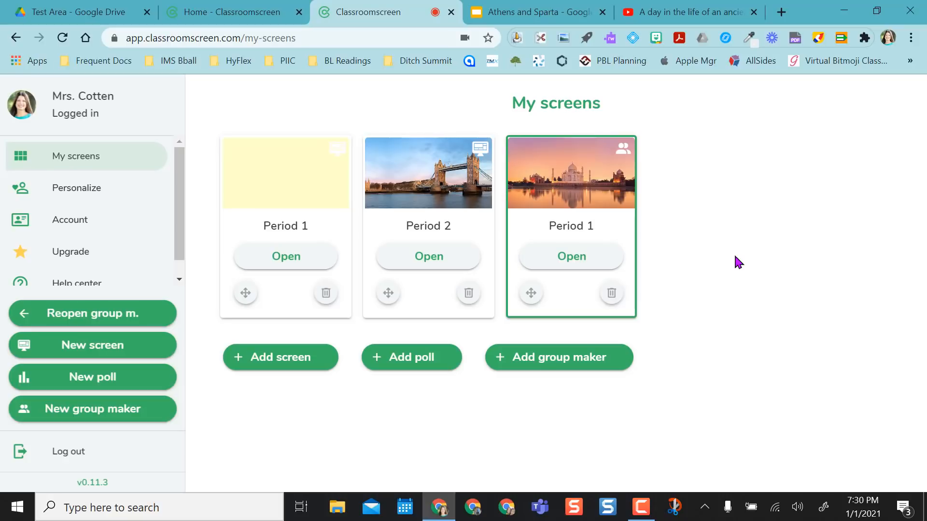
pyautogui.moveTo(376, 106)
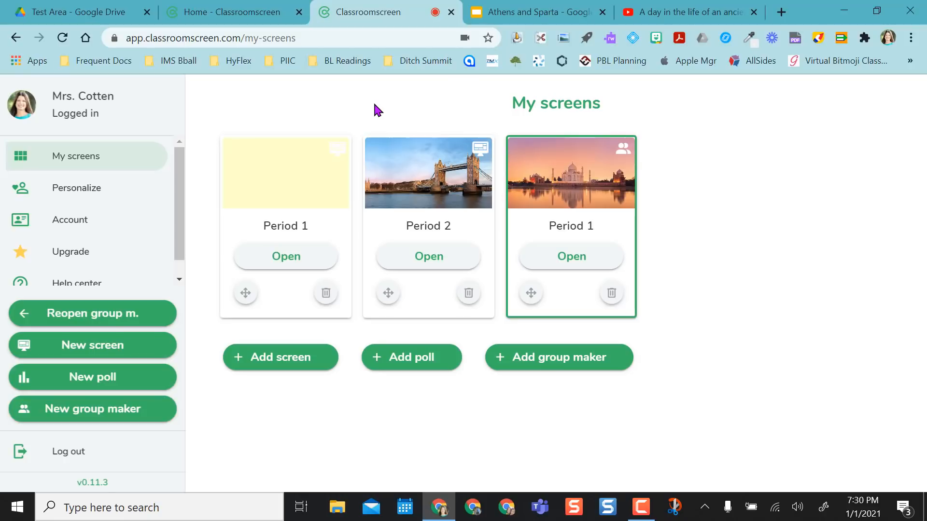
pyautogui.moveTo(507, 276)
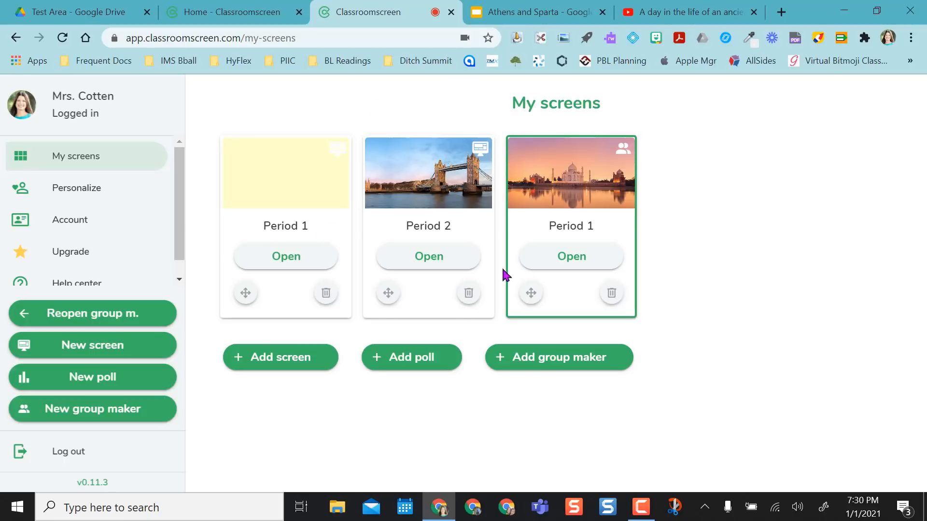
pyautogui.moveTo(773, 280)
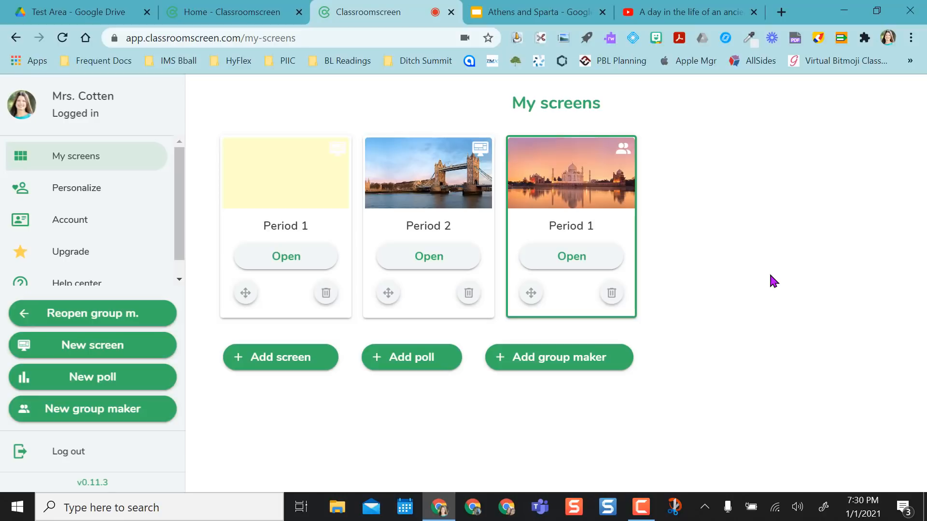
# Reopen the Period 1 screen with its slideshow, timer, video and brainstorming text
pyautogui.click(571, 257)
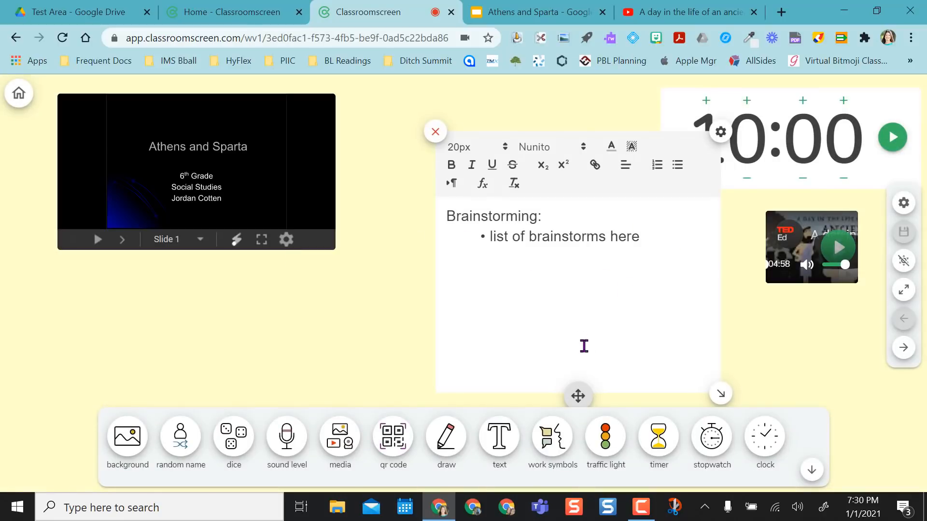